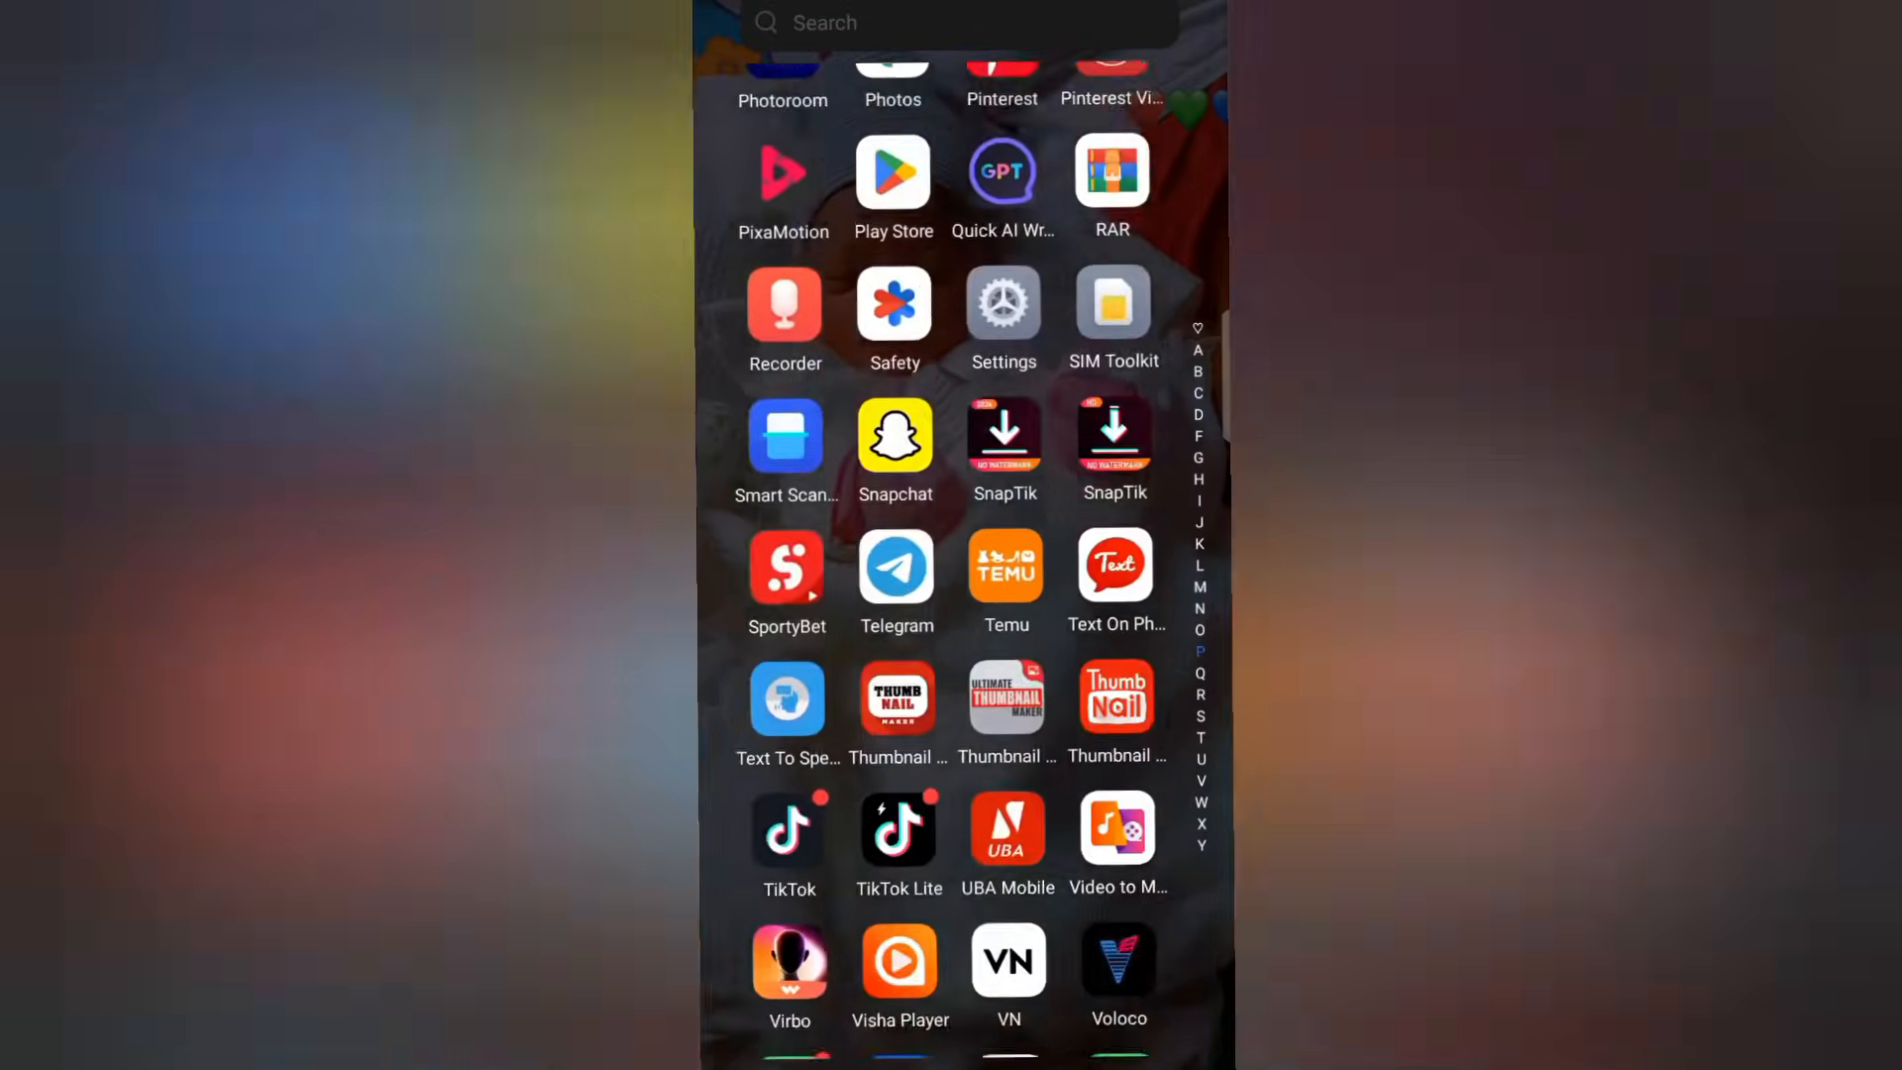
- Scroll the Android app drawer to reach and launch YouTube
scroll("down", 3)
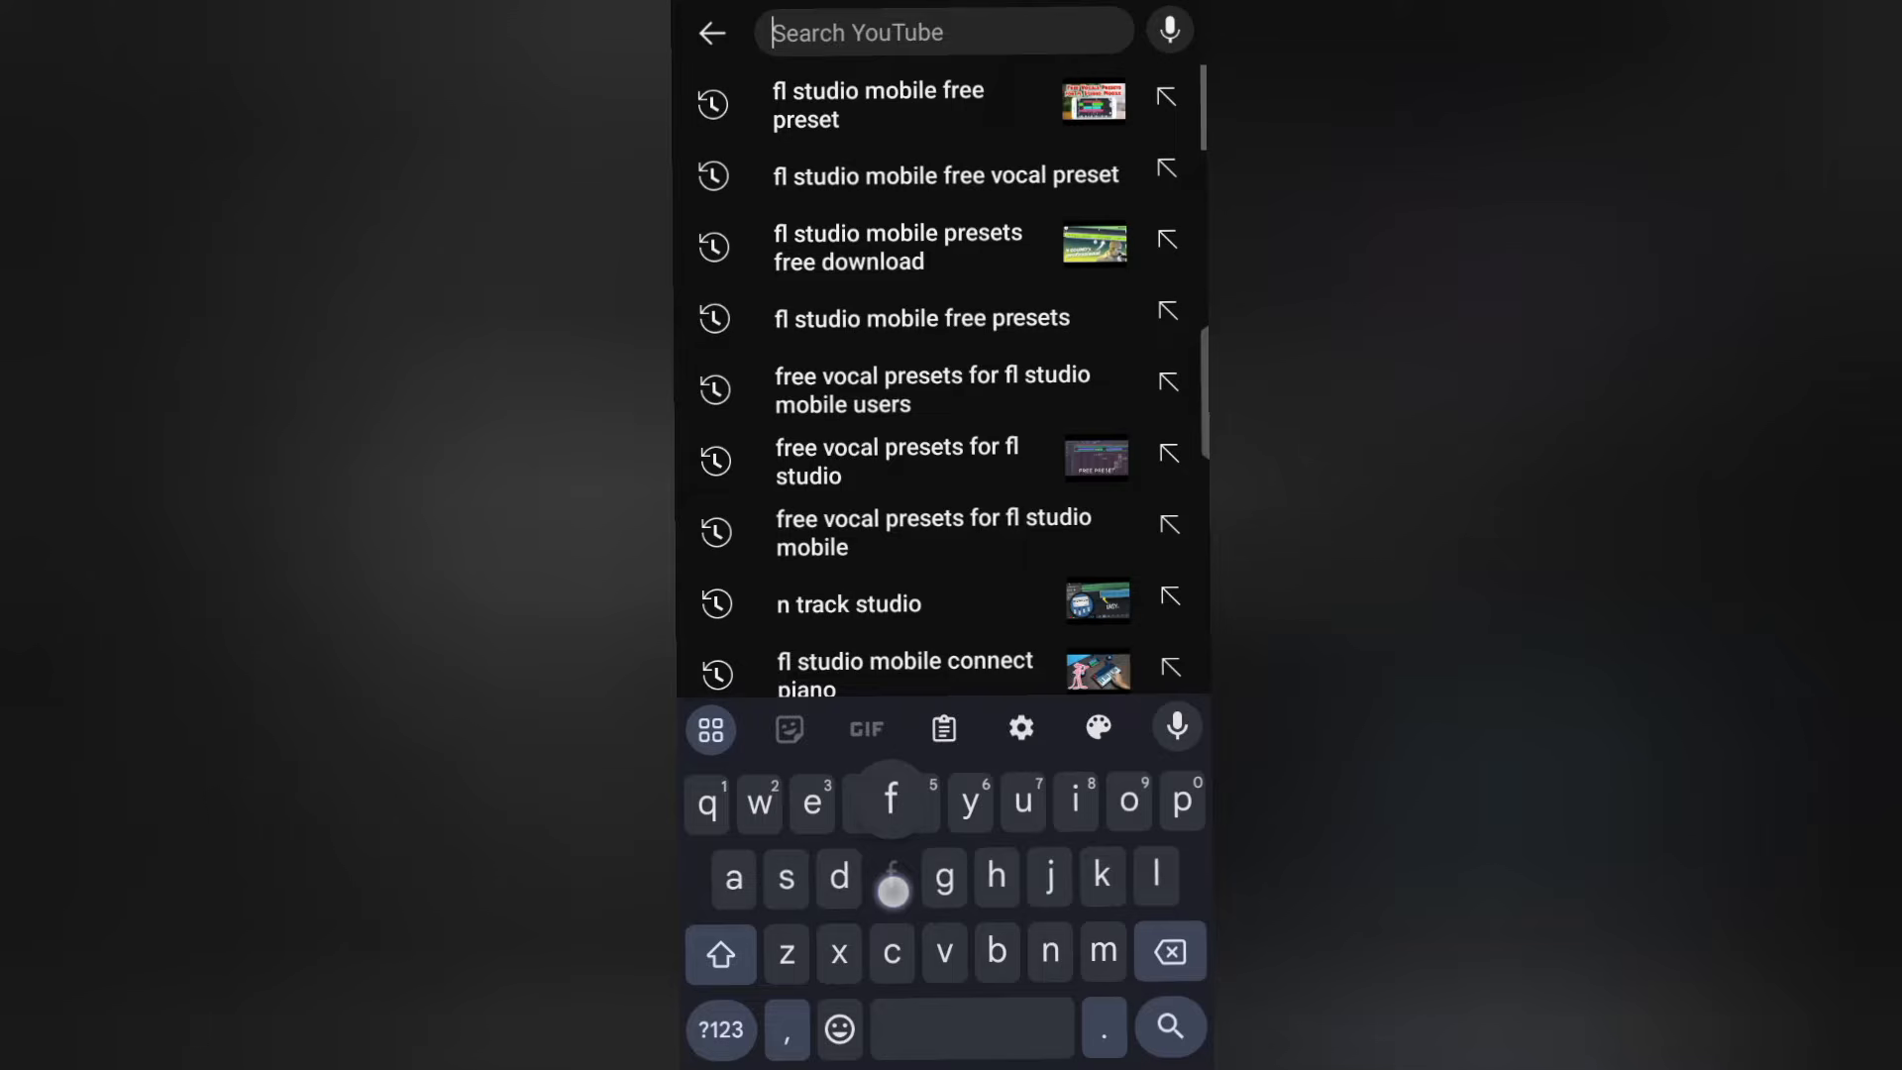
- Search FL Studio Mobile free vocal presets and play the Free Vocal Preset video
type("l studio mobi...")
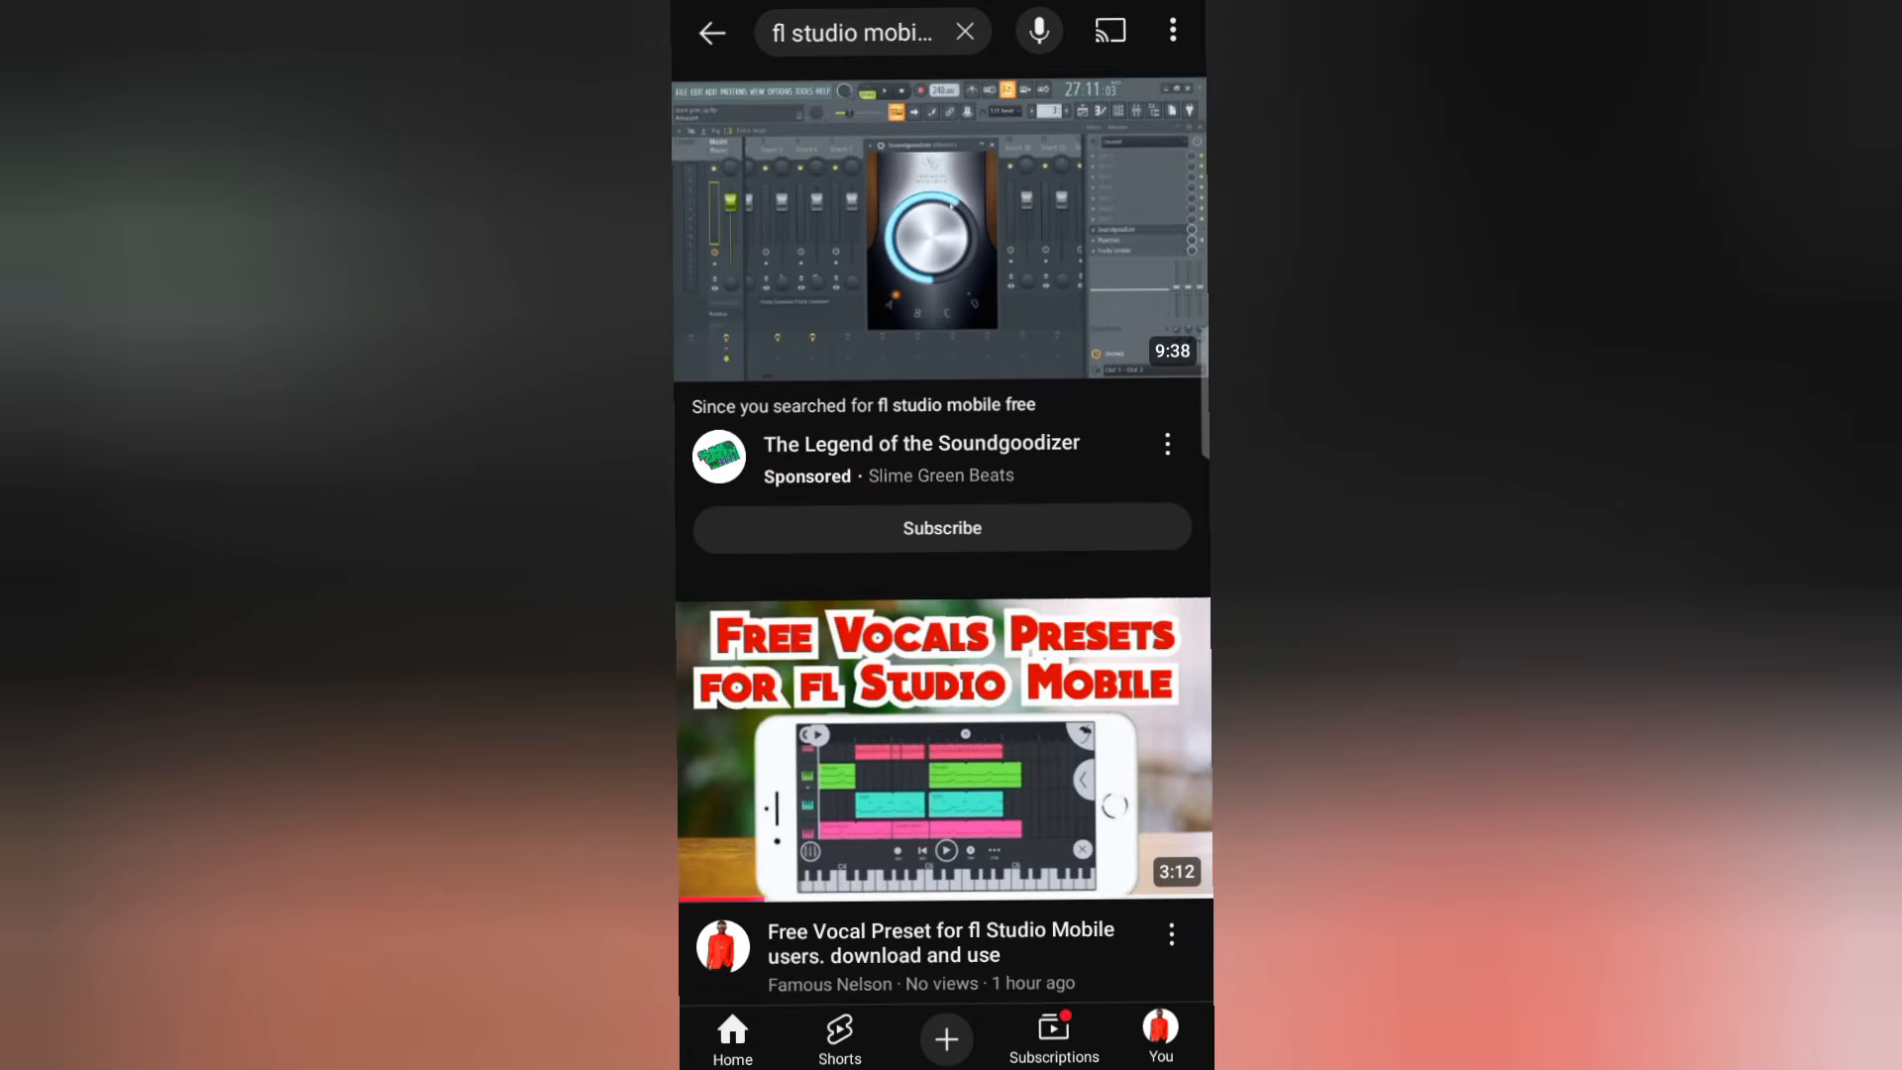
scroll("down", 3)
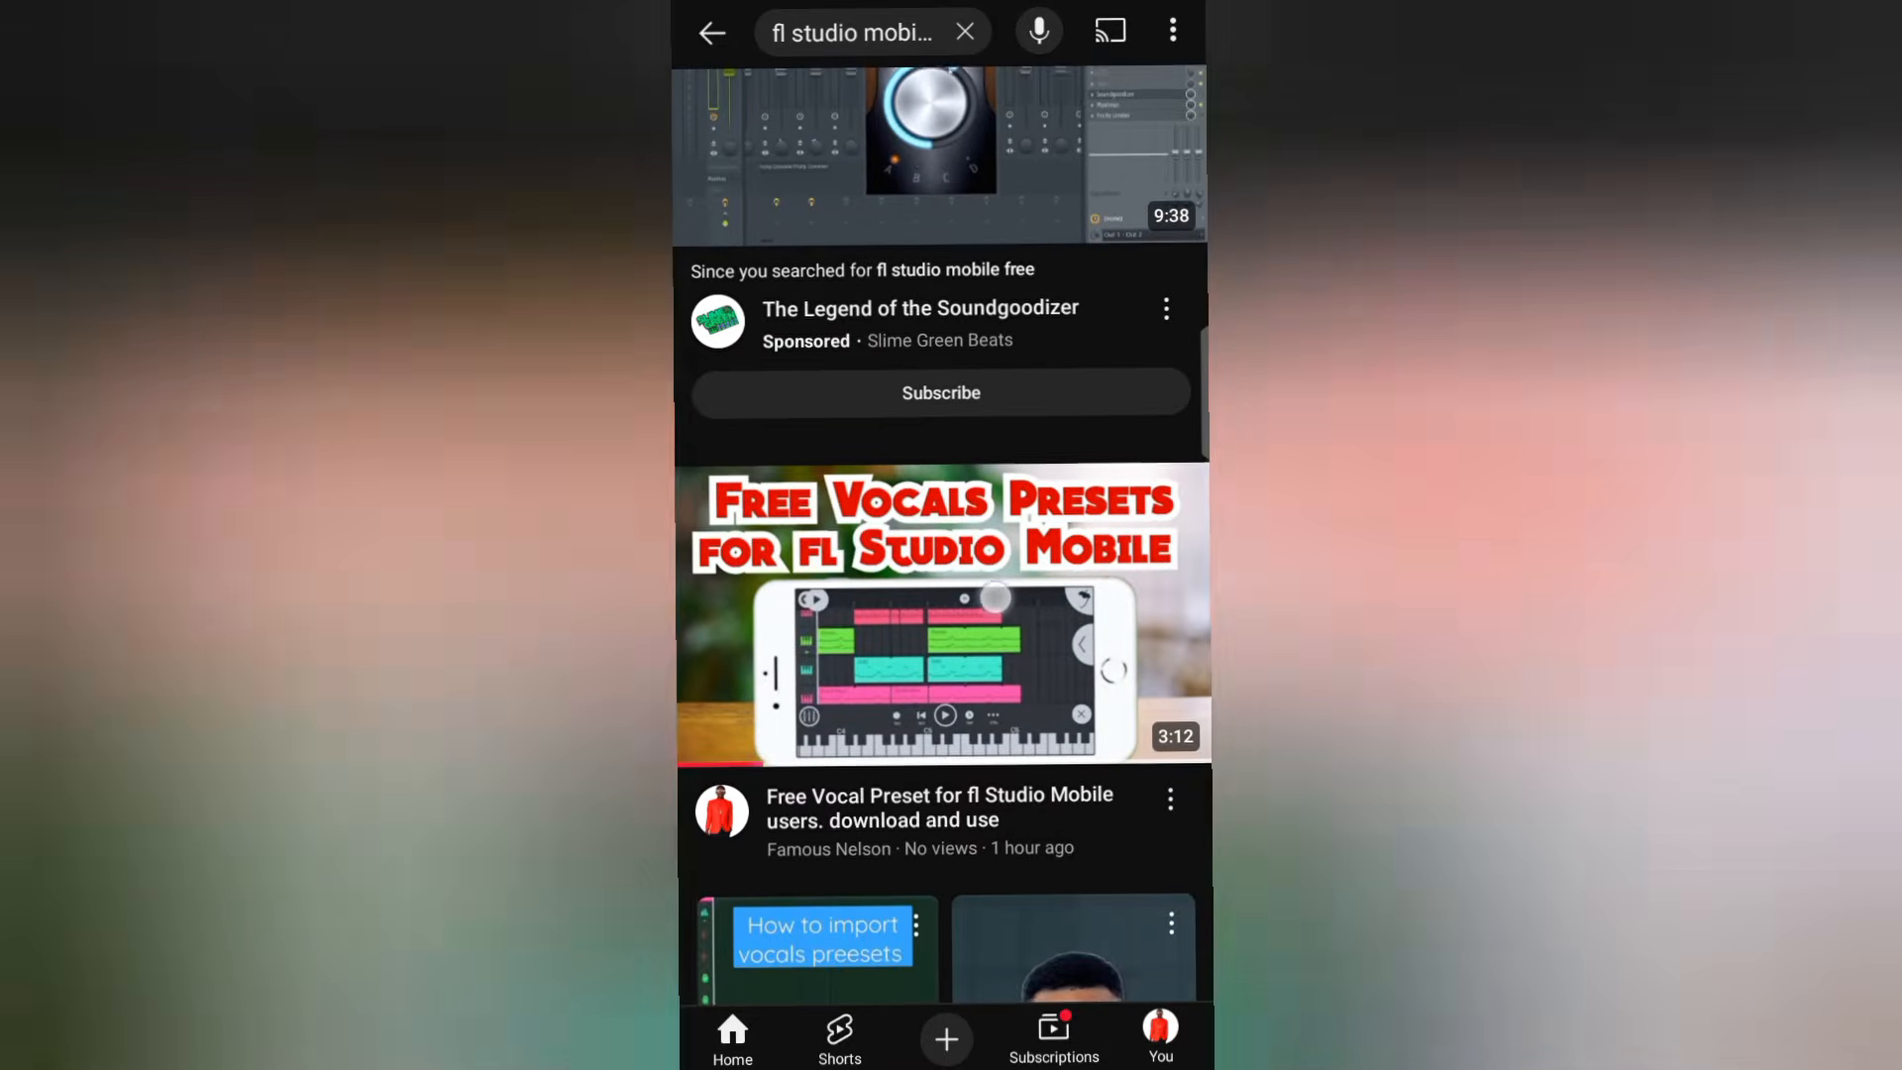
scroll("down", 3)
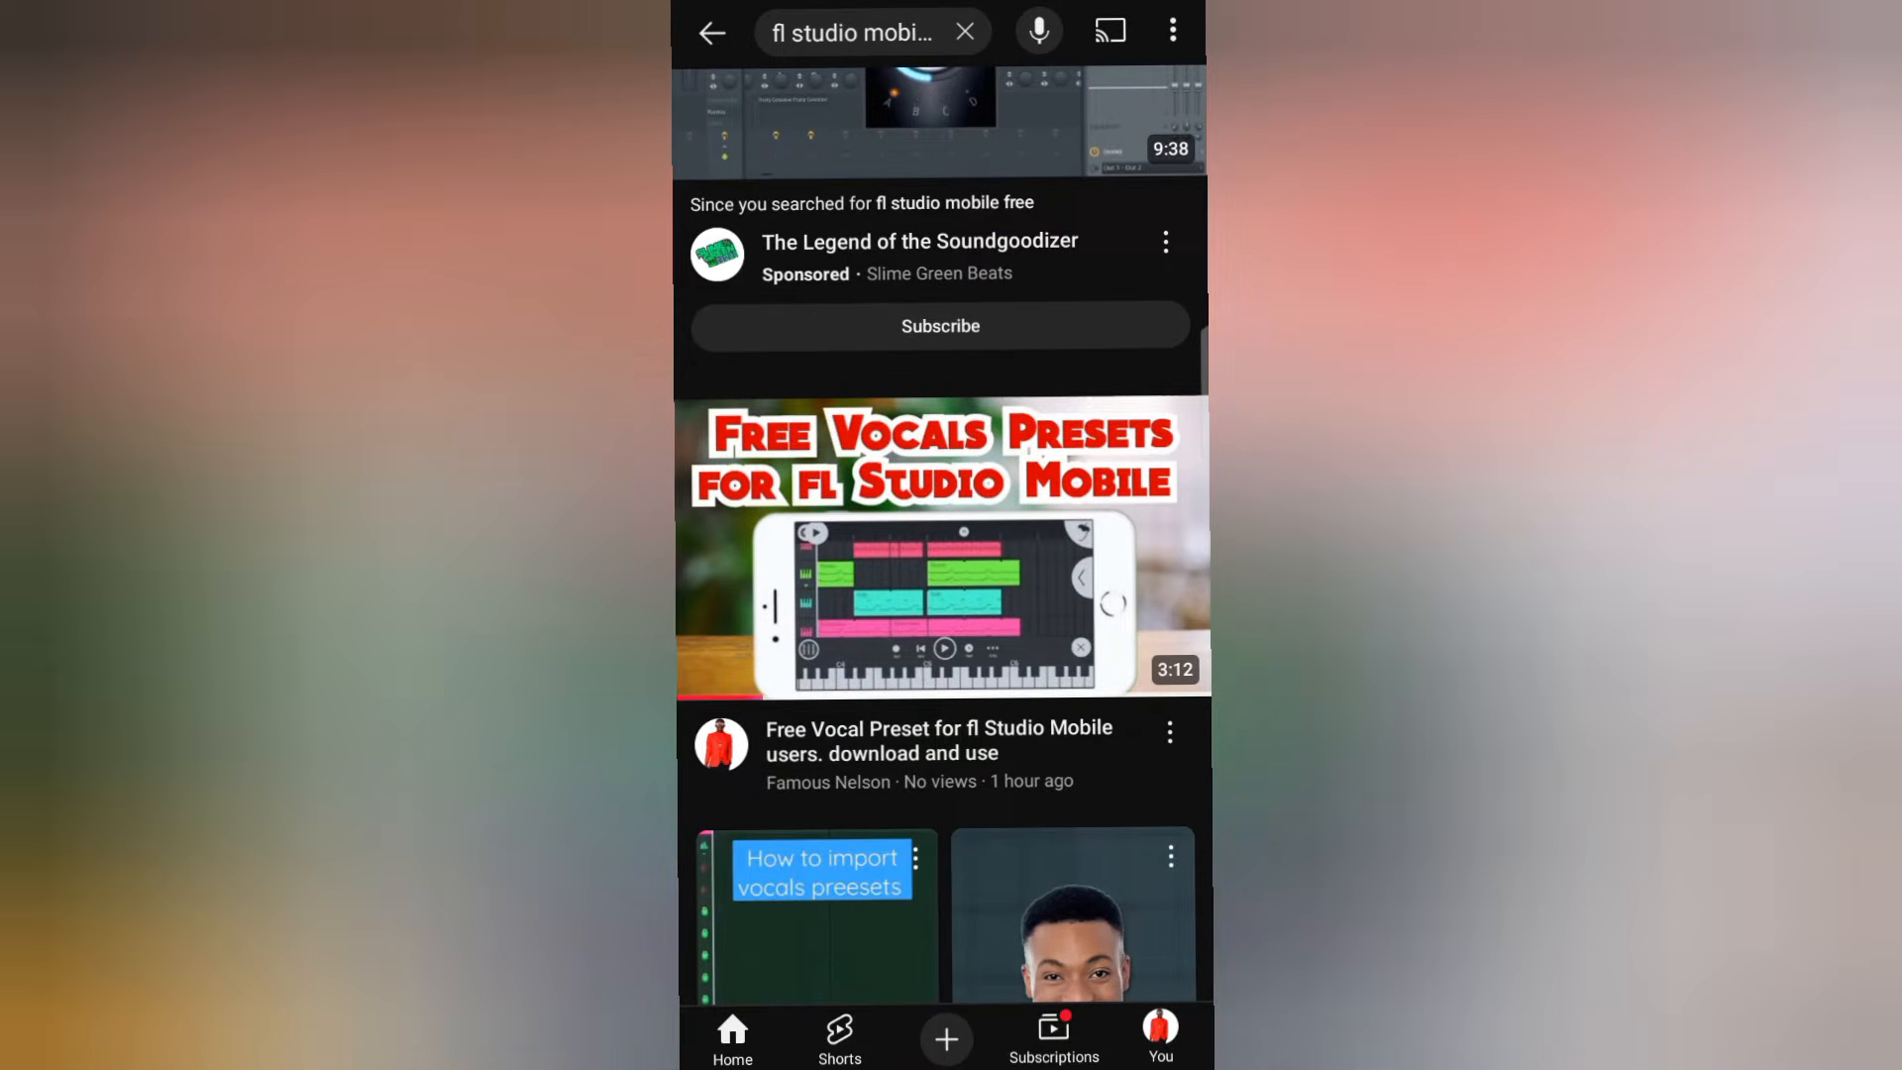
left_click(938, 549)
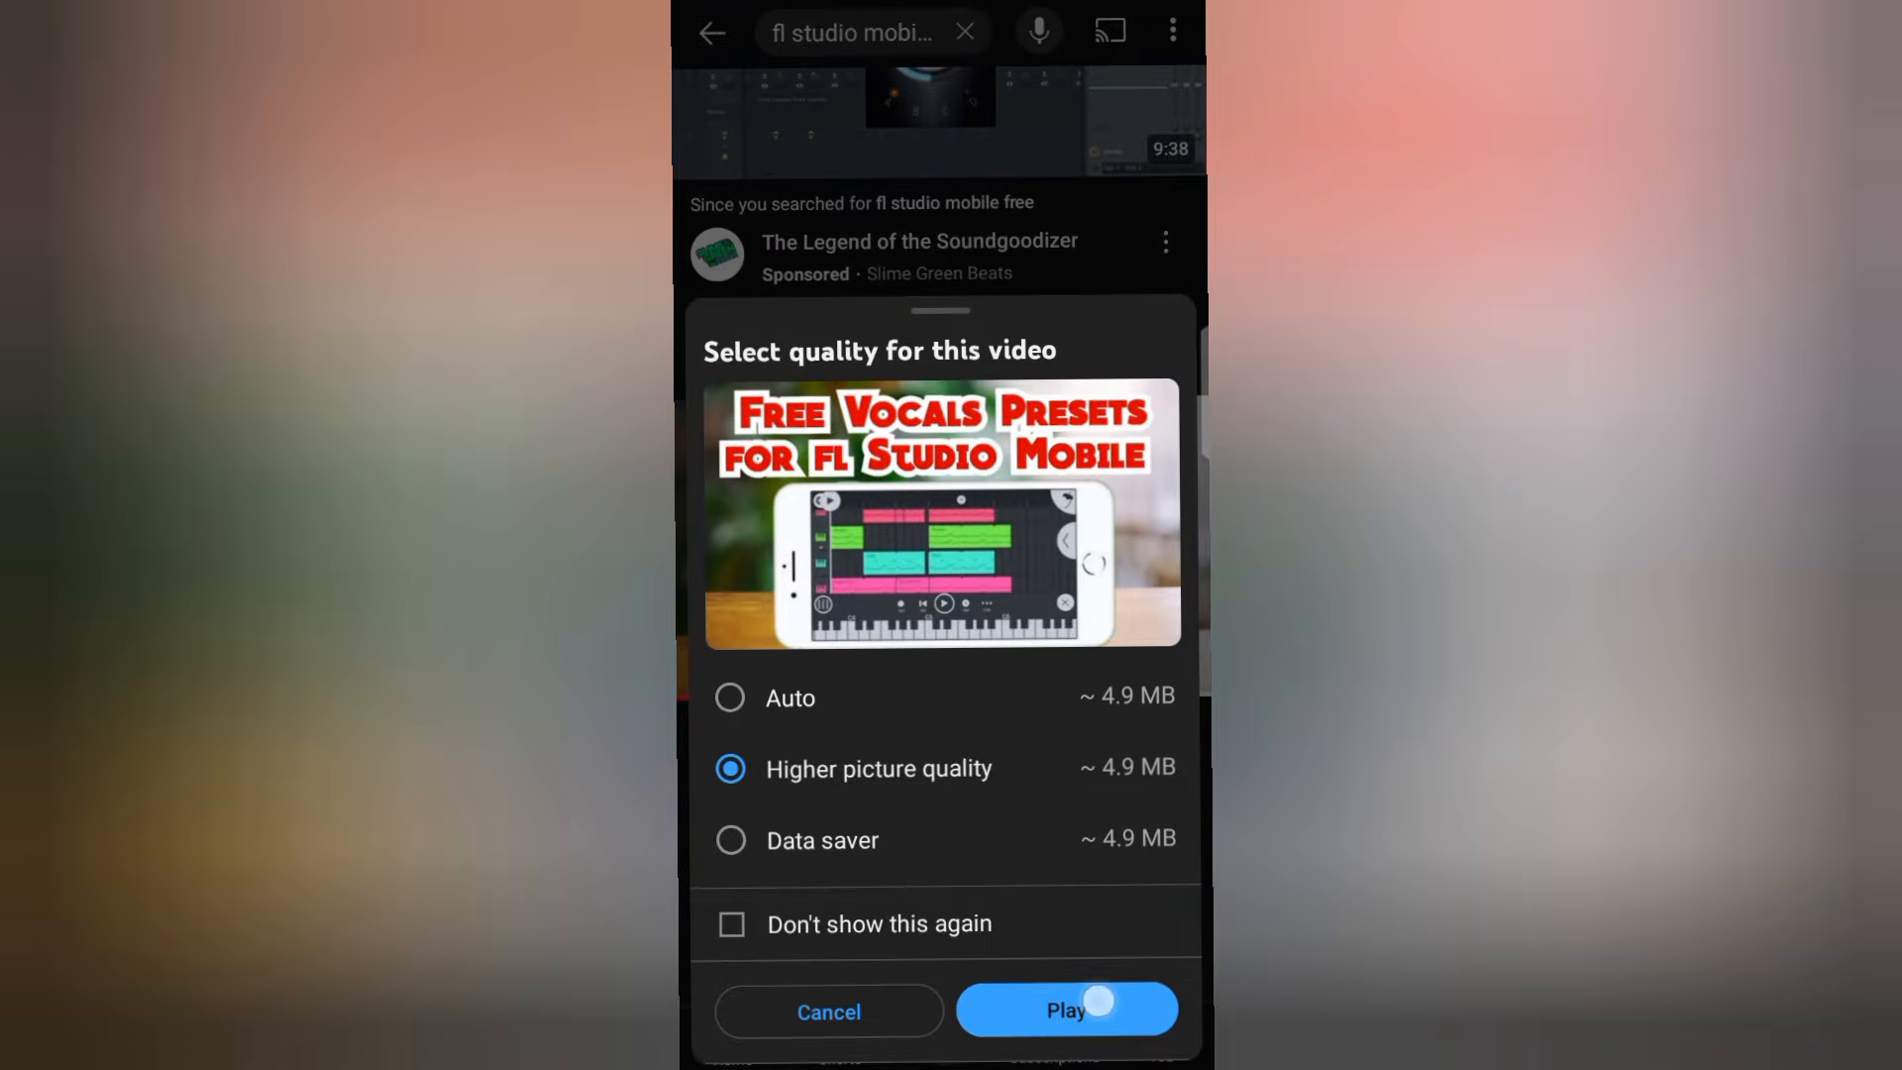
left_click(1066, 1009)
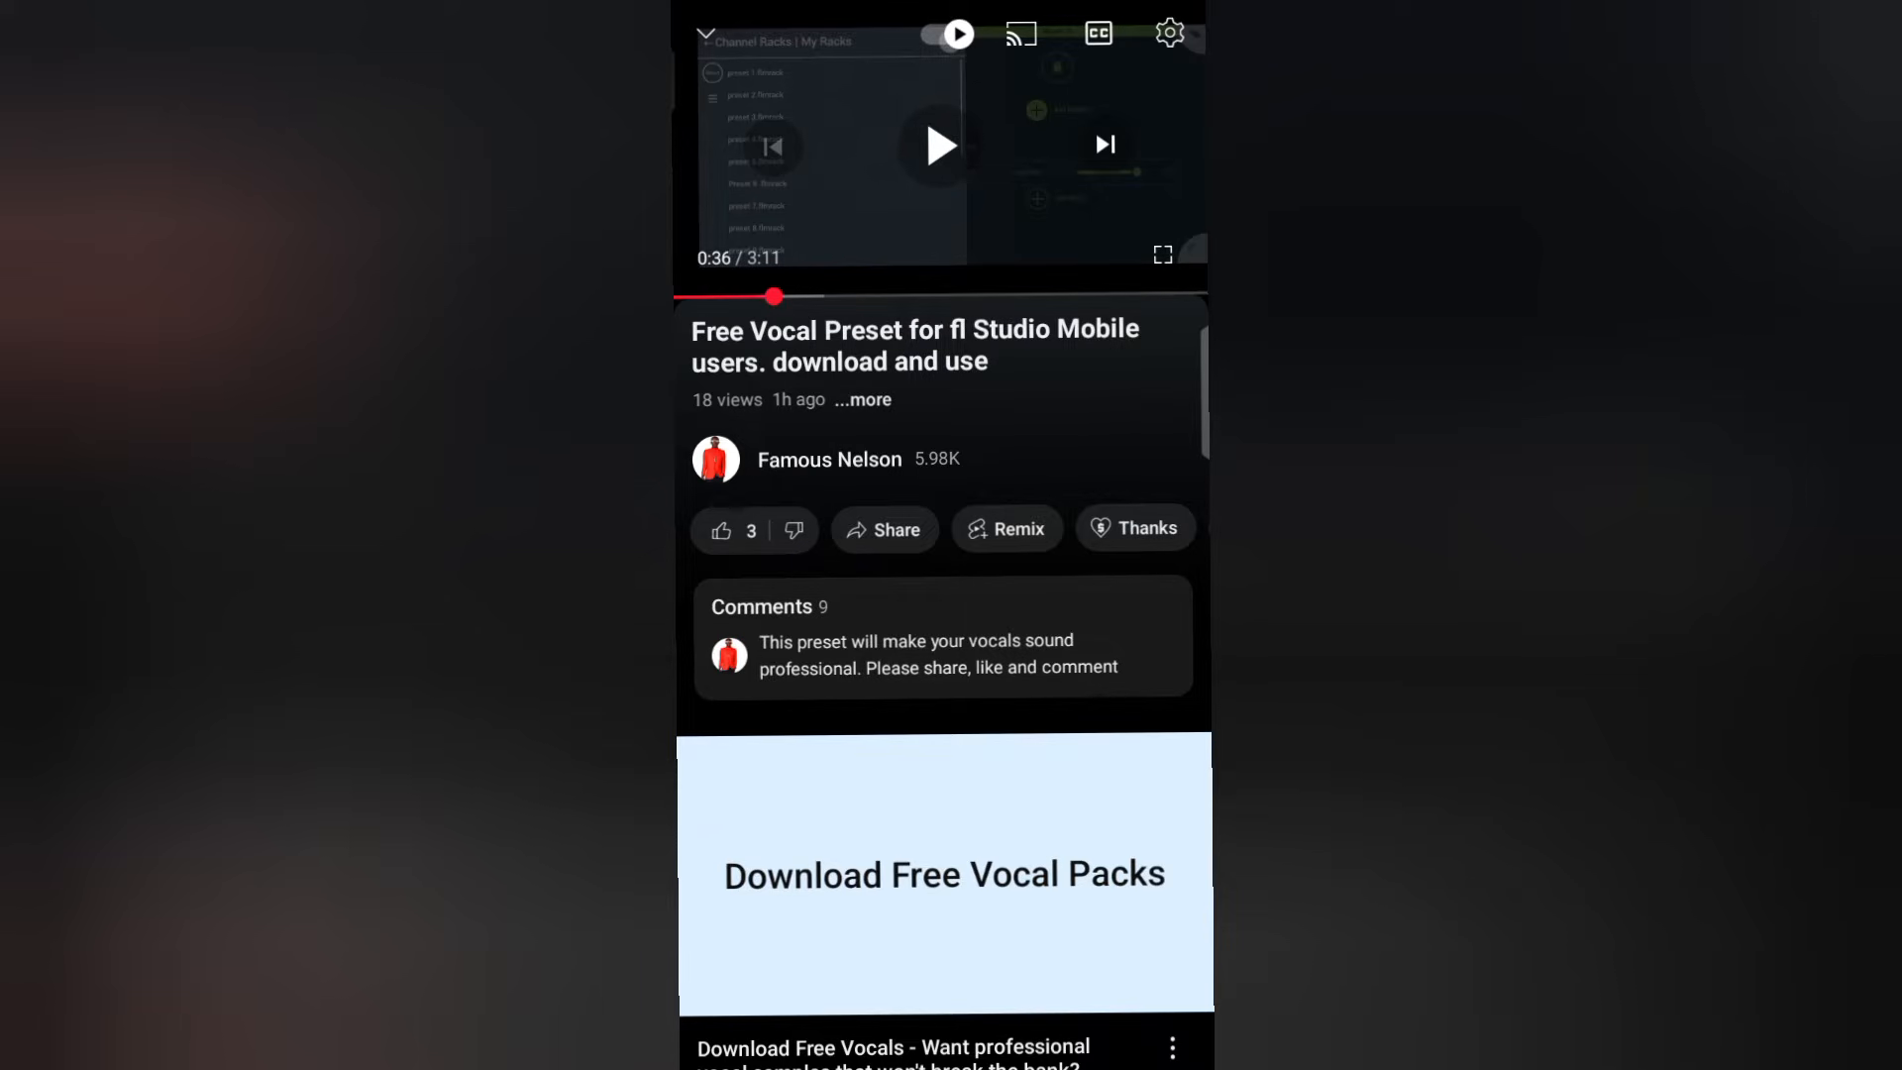
- Expand the video description and follow its drive.google.com download link
left_click(719, 531)
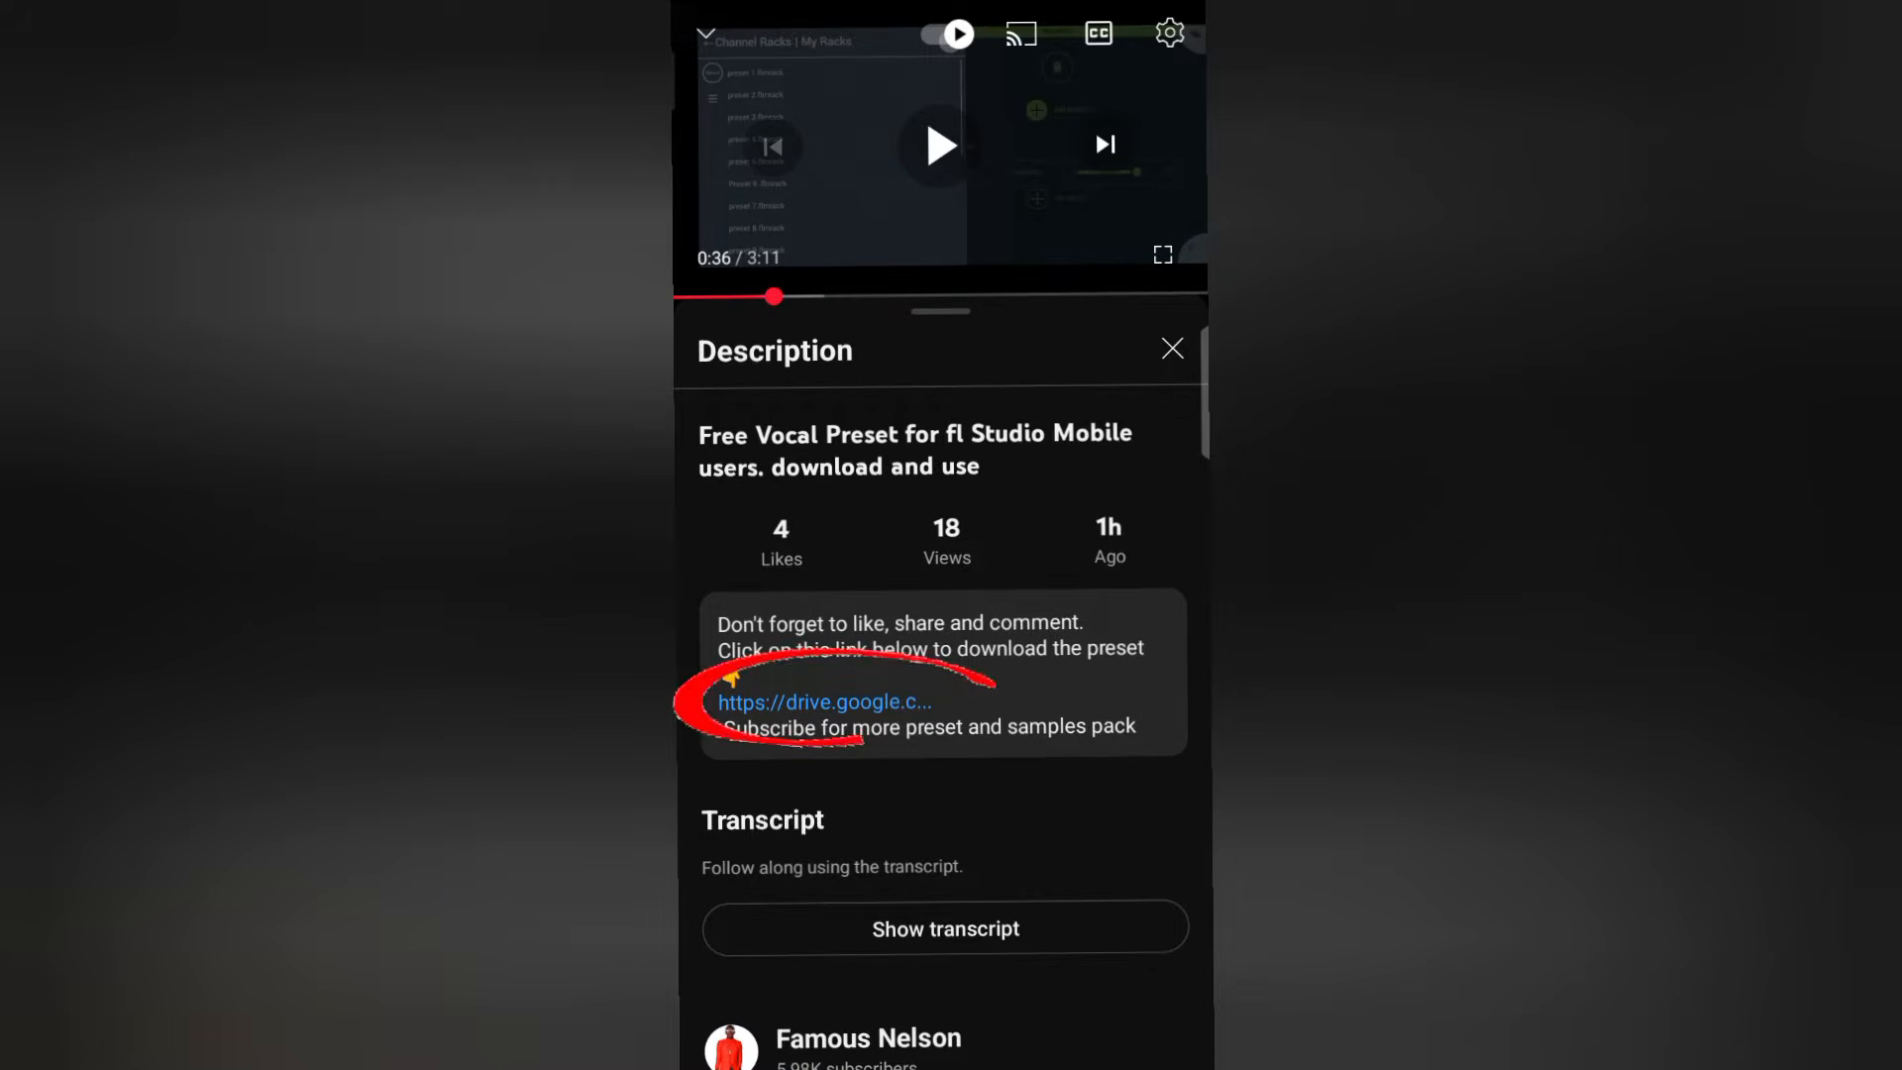
left_click(824, 701)
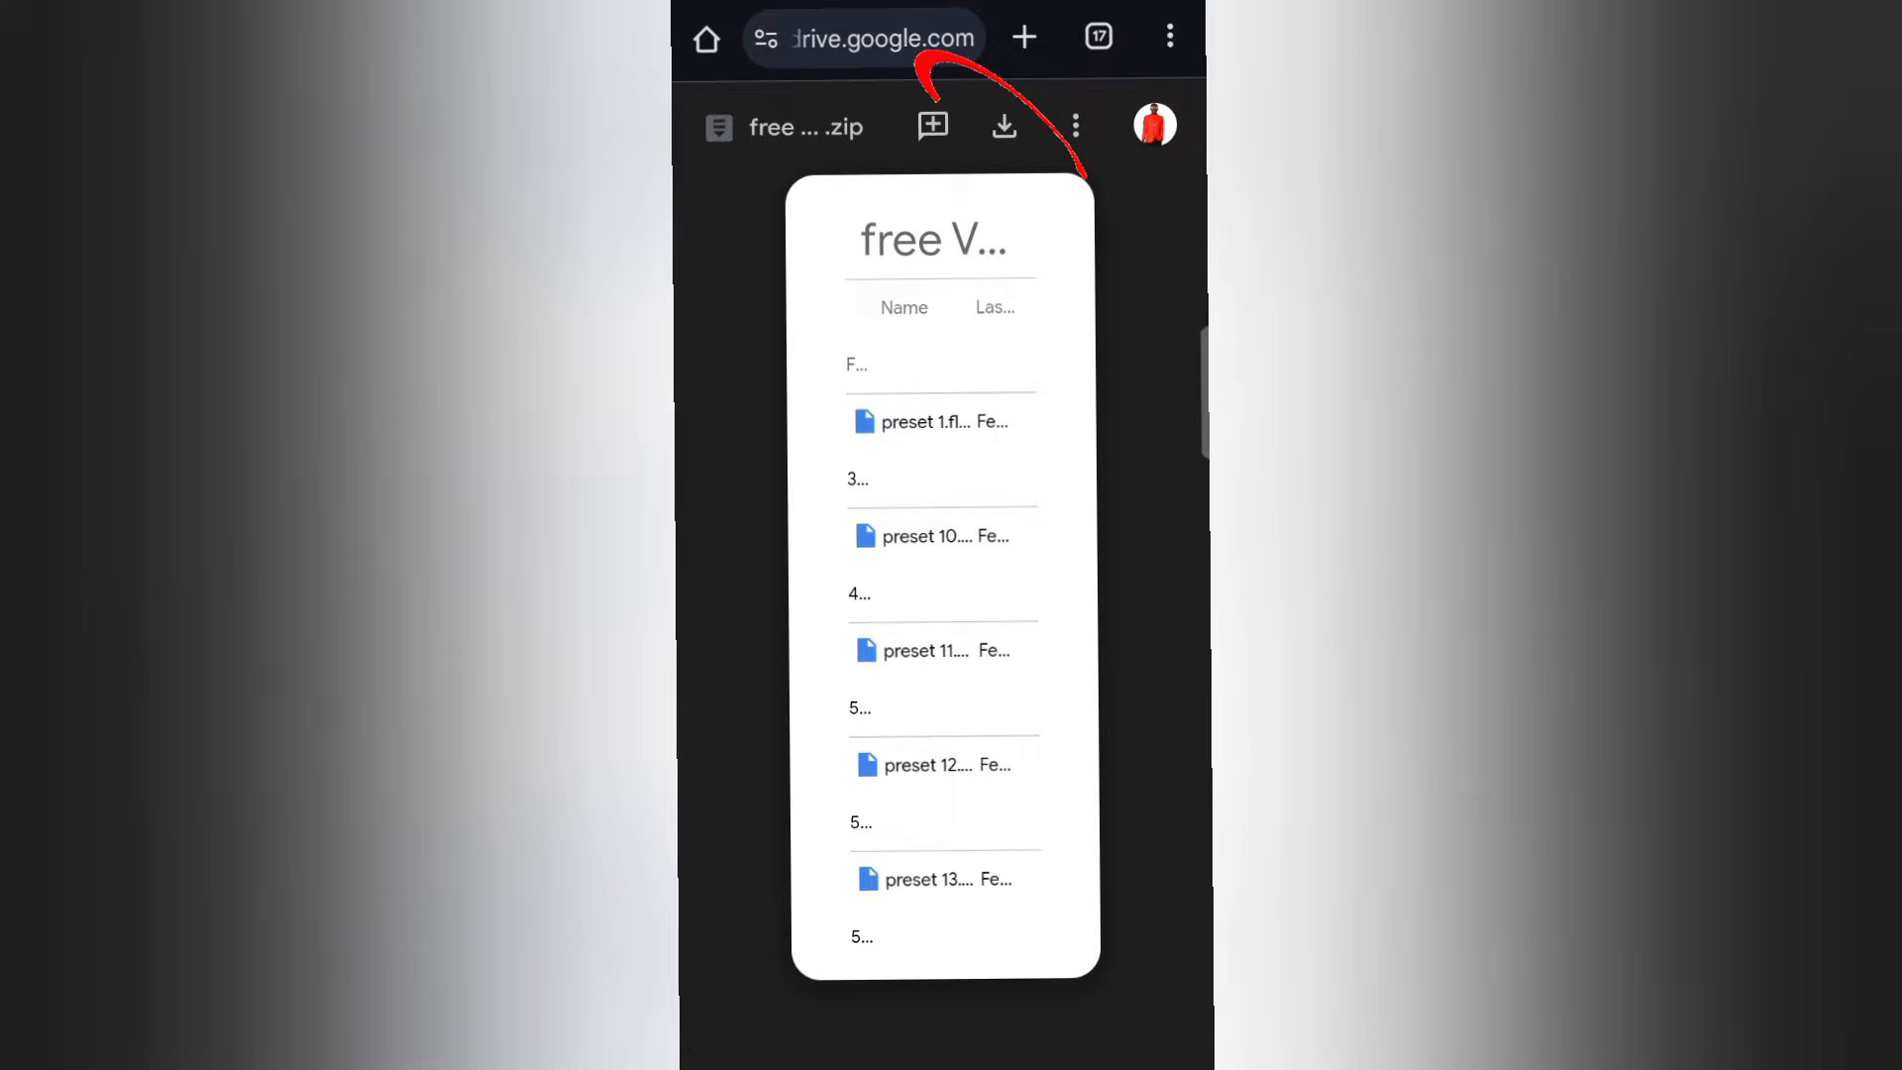
- Download the 13.29 KB preset zip from Drive and switch to FL Studio Mobile
left_click(1002, 124)
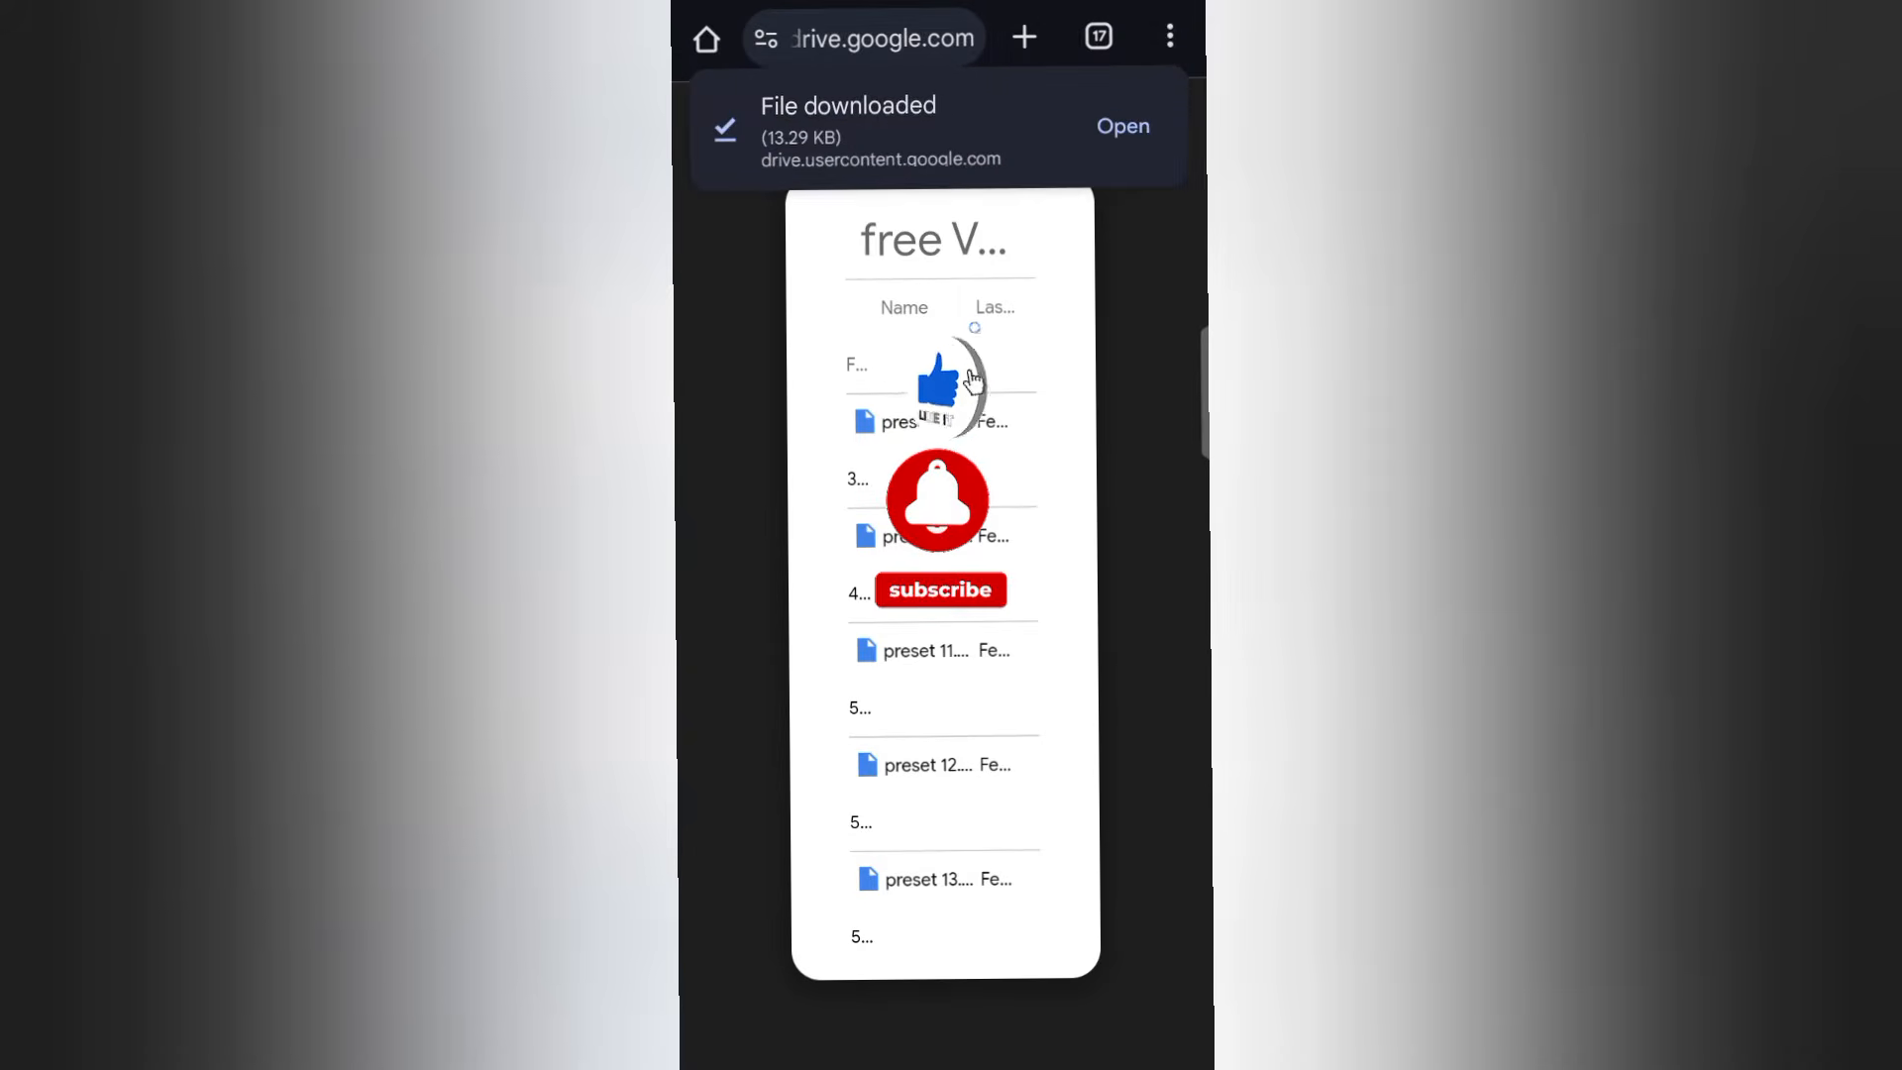
left_click(939, 590)
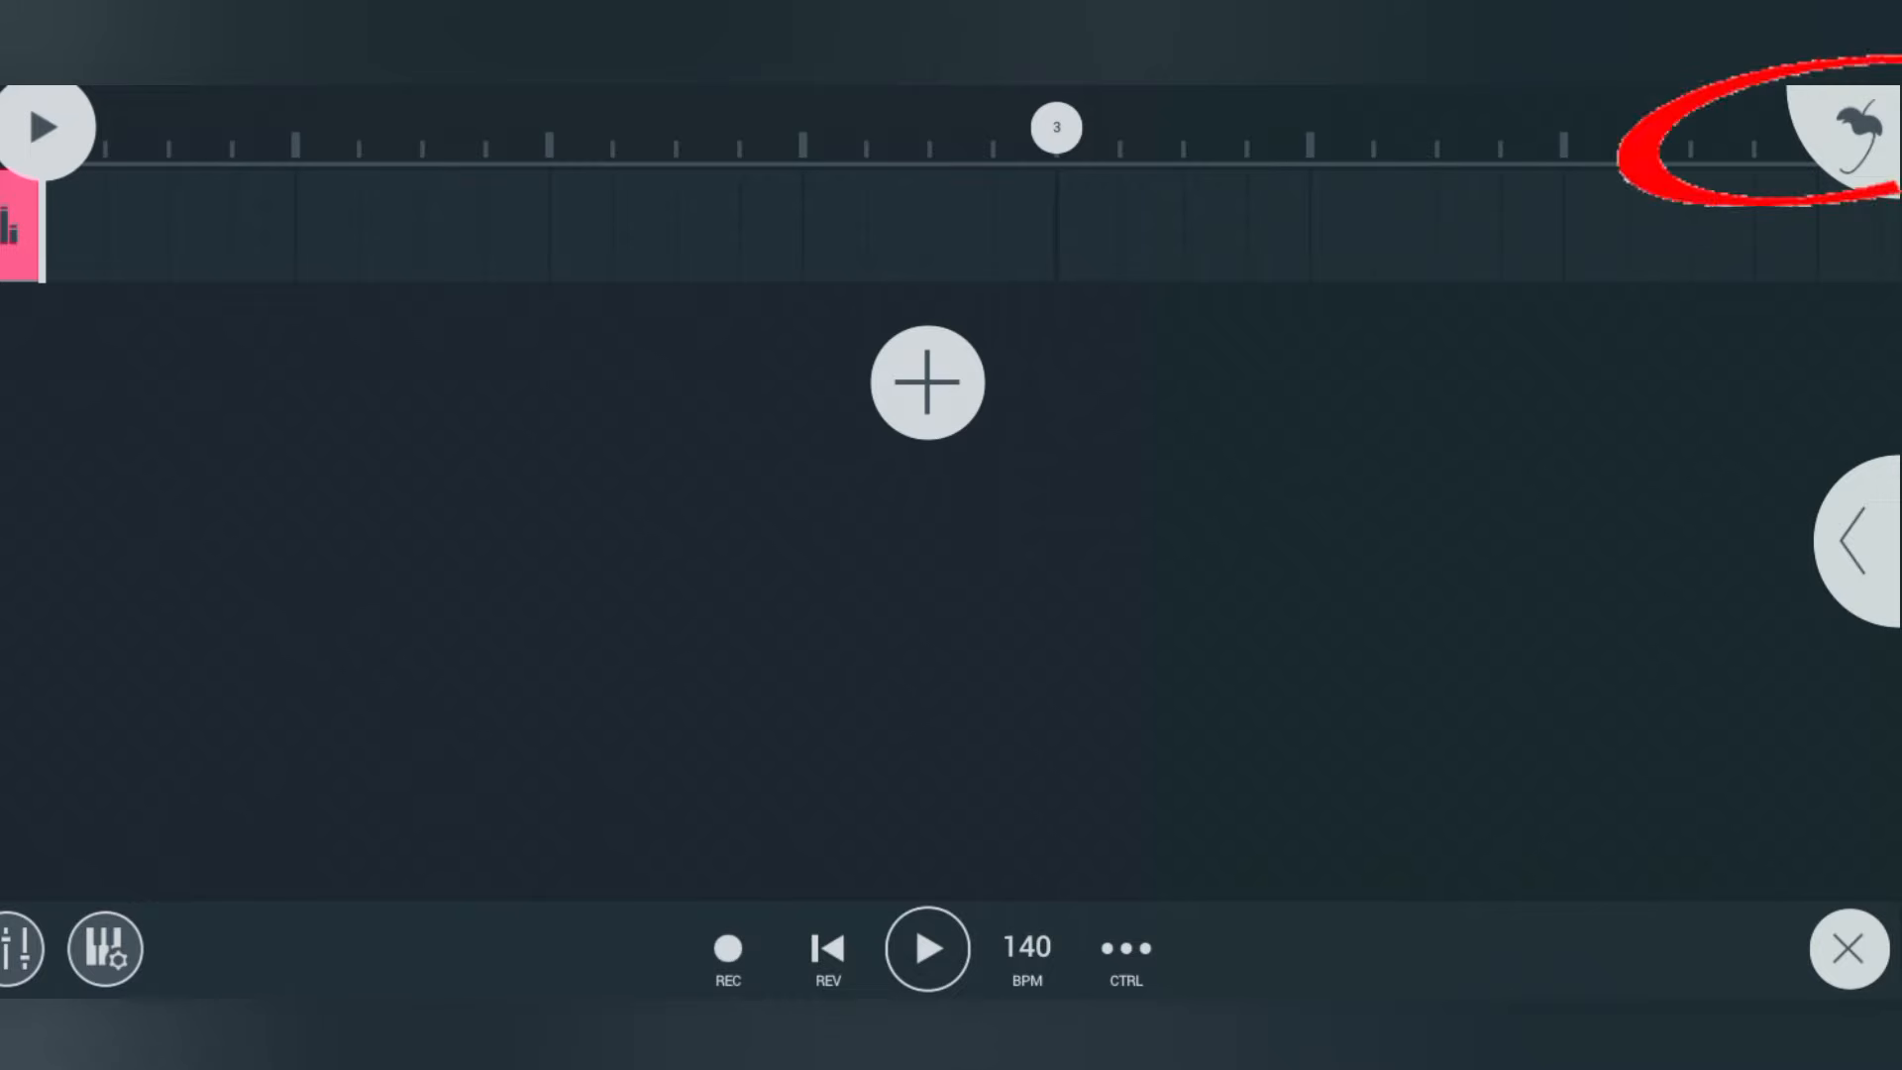
- Import the 20 preset files from this week's downloaded zip via the FL menu
left_click(1850, 133)
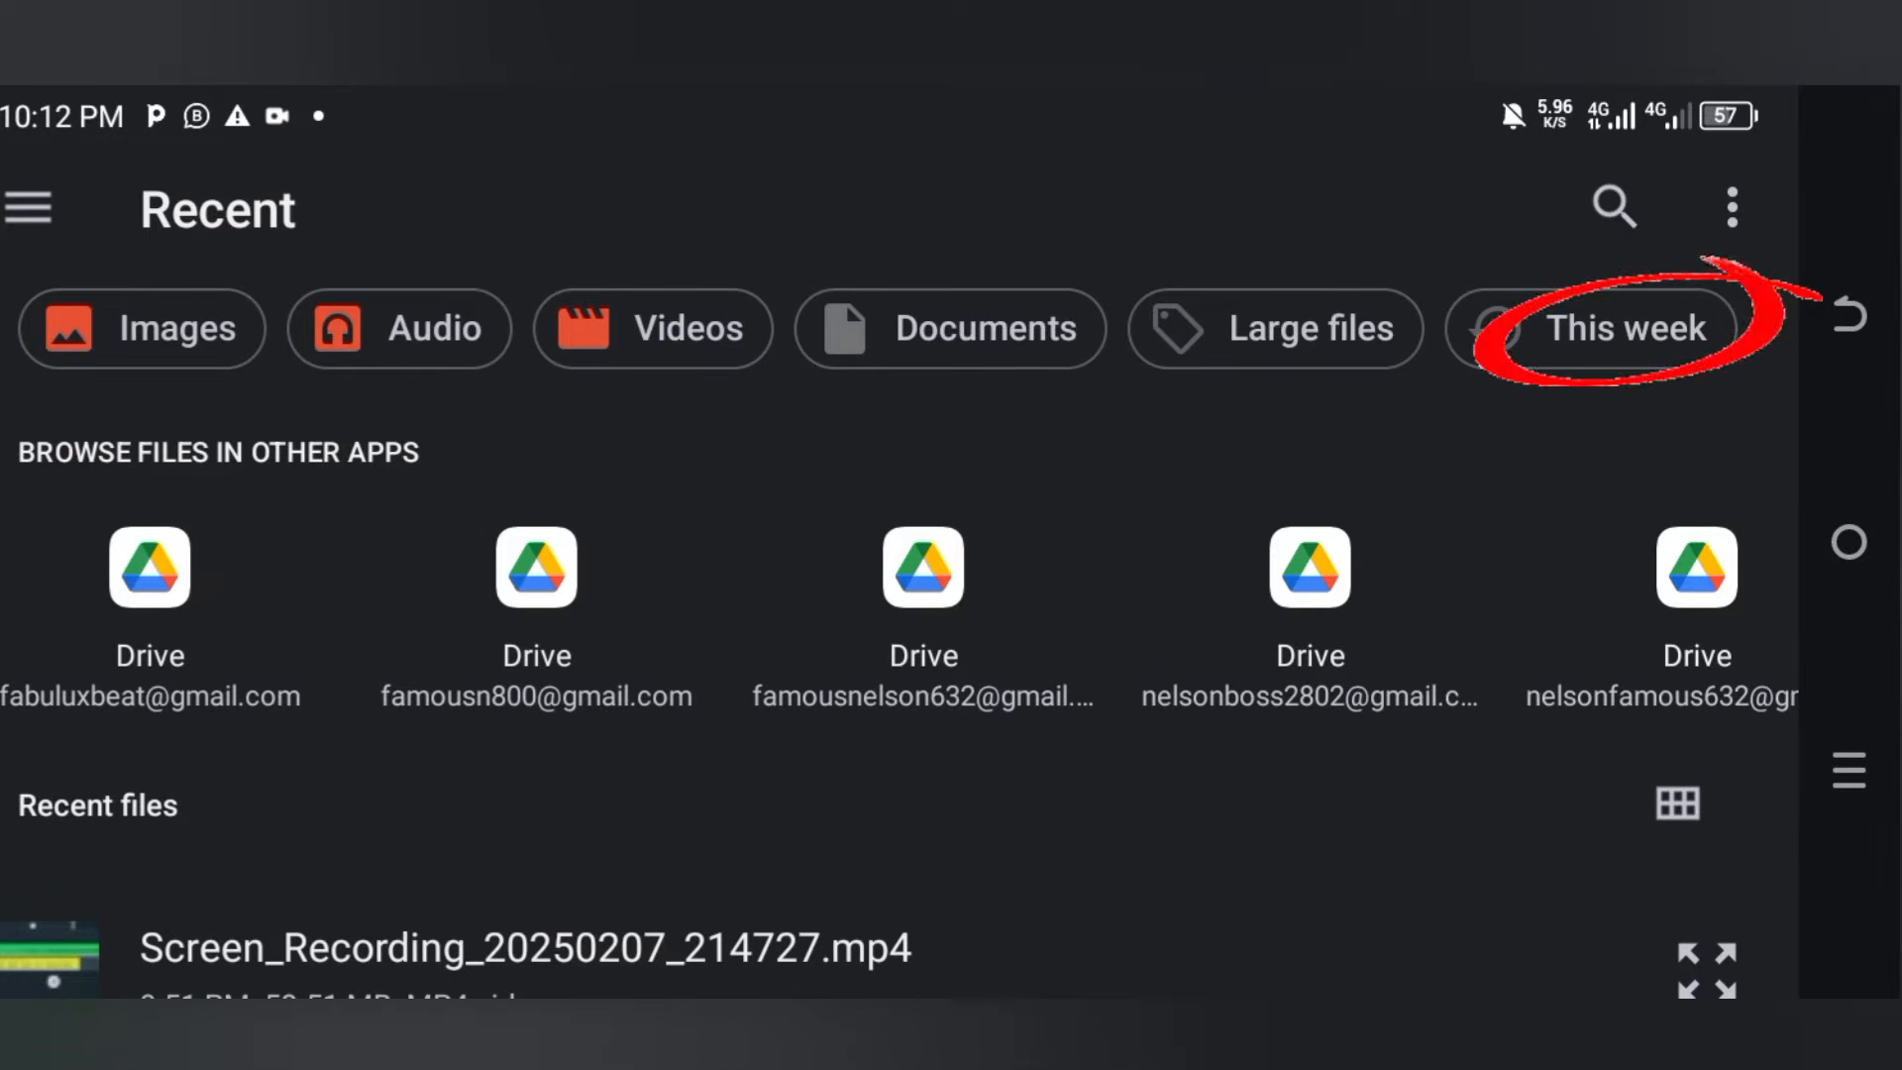
left_click(1607, 327)
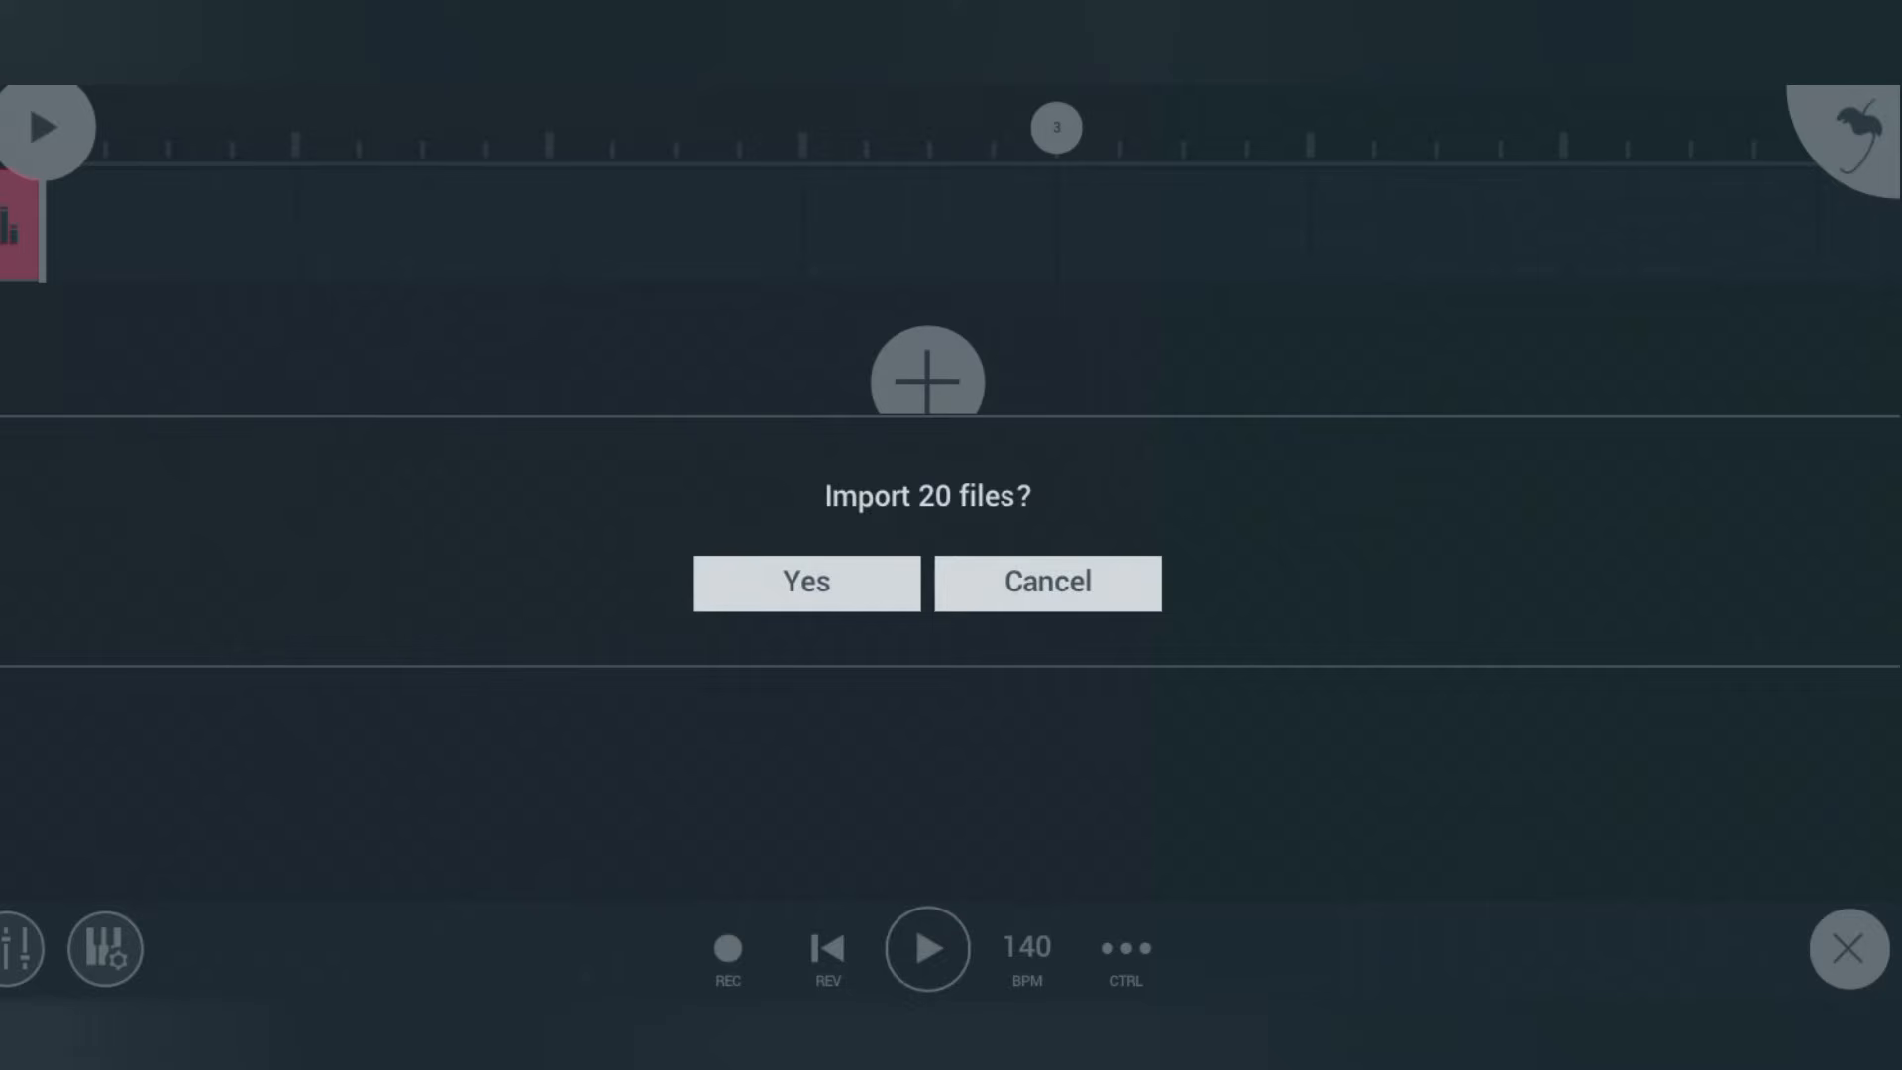
left_click(806, 581)
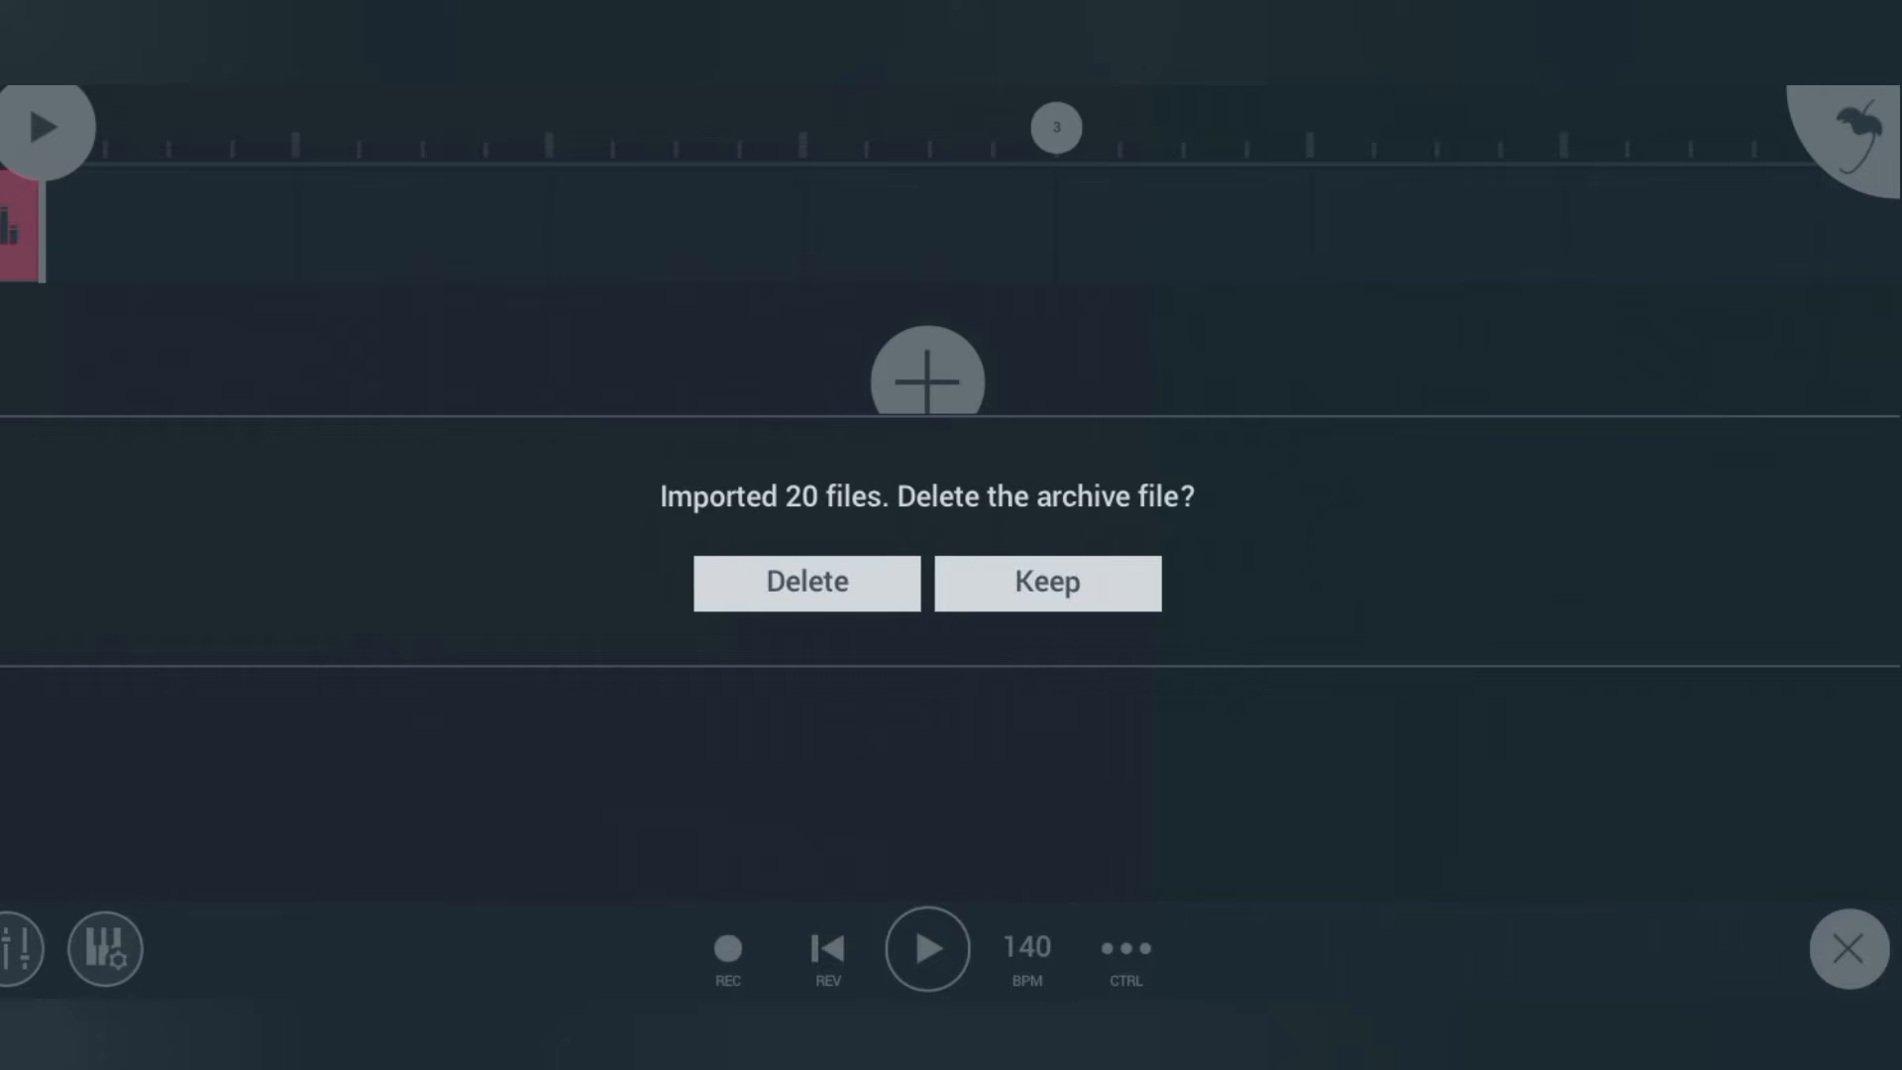
left_click(1046, 582)
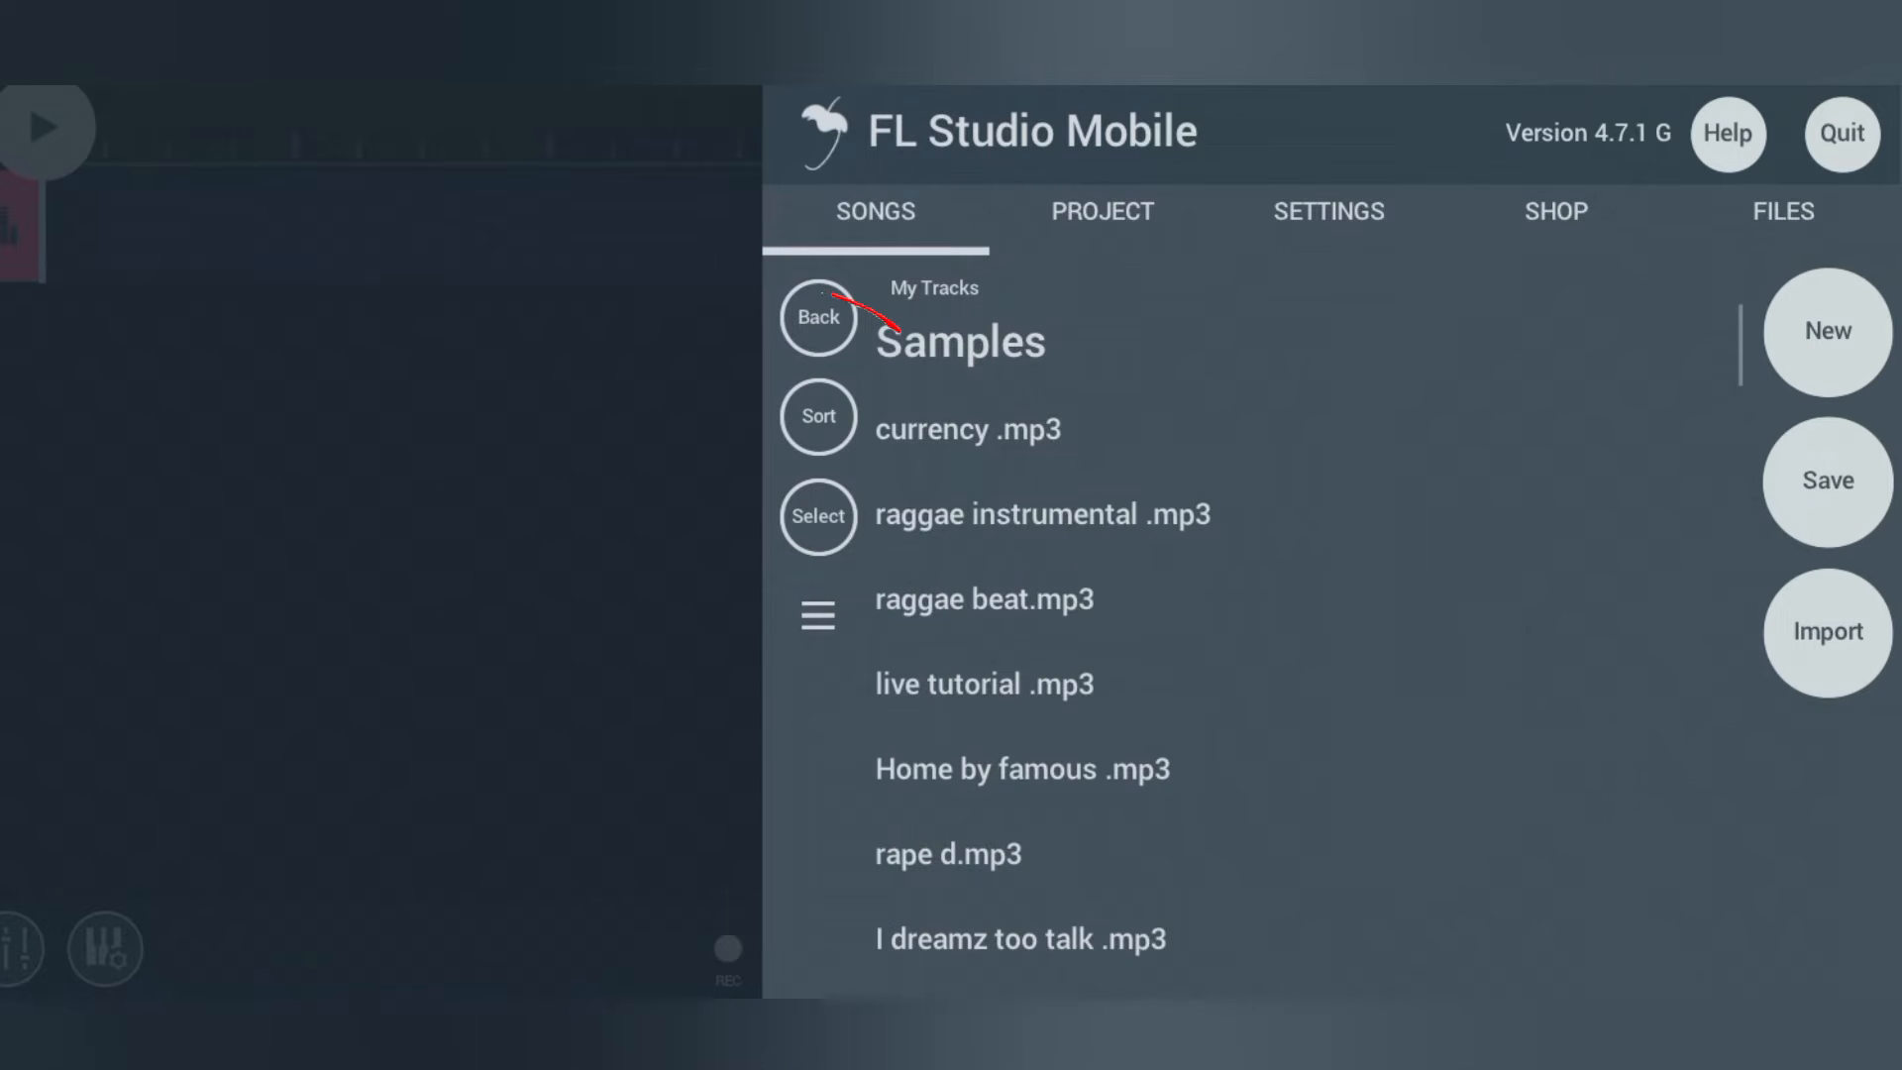
- Load the vocal project from My Songs with its beat track and vocal clips
left_click(818, 317)
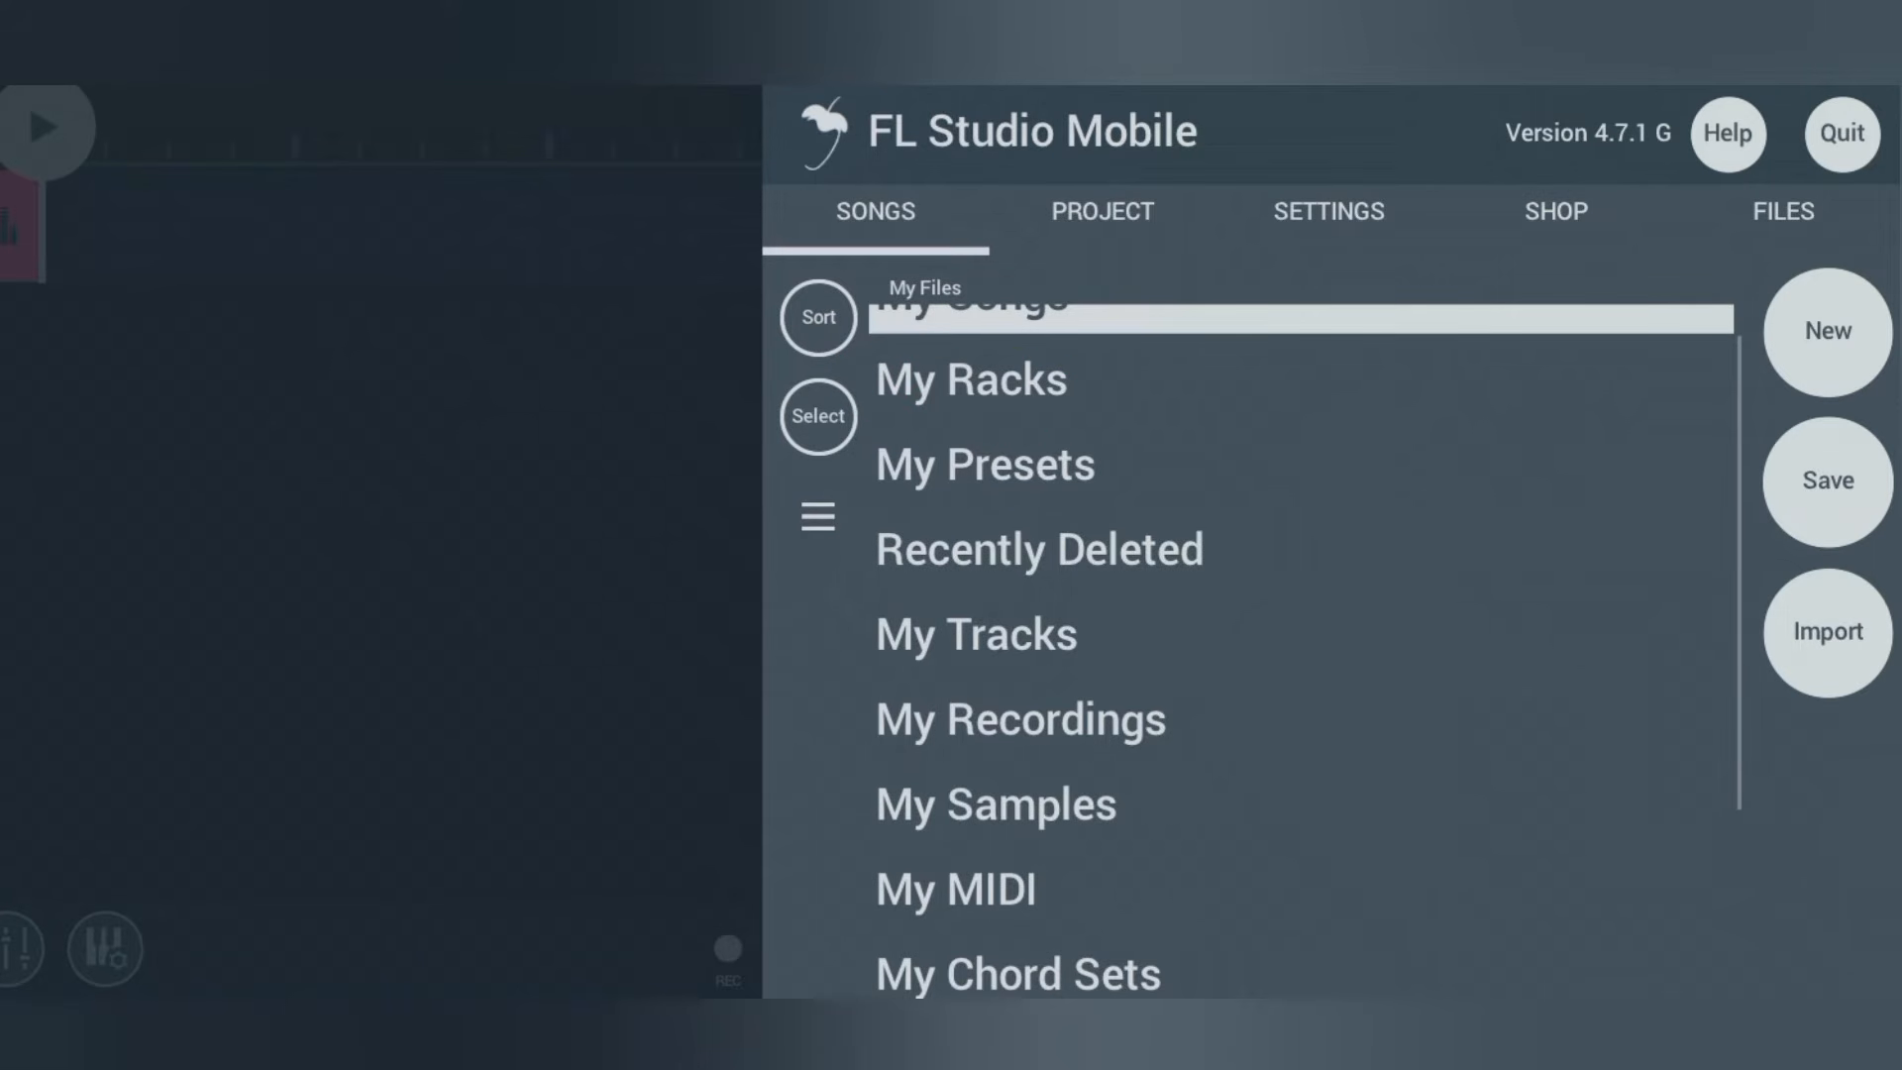
left_click(969, 379)
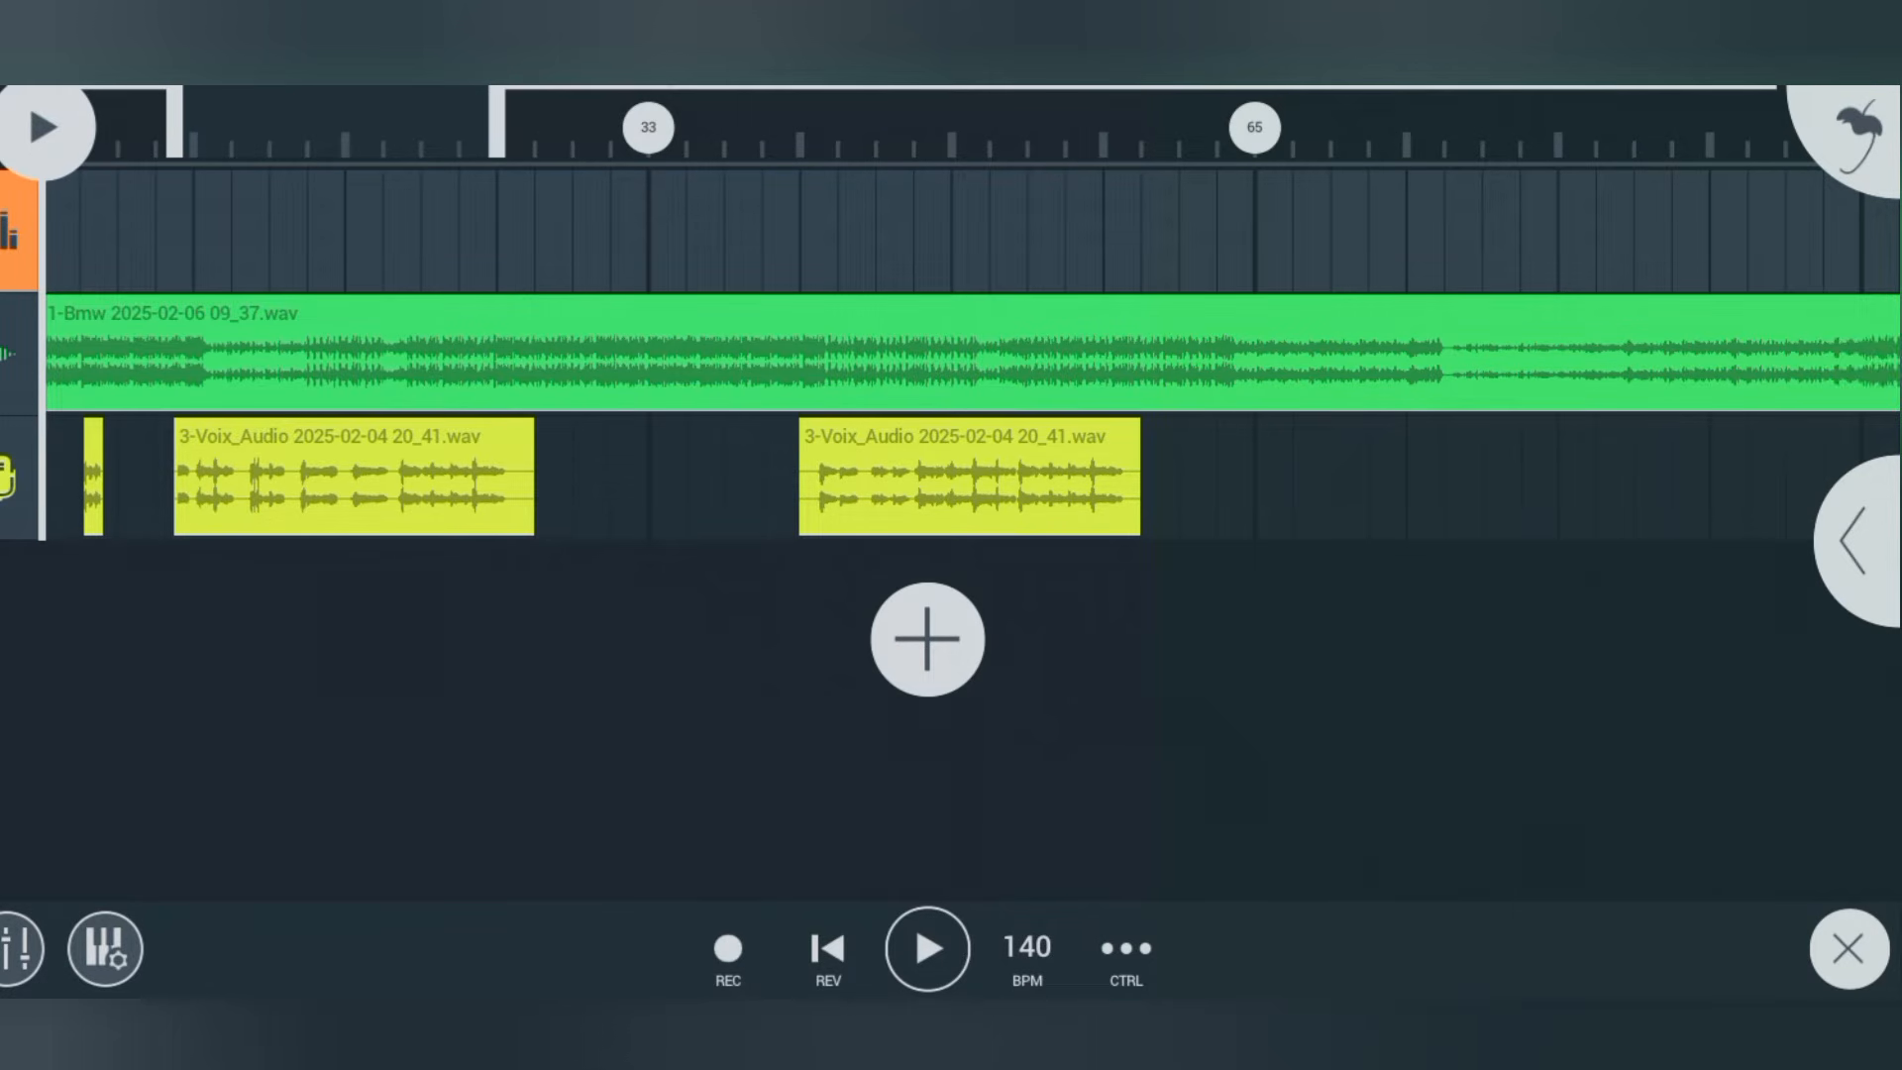
- Expand the track headers and bring up the Record 1 vocal track's effects rack
left_click(947, 389)
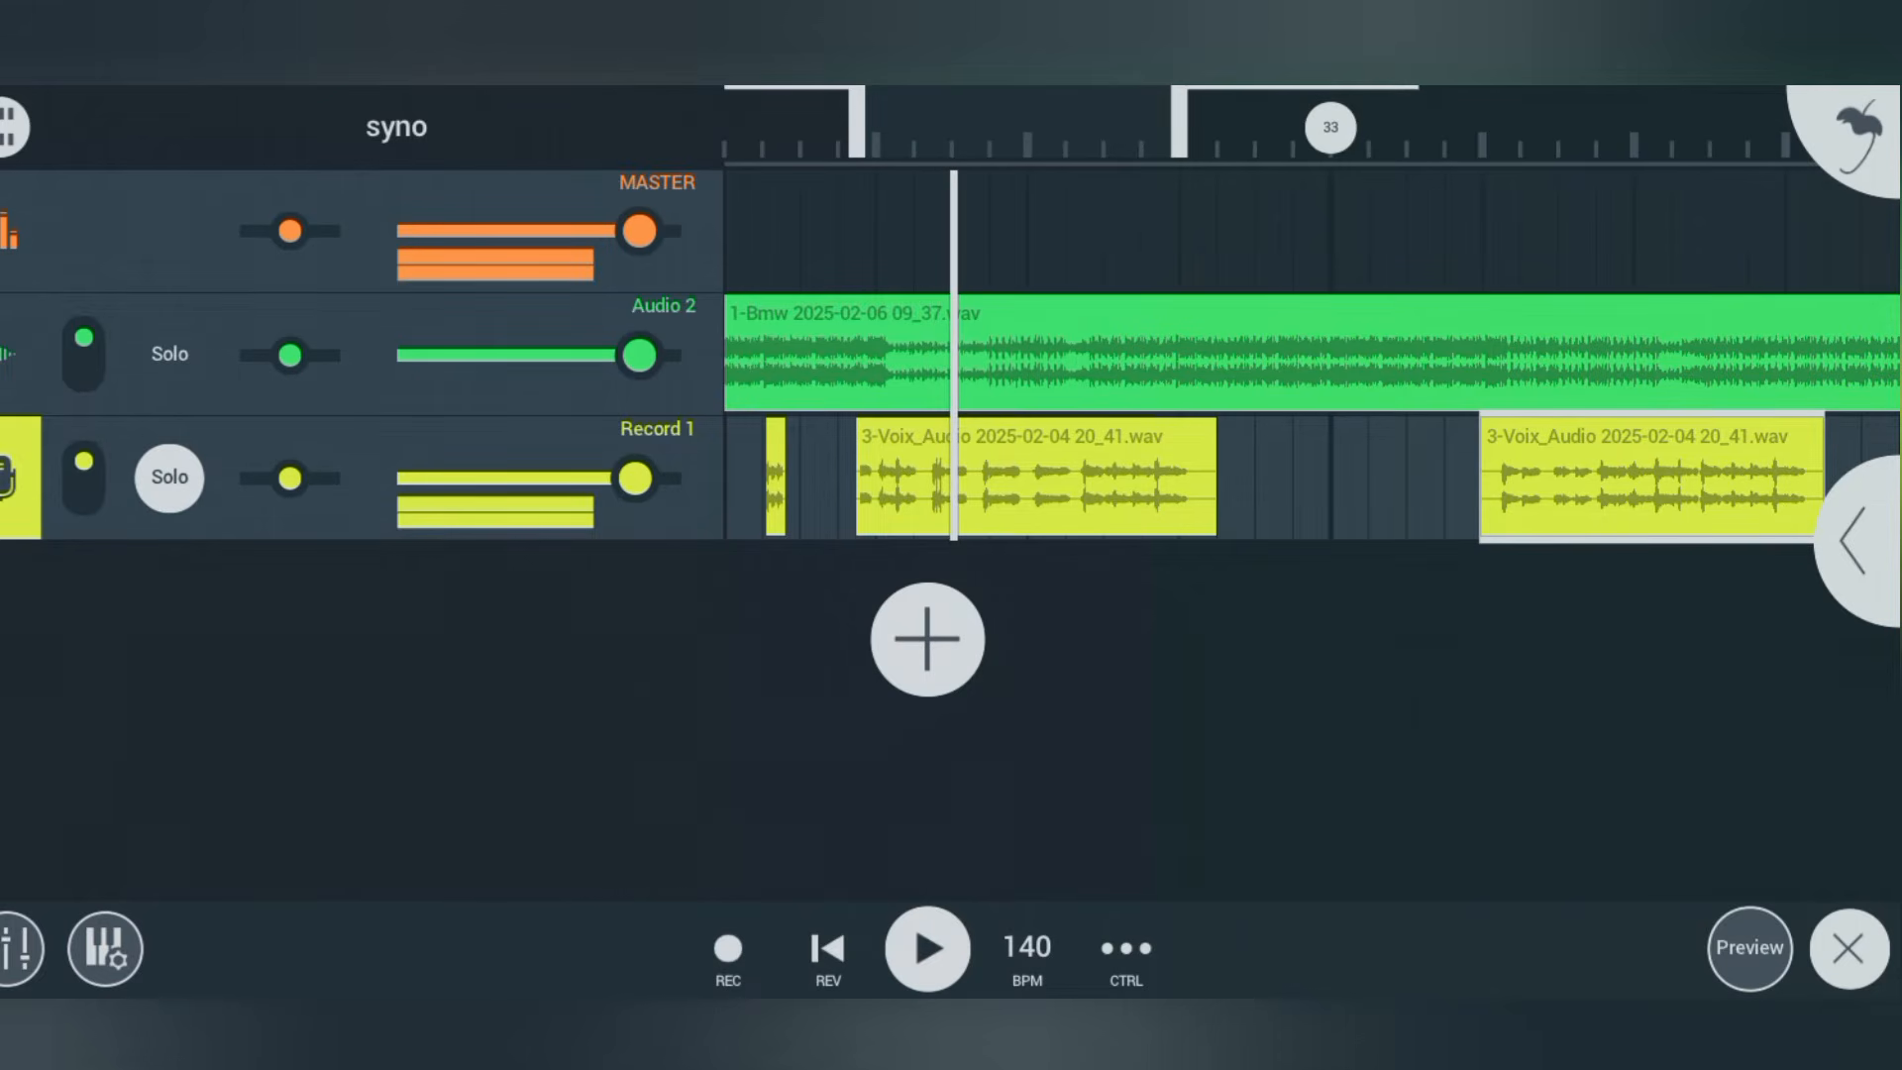
left_click(168, 478)
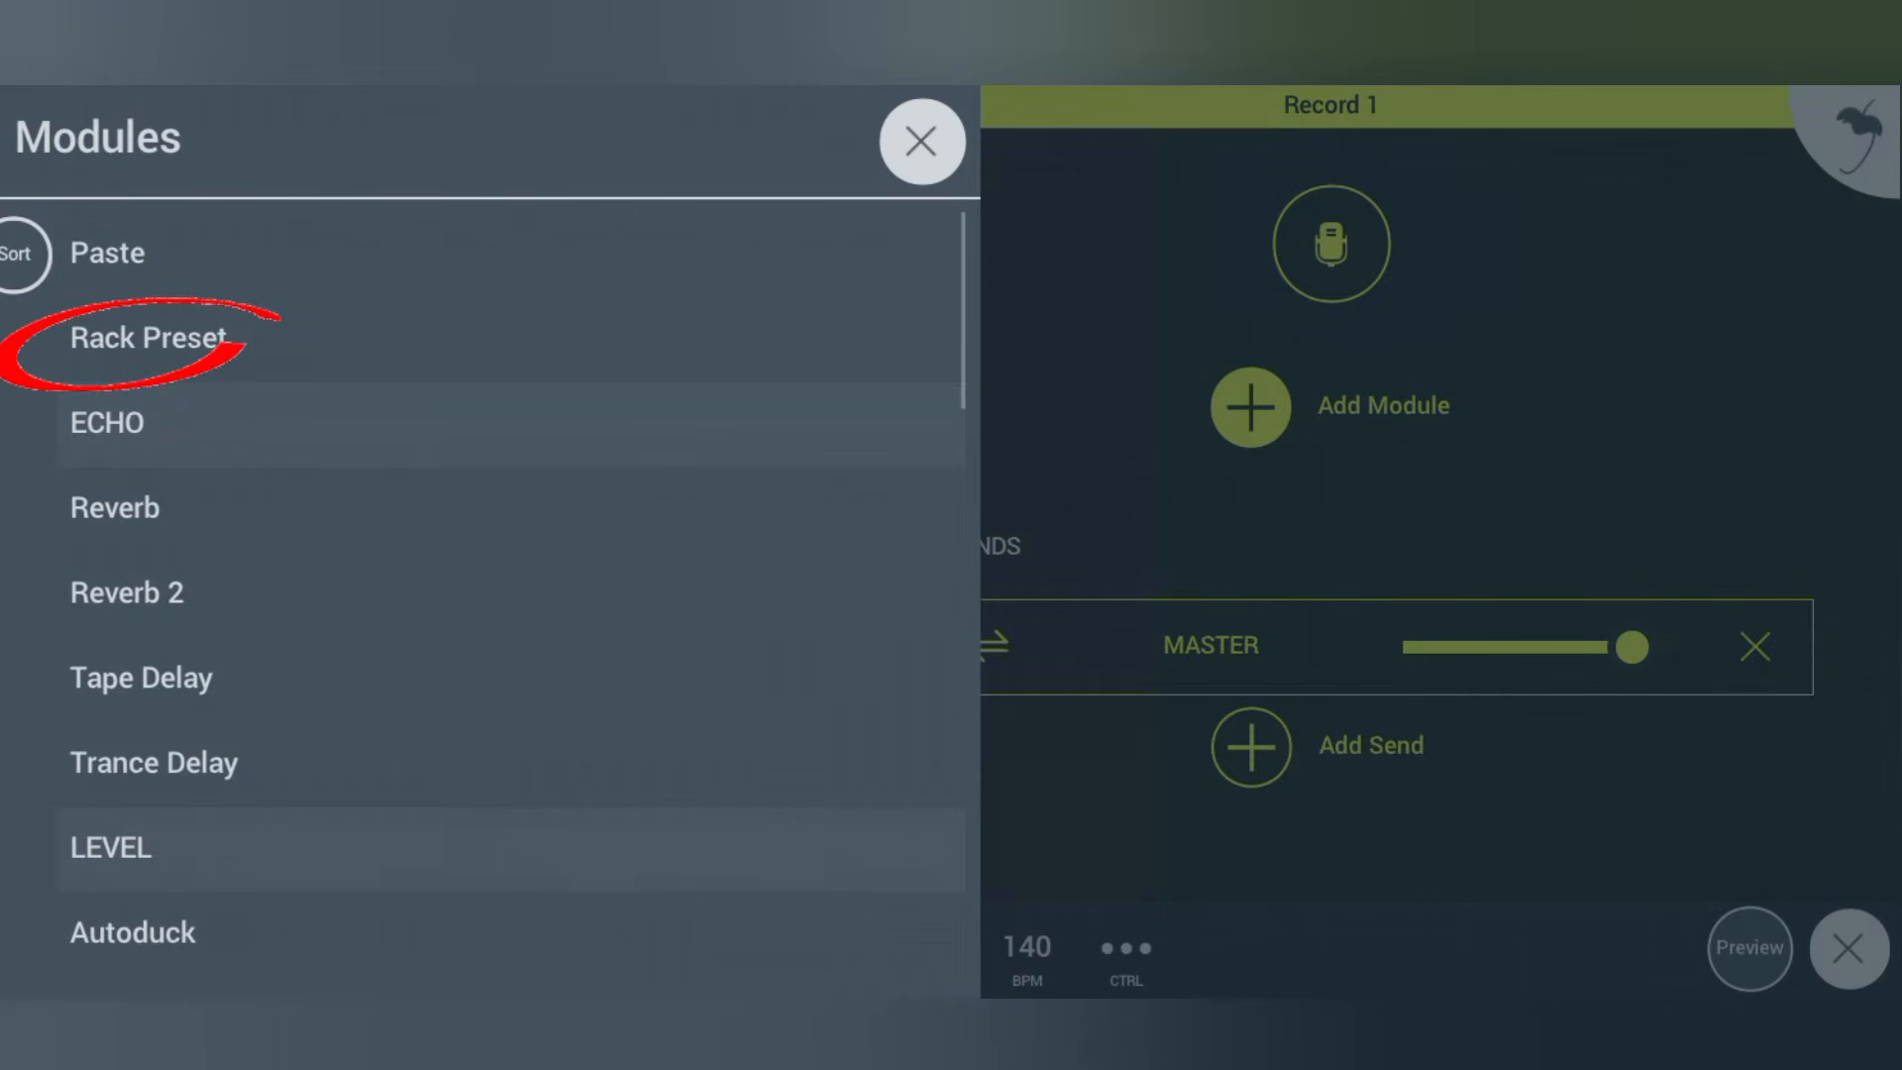
- Browse Rack Preset > My Racks to check the imported .flmrack presets
left_click(144, 337)
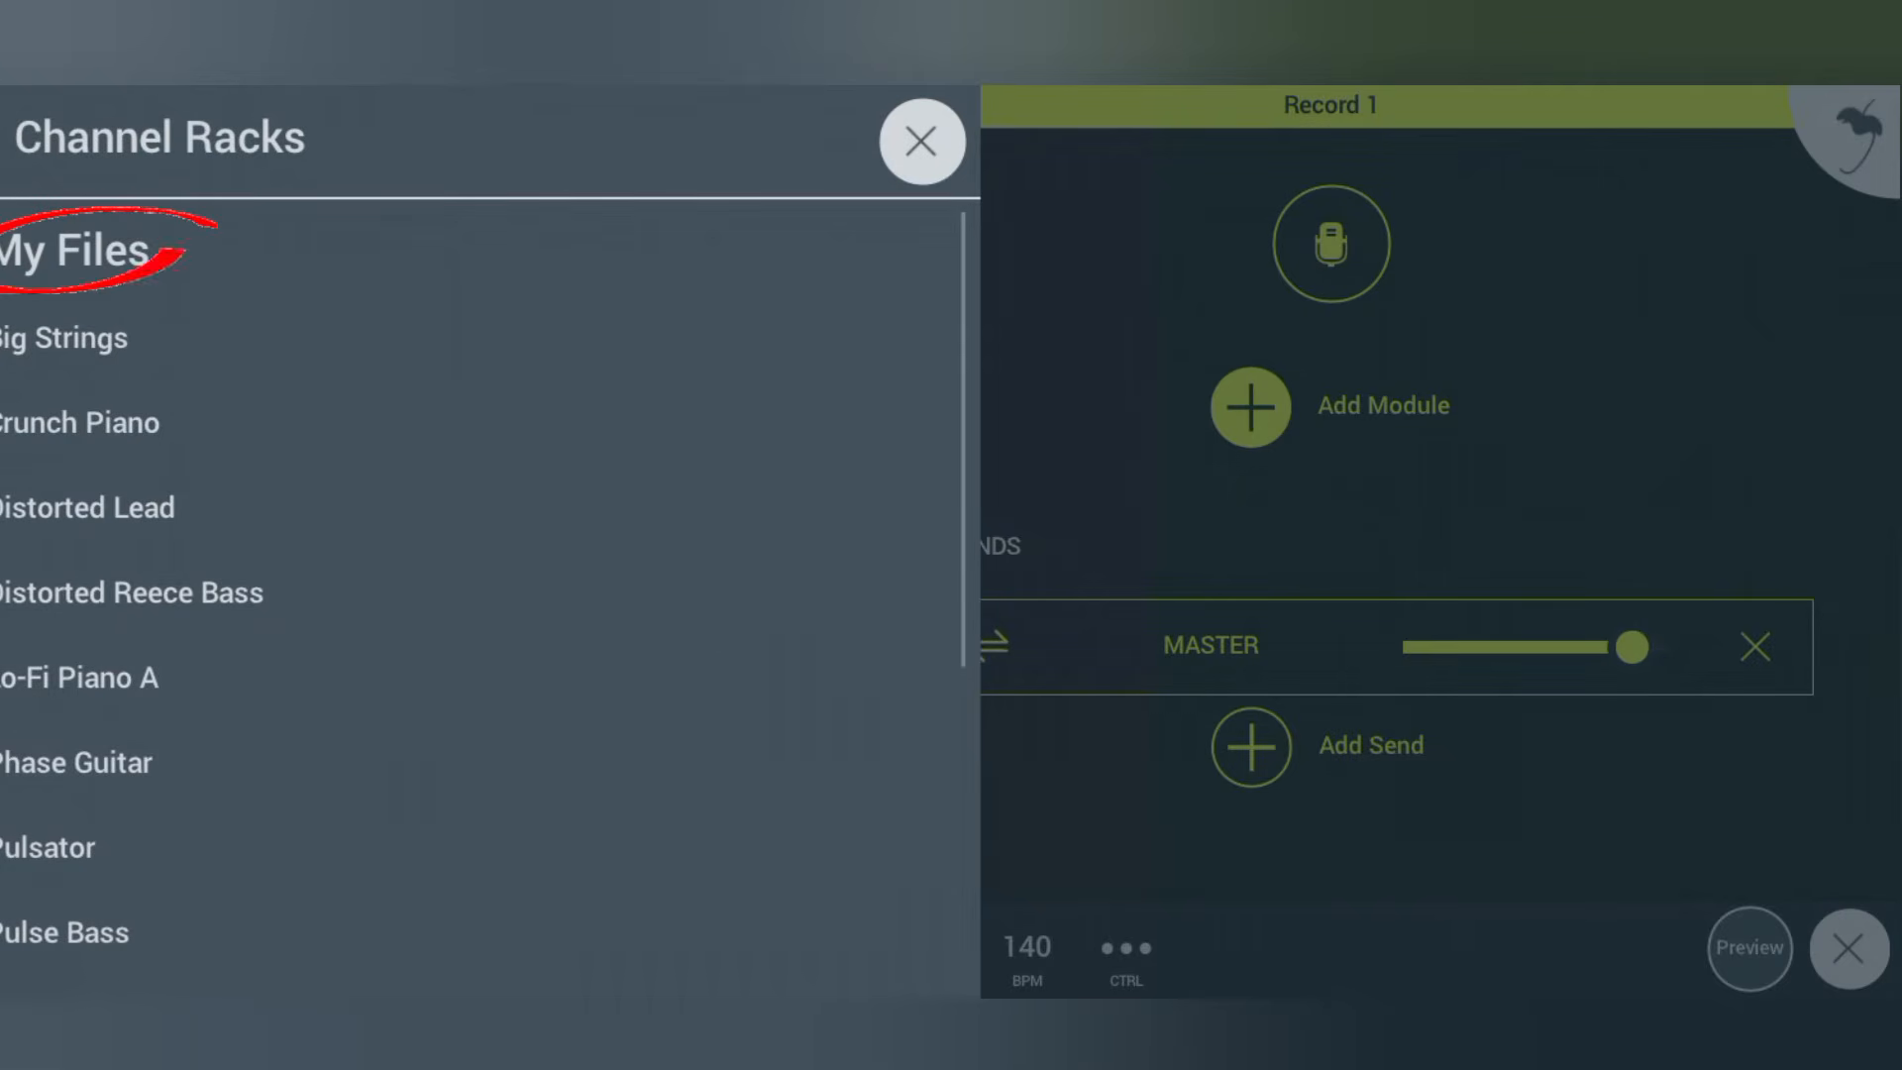
left_click(73, 250)
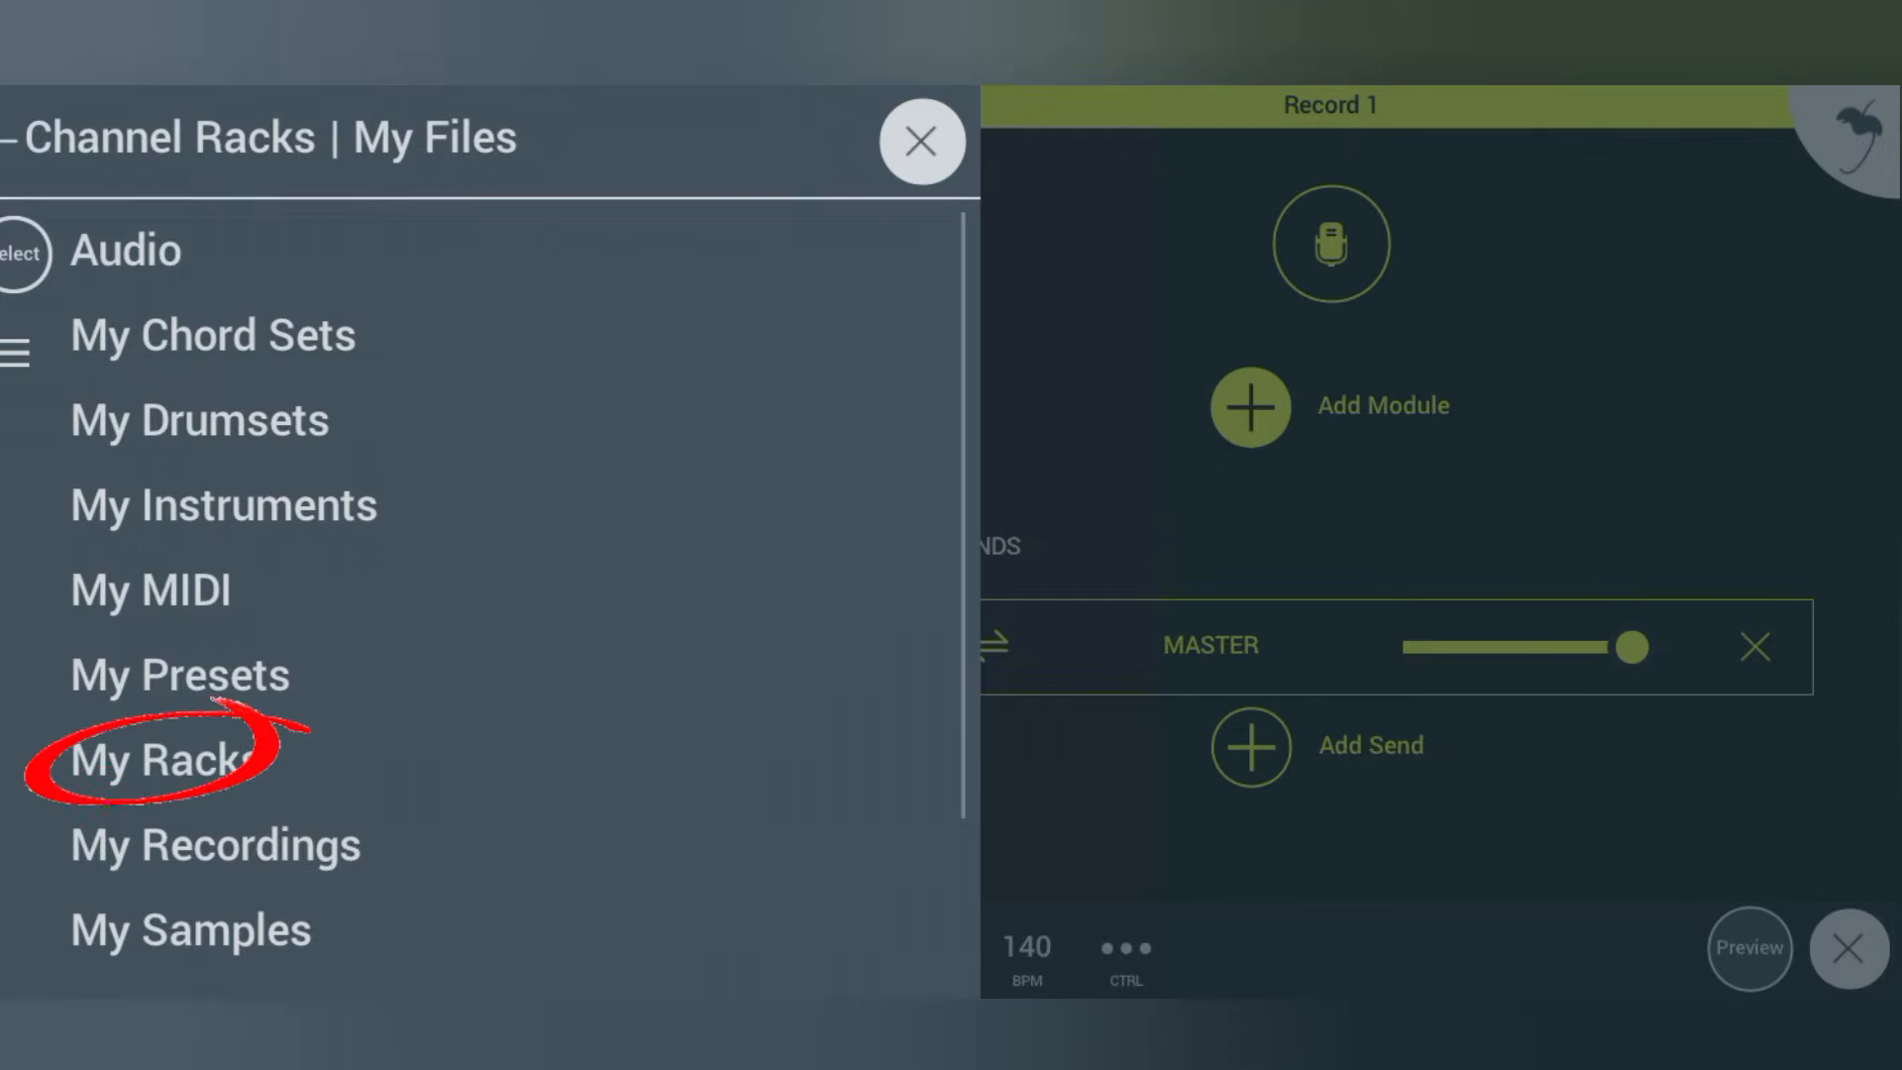
left_click(158, 760)
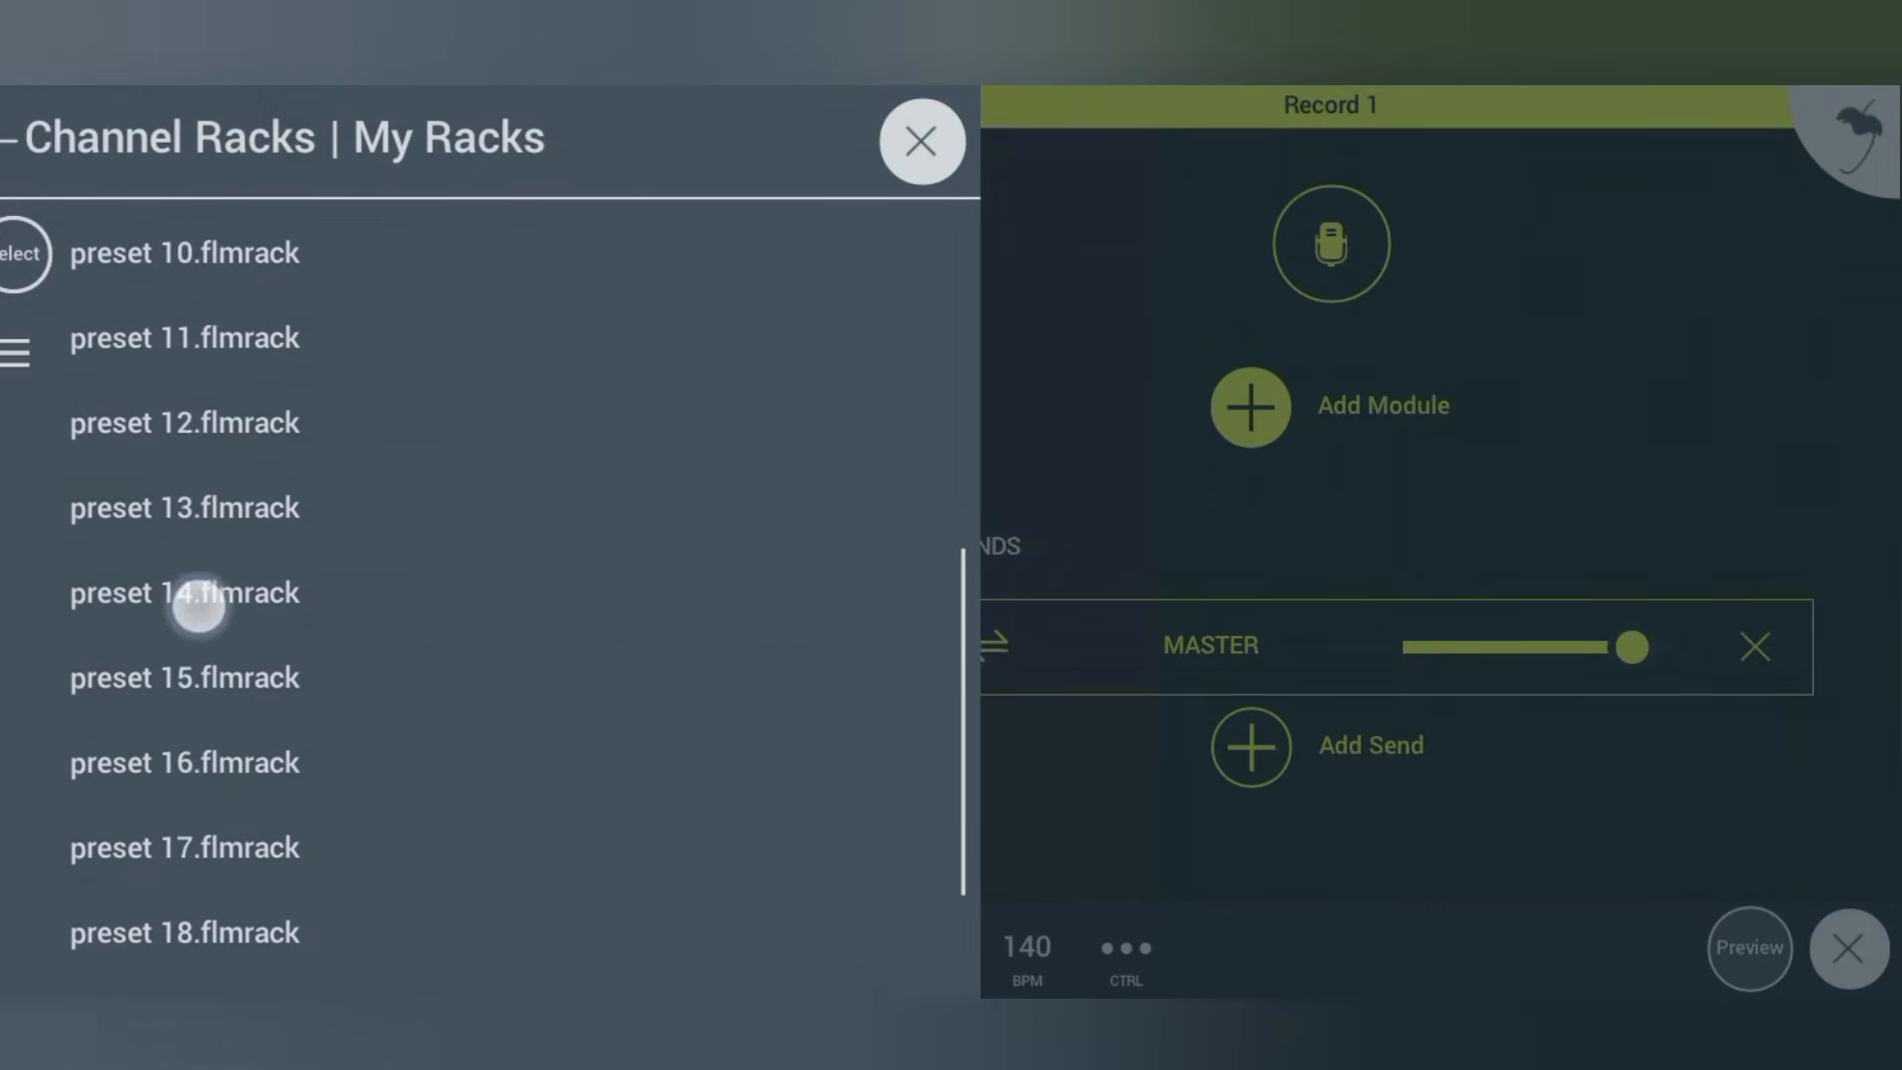
scroll("up", 3)
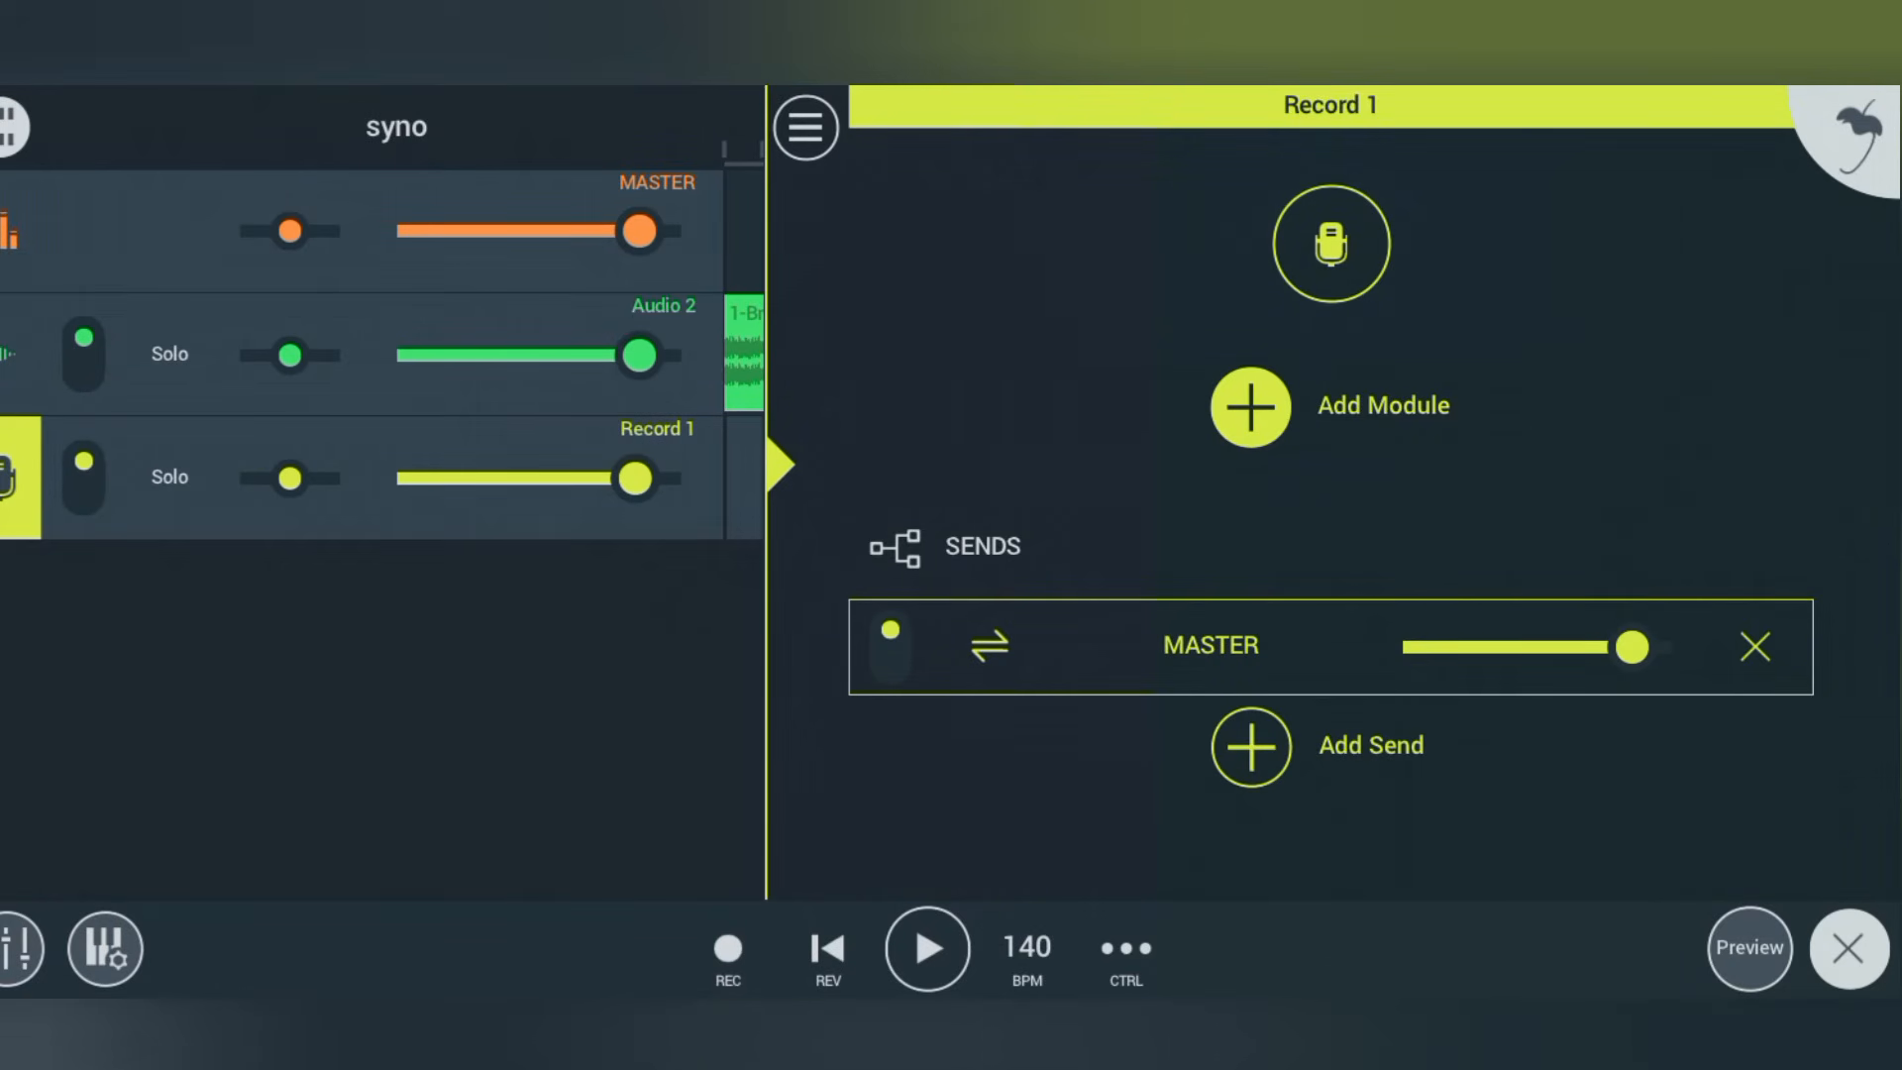
- Solo the Record 1 vocal track and bring up its Add Module list
left_click(168, 478)
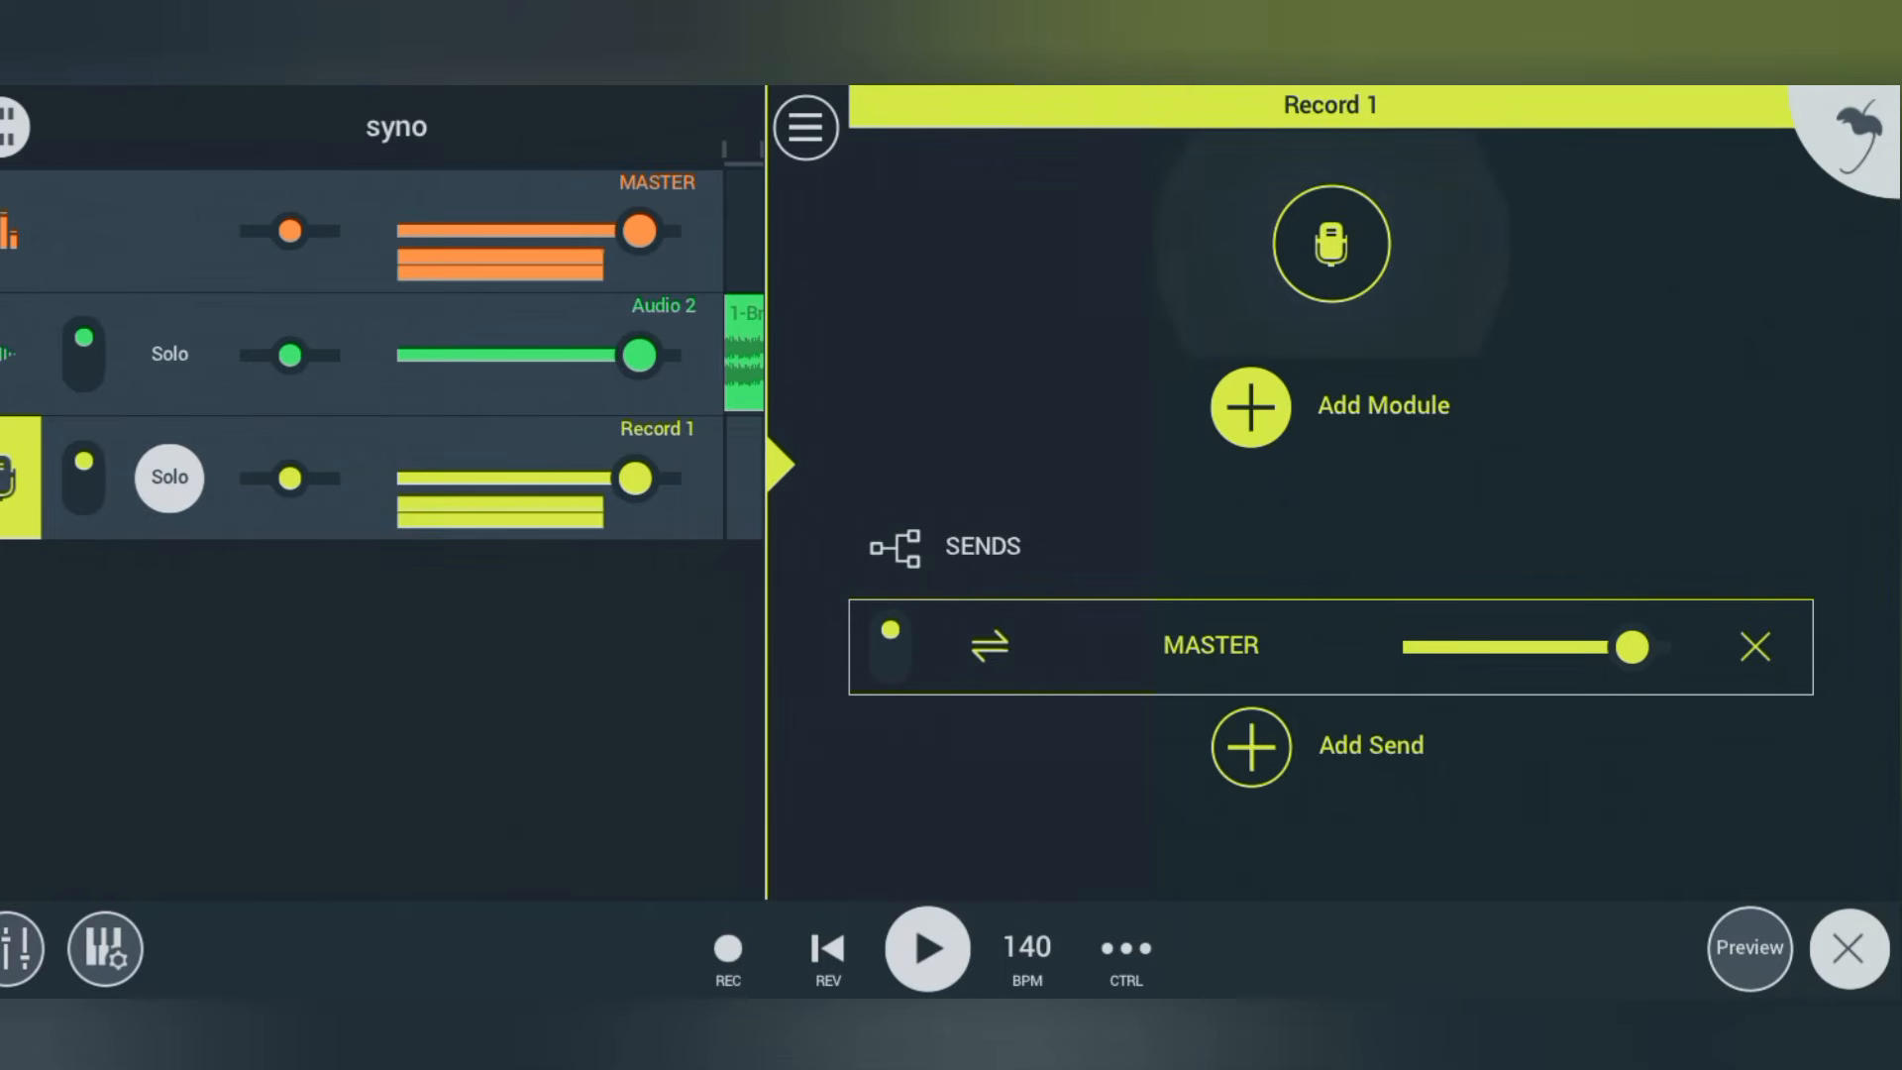
left_click(1249, 406)
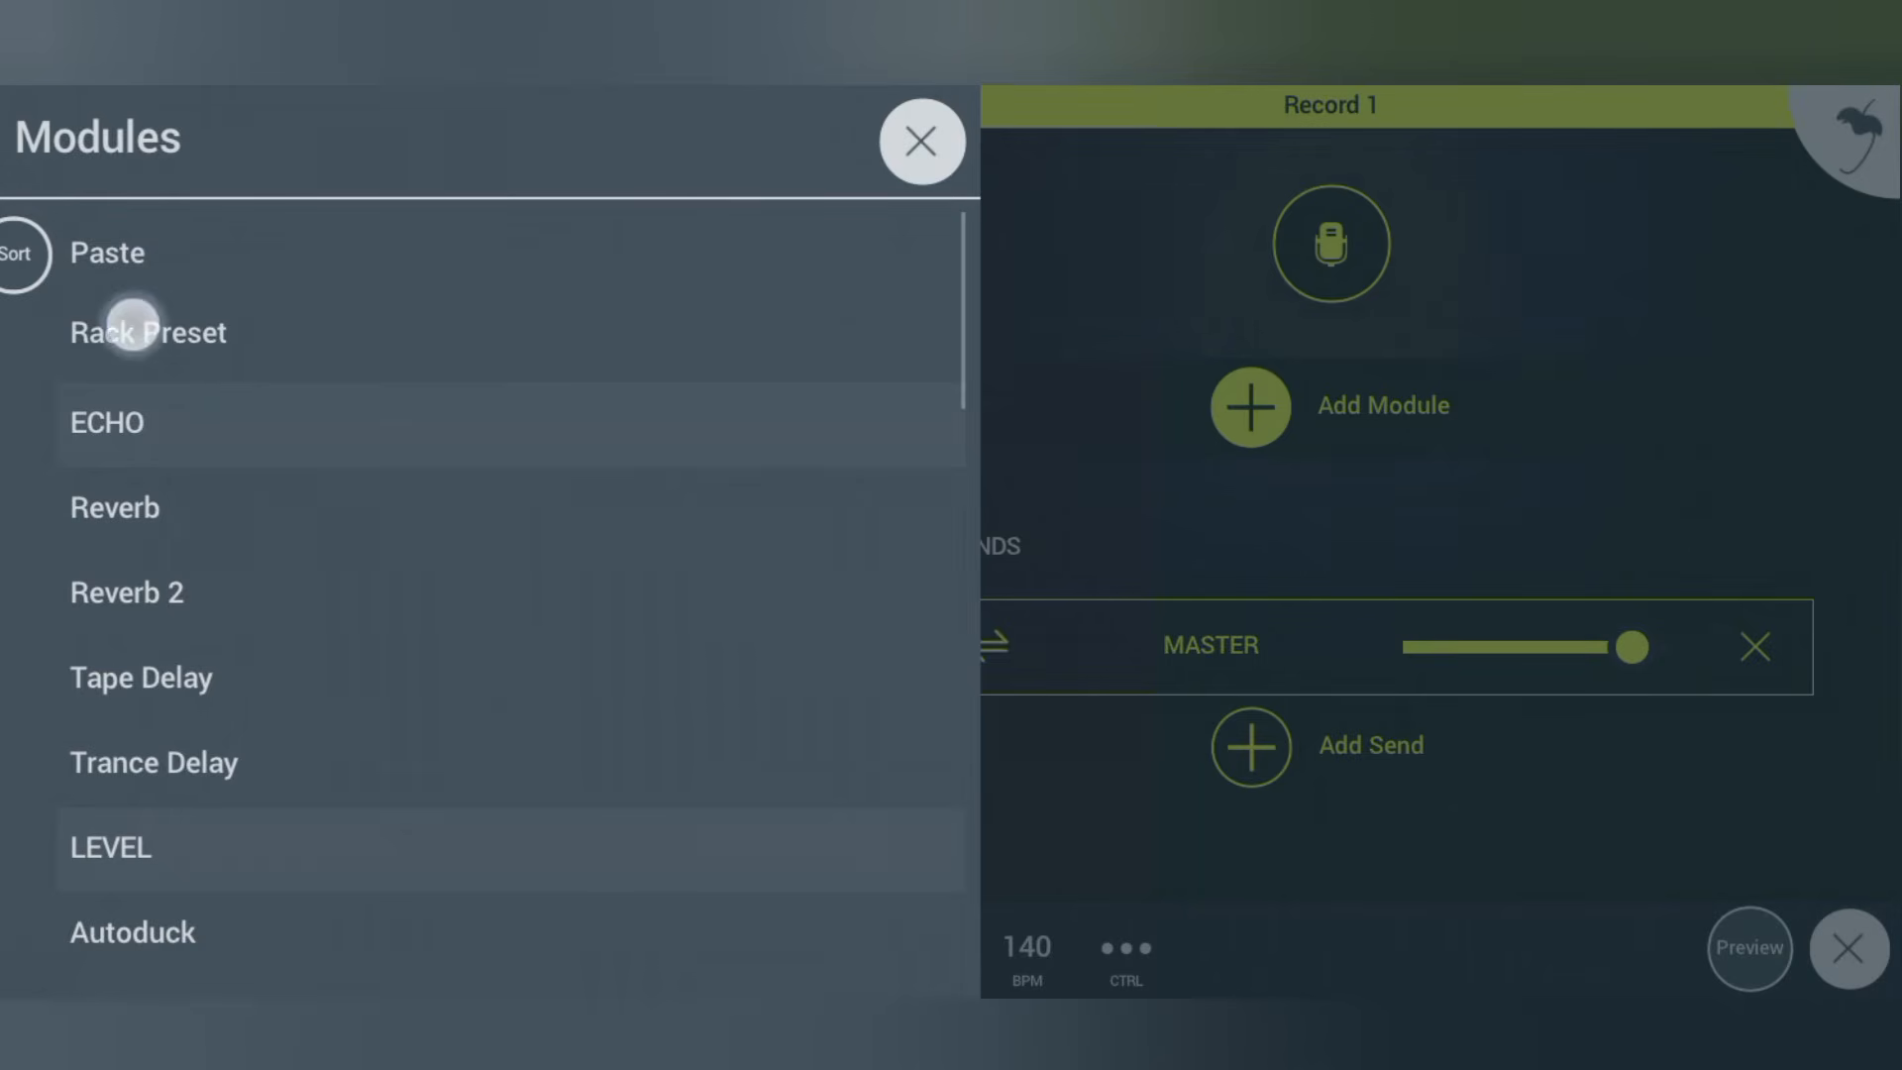
- Audition My Racks presets 1, 2 and 3 on the vocal track
left_click(149, 331)
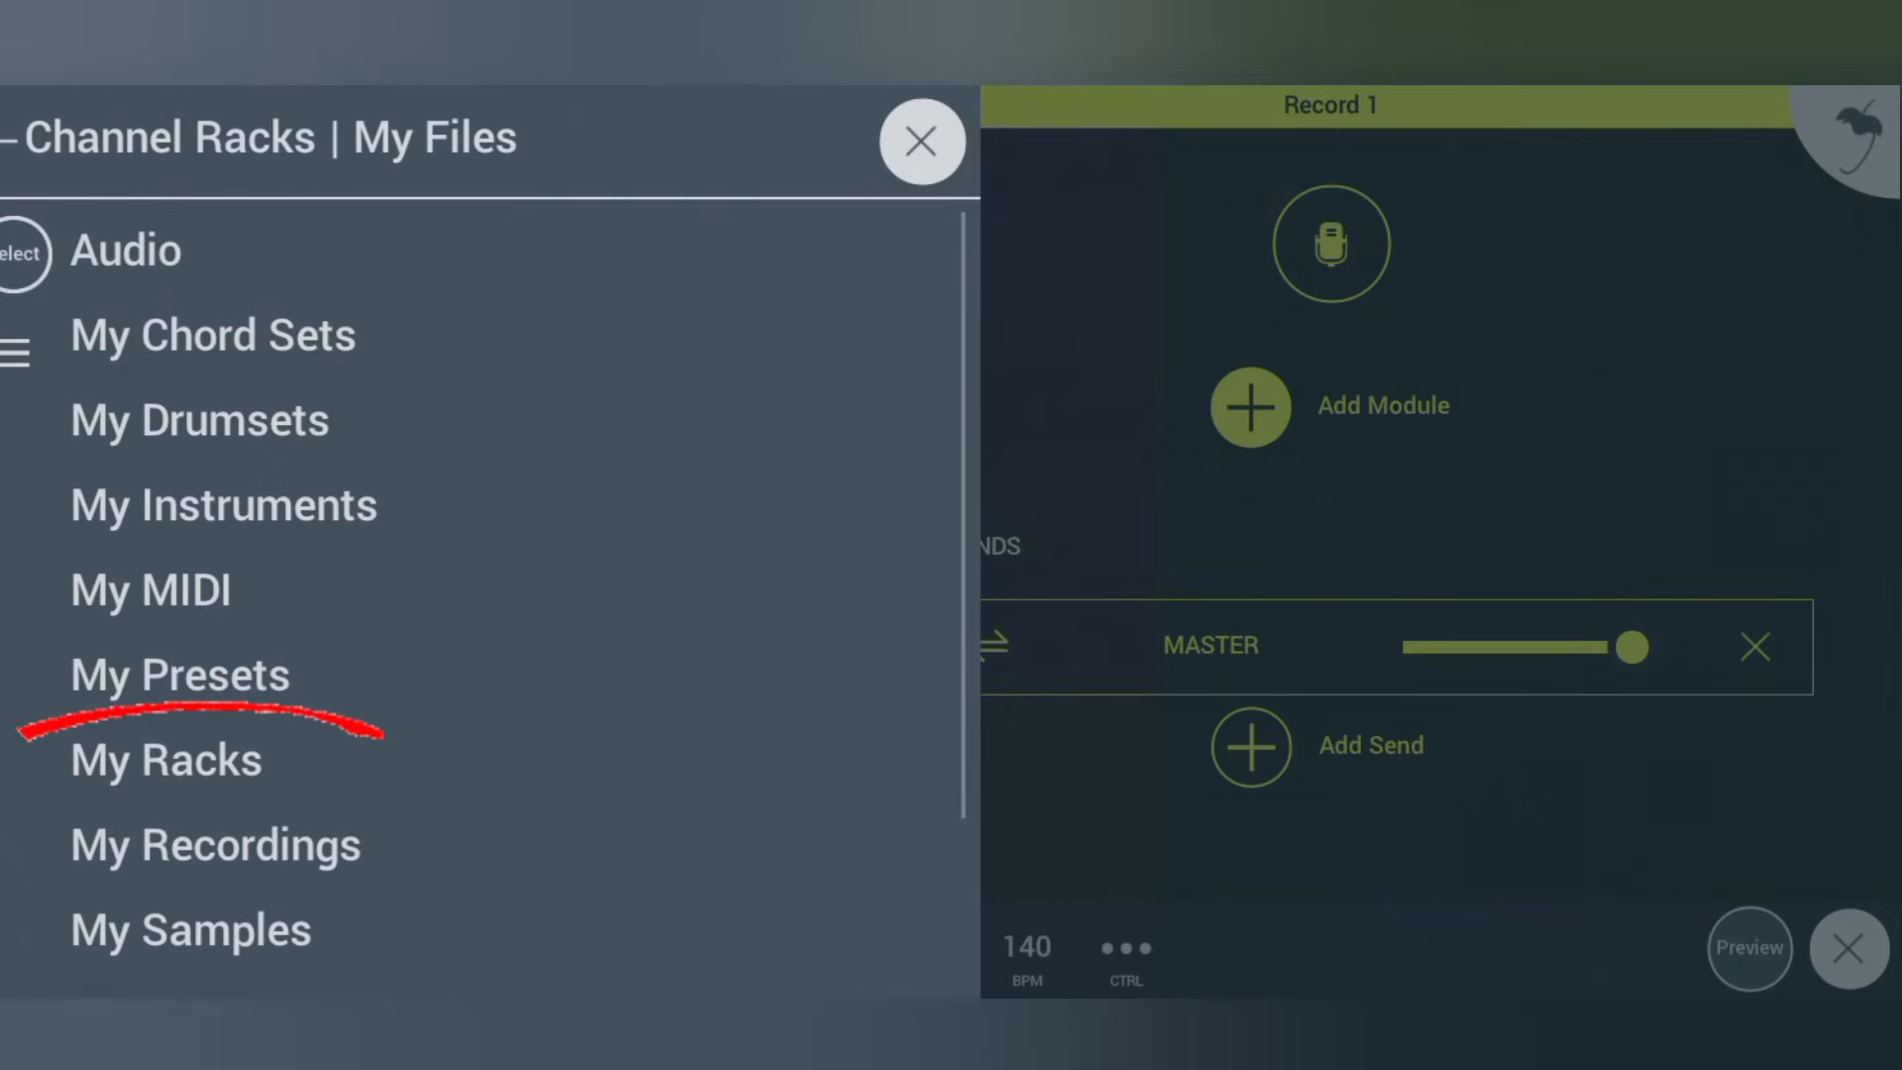
left_click(167, 759)
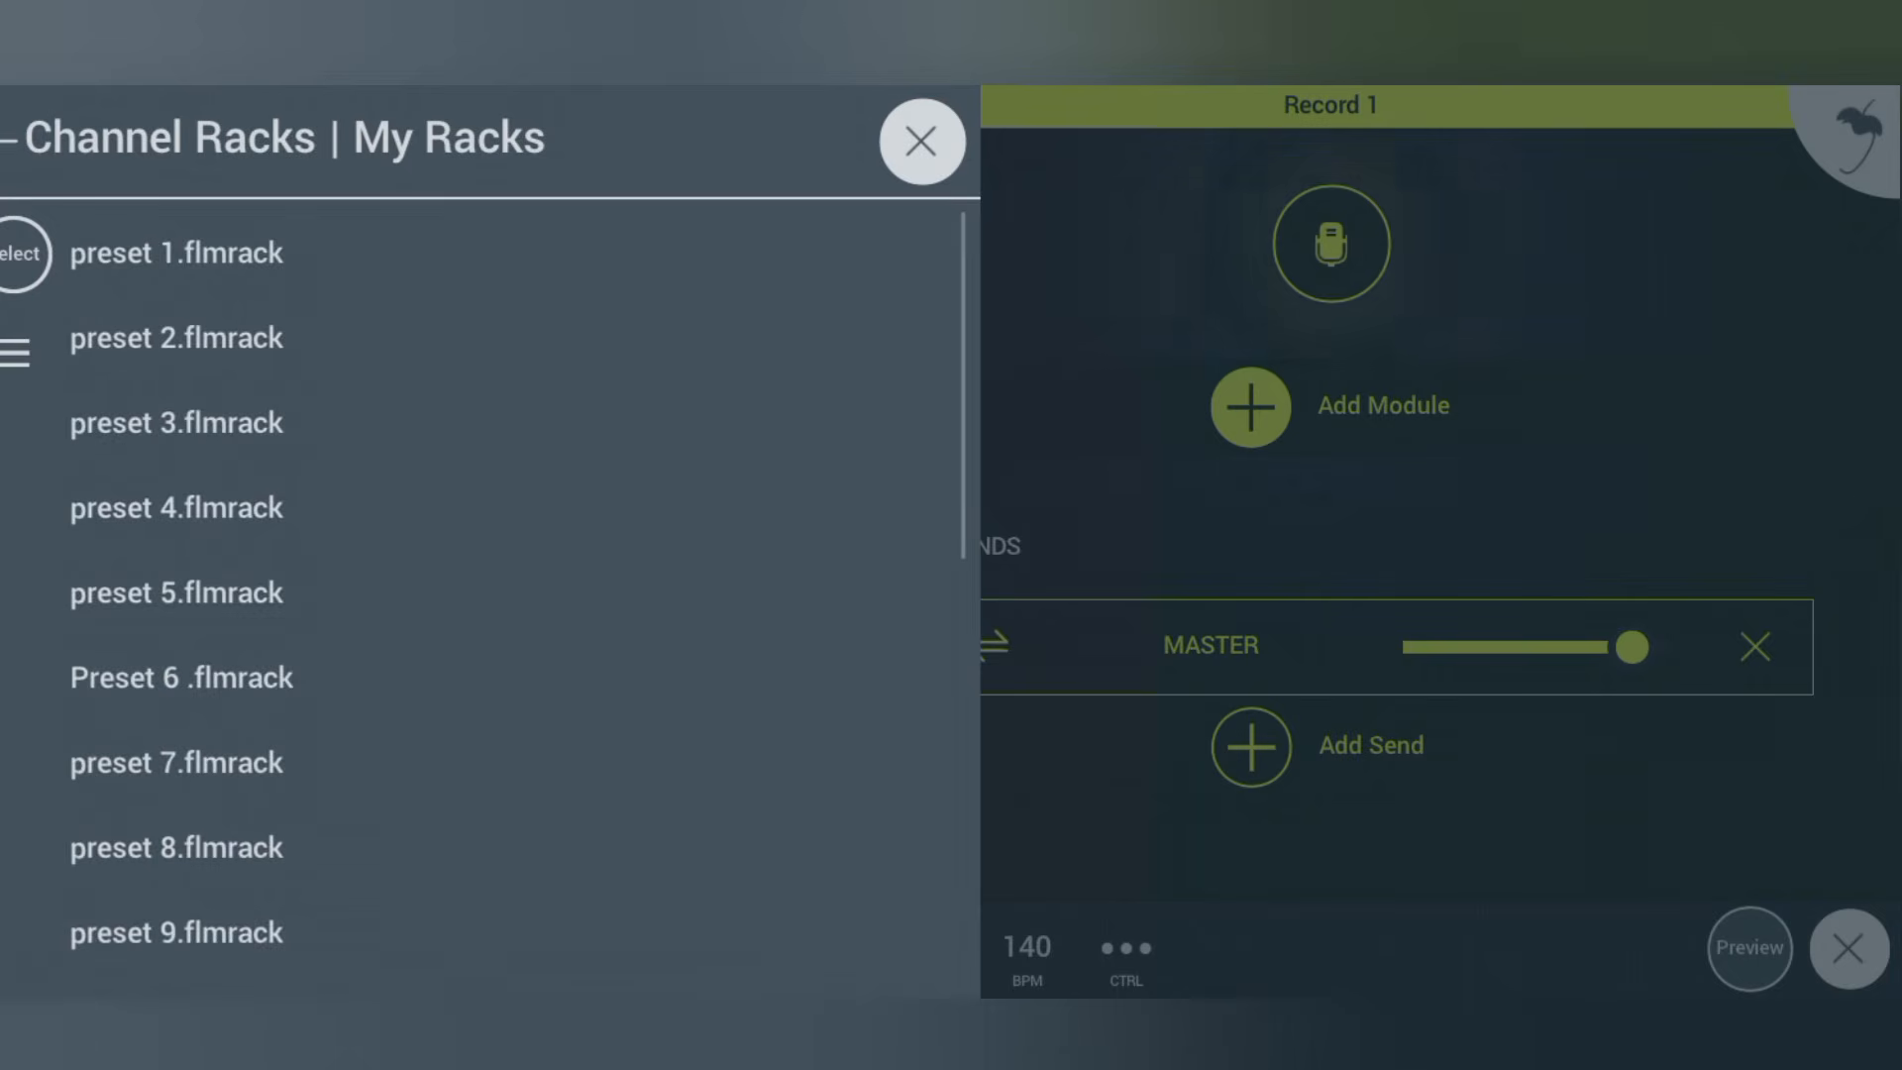
left_click(176, 251)
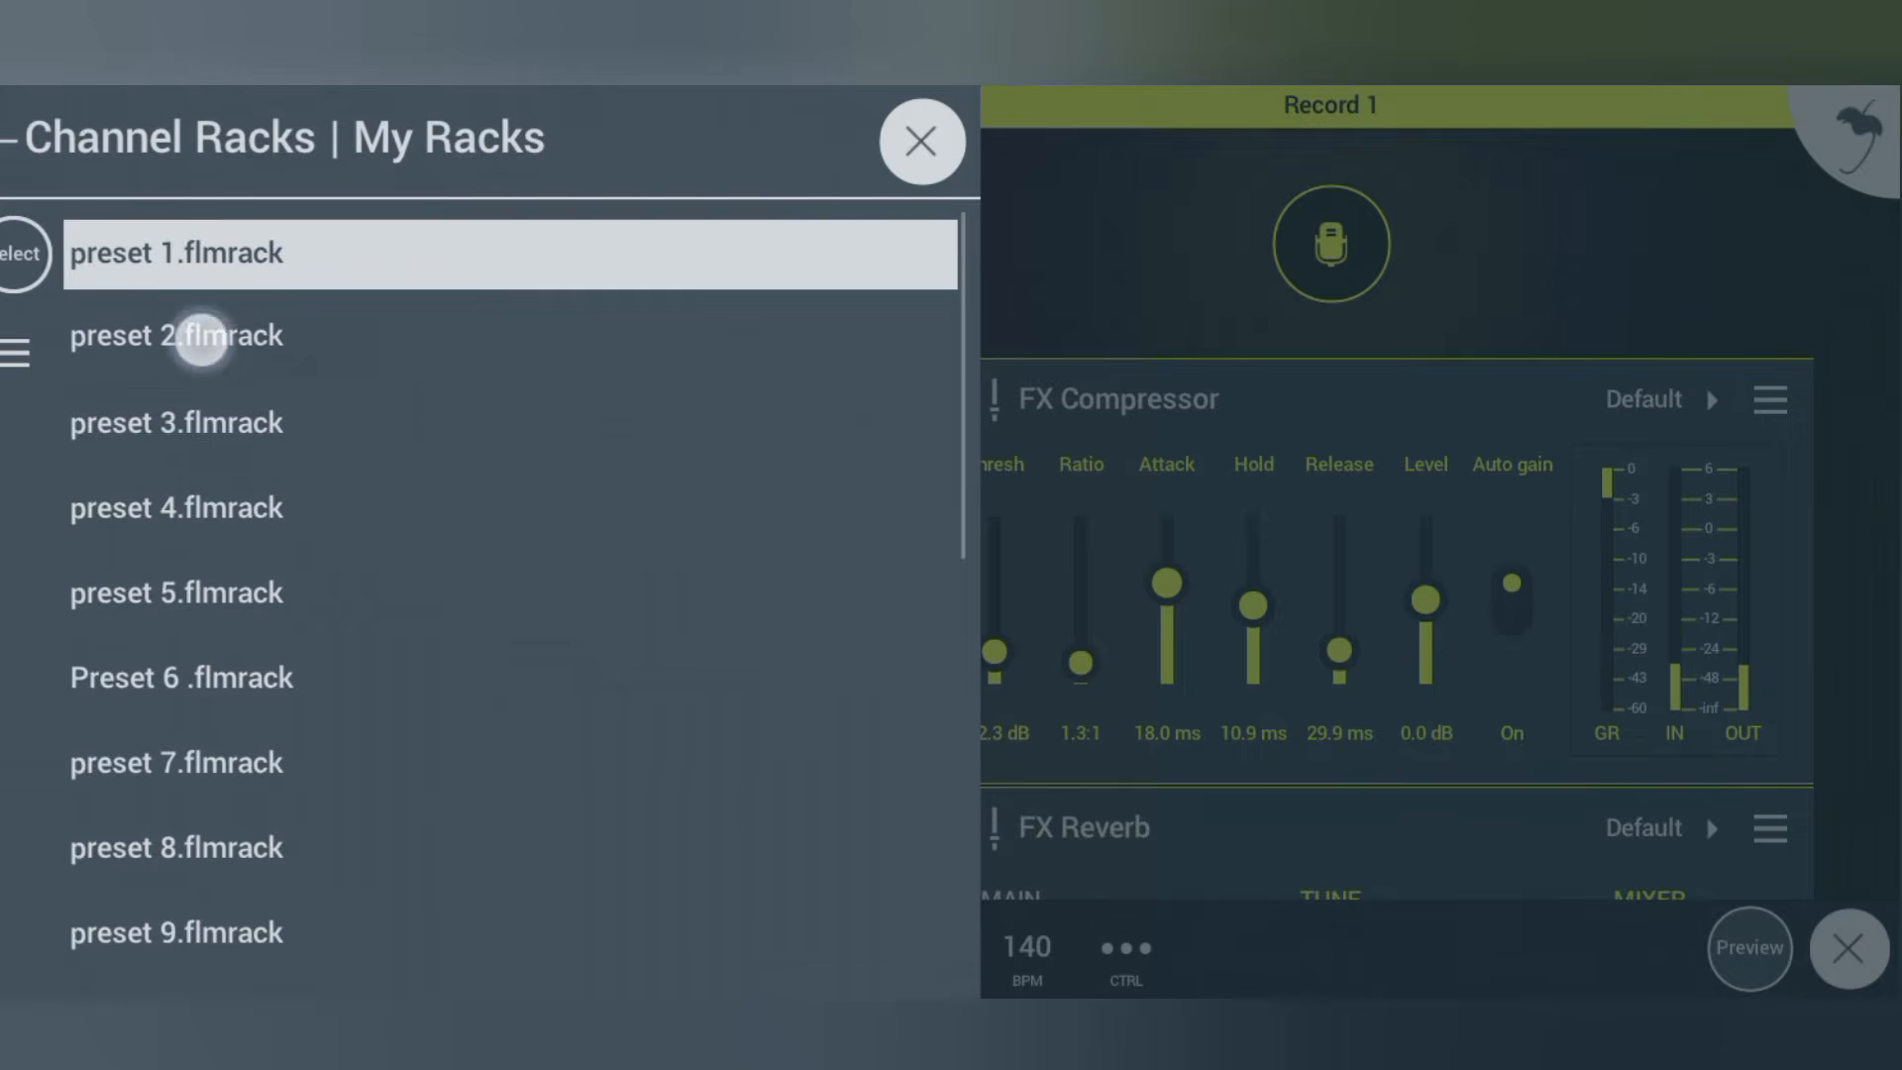
left_click(177, 337)
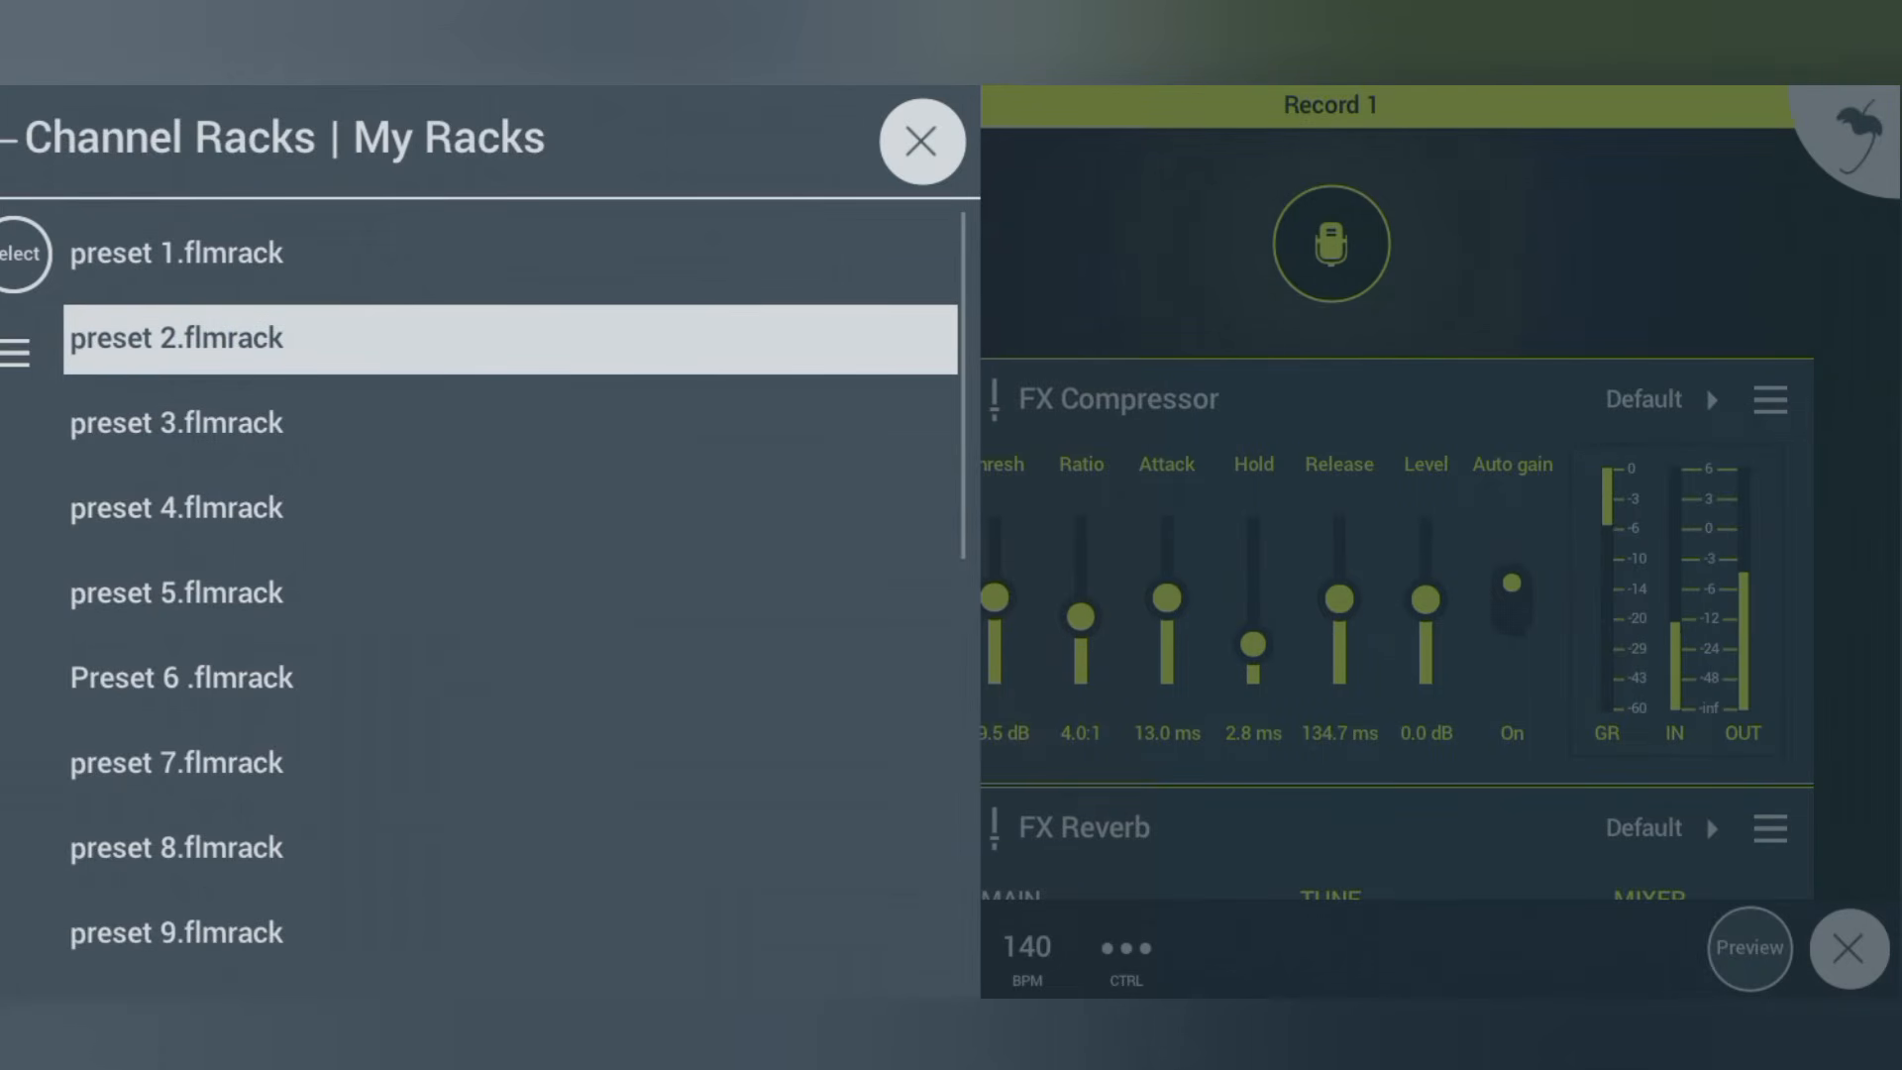
left_click(176, 422)
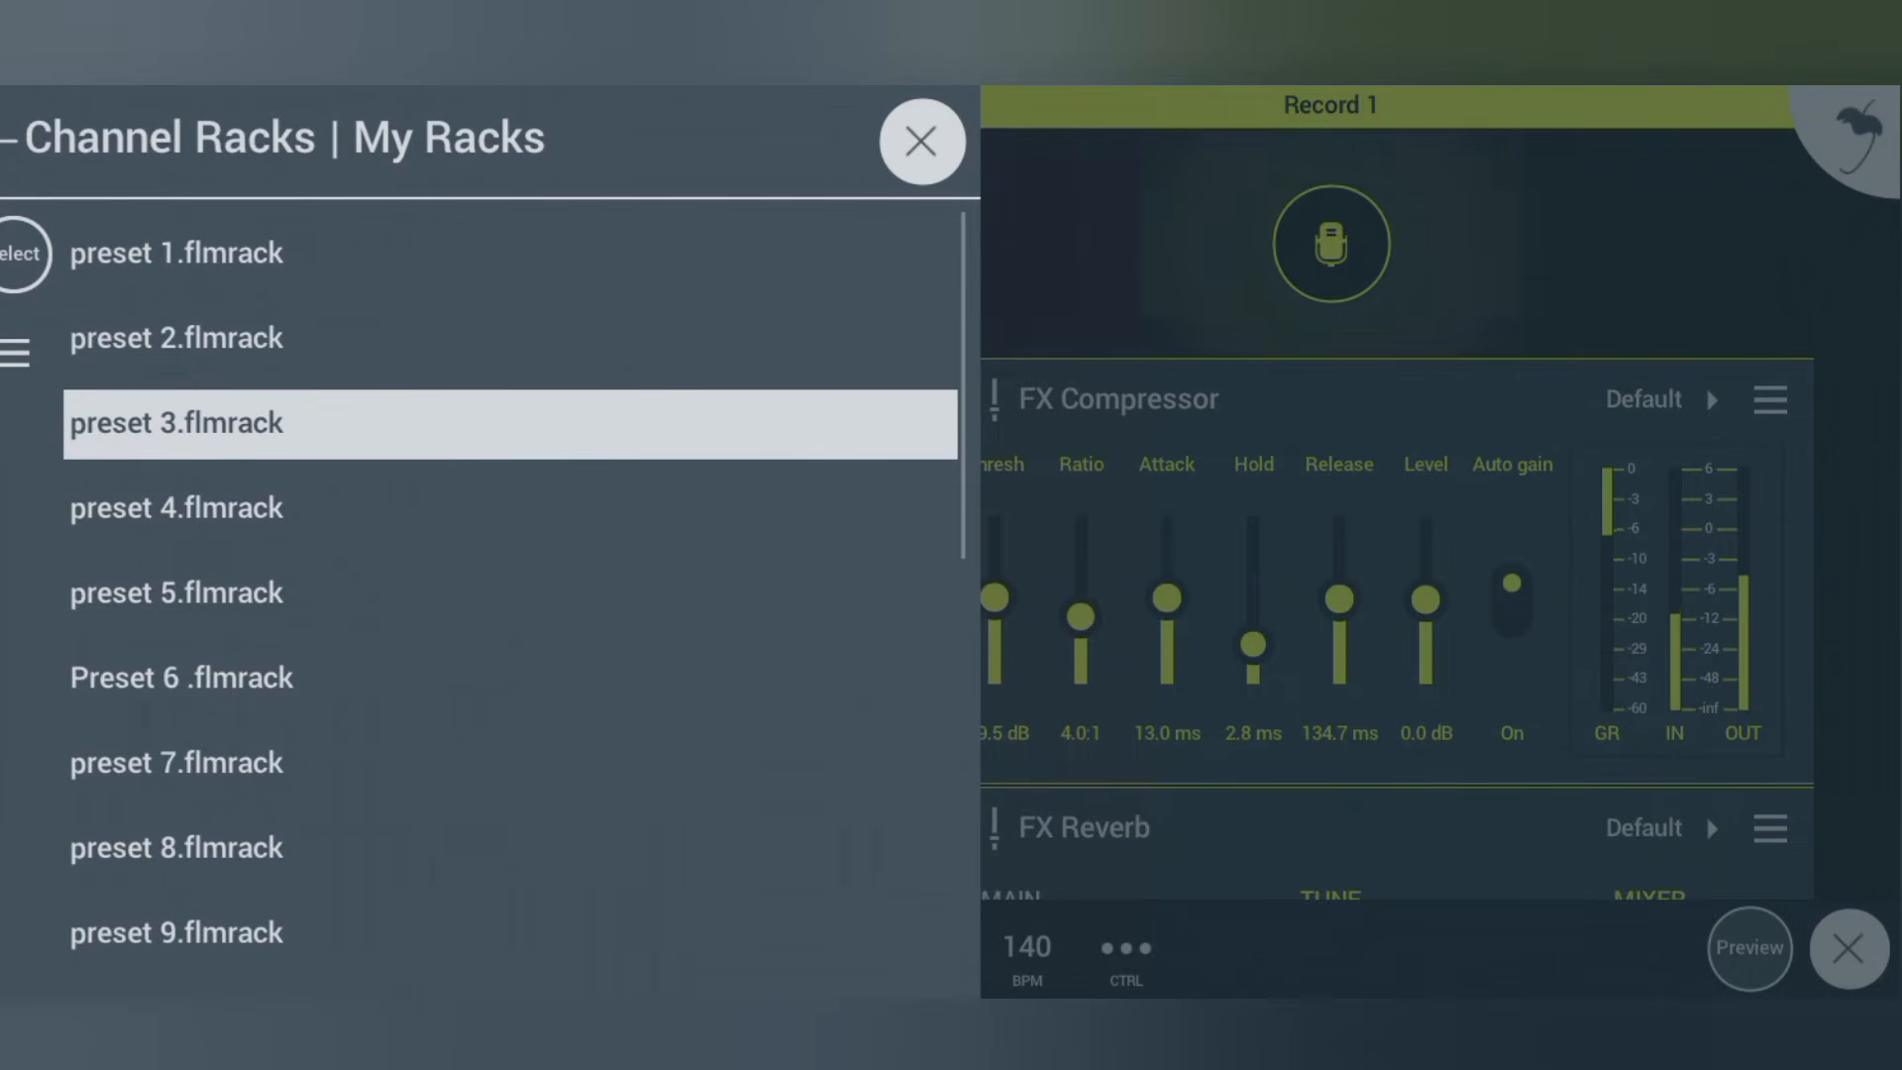
- Load preset 21 with compressor, reverb and trance delay onto the vocal track
scroll("down", 3)
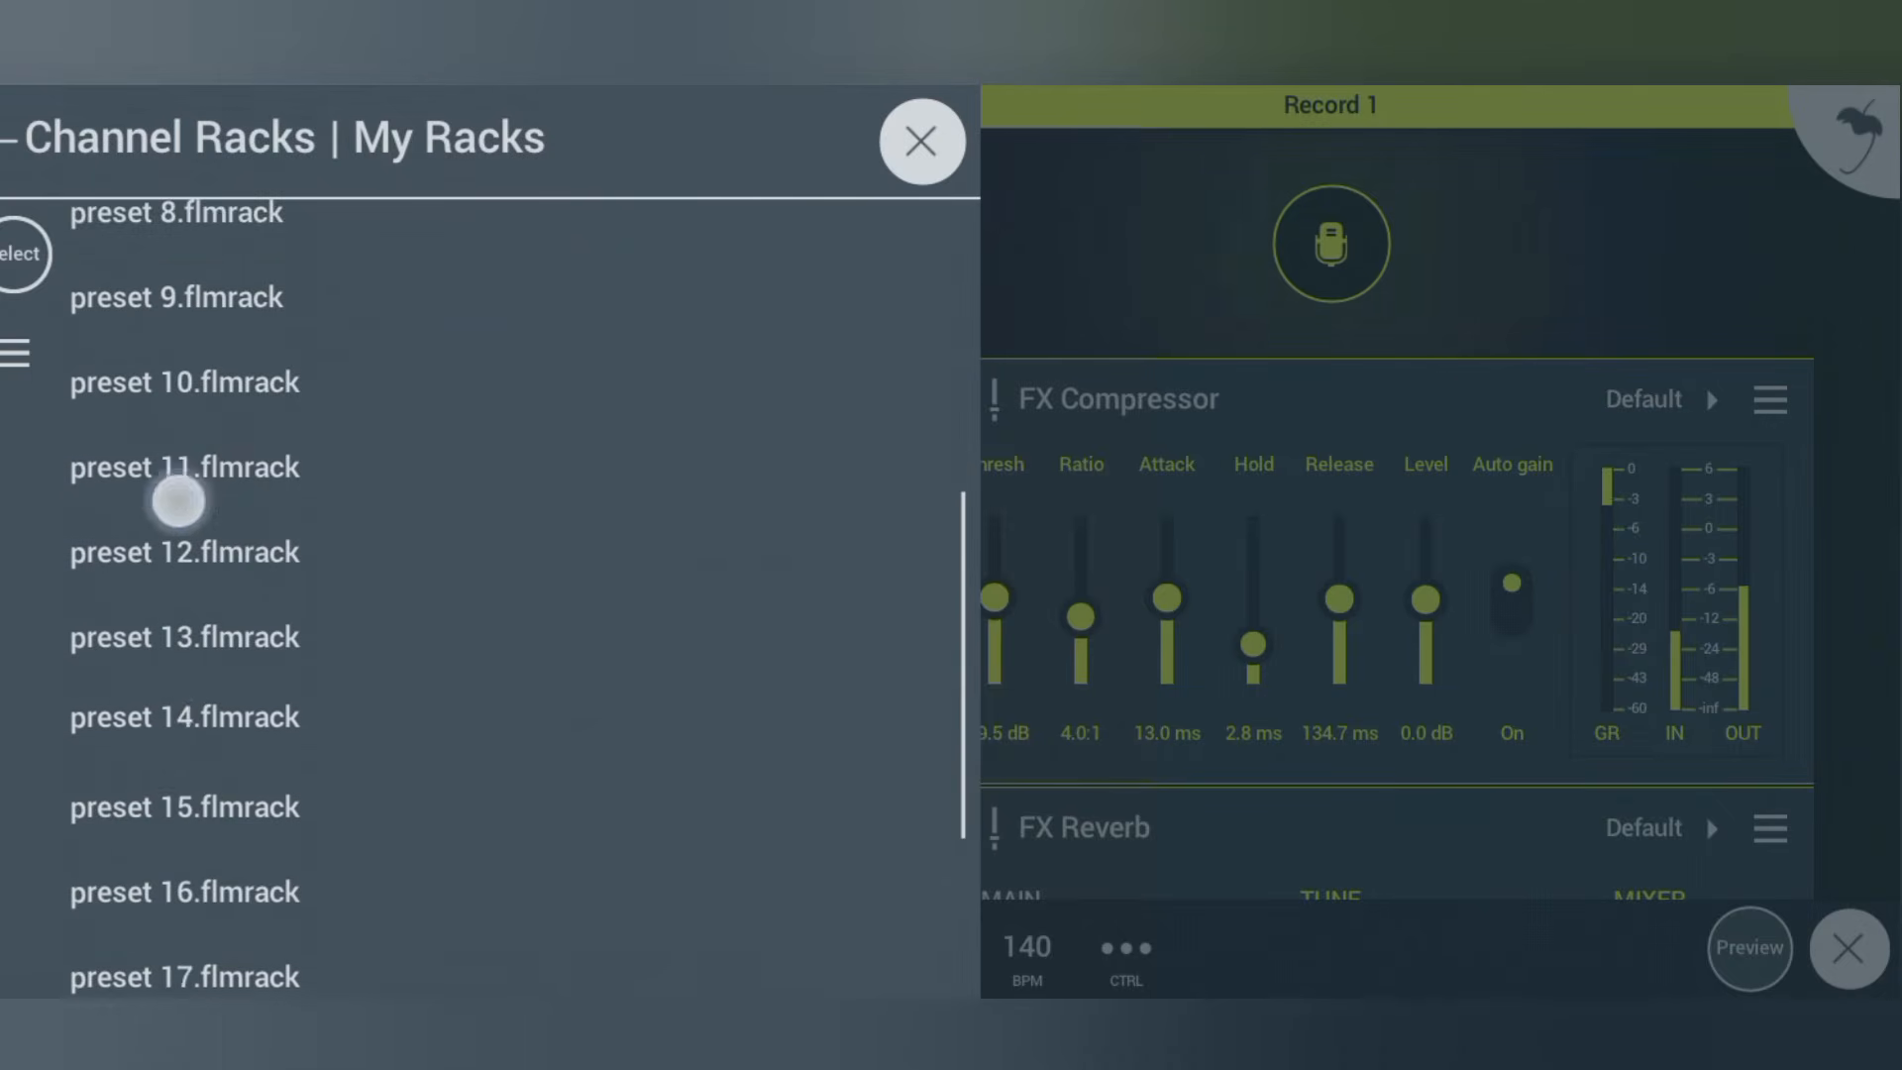
scroll("down", 3)
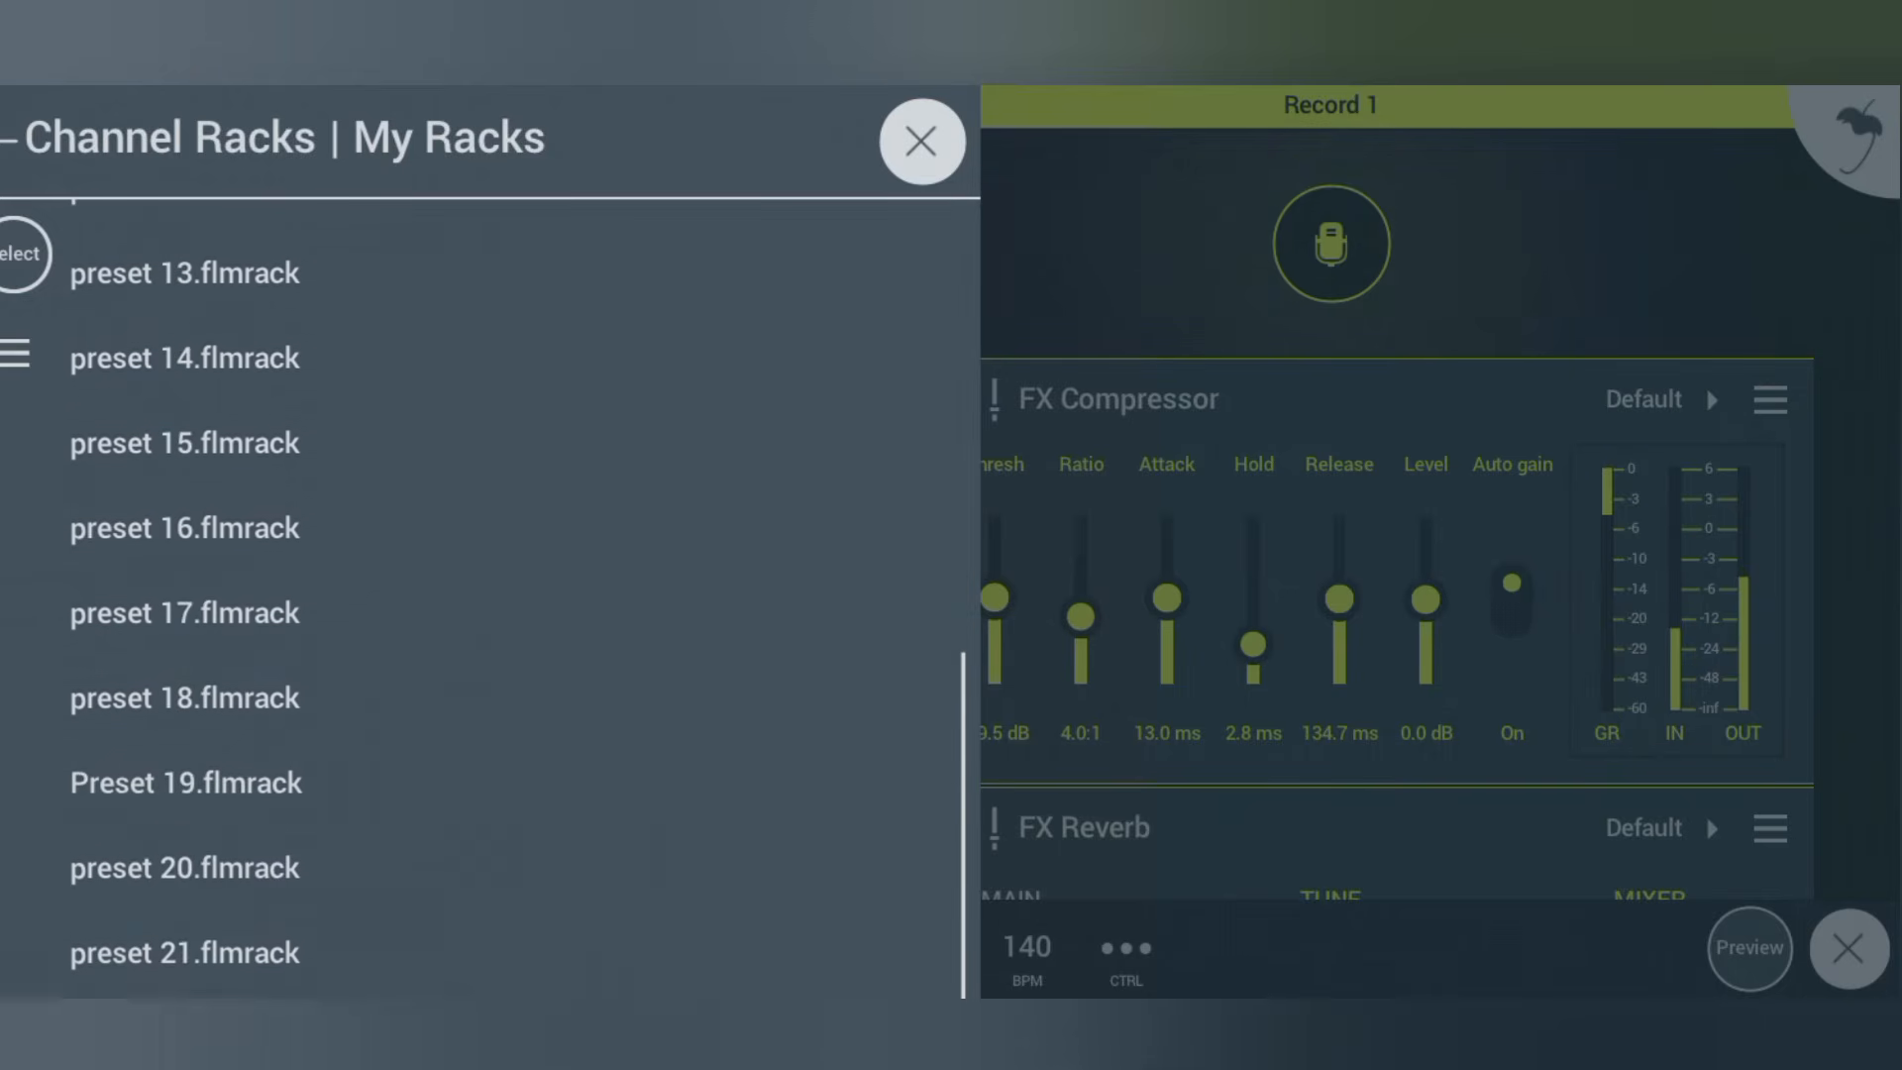
left_click(184, 953)
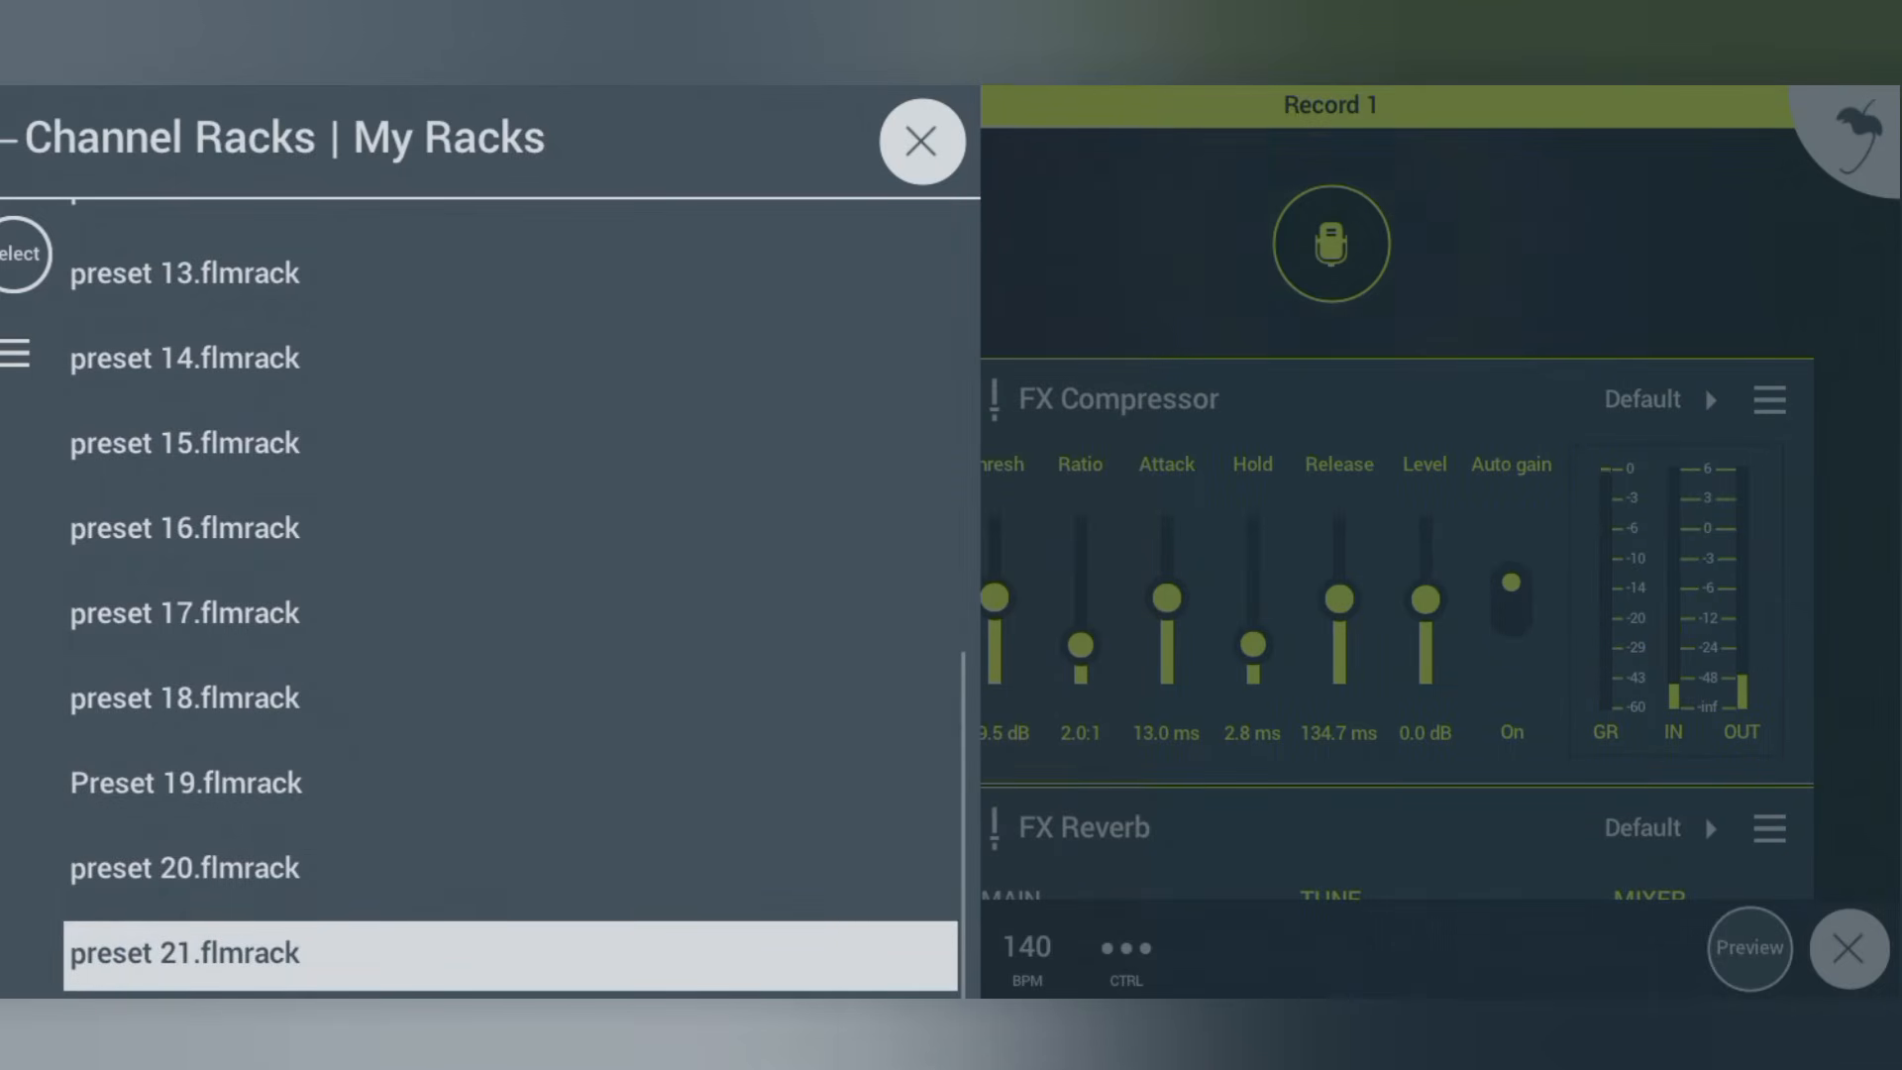
left_click(921, 141)
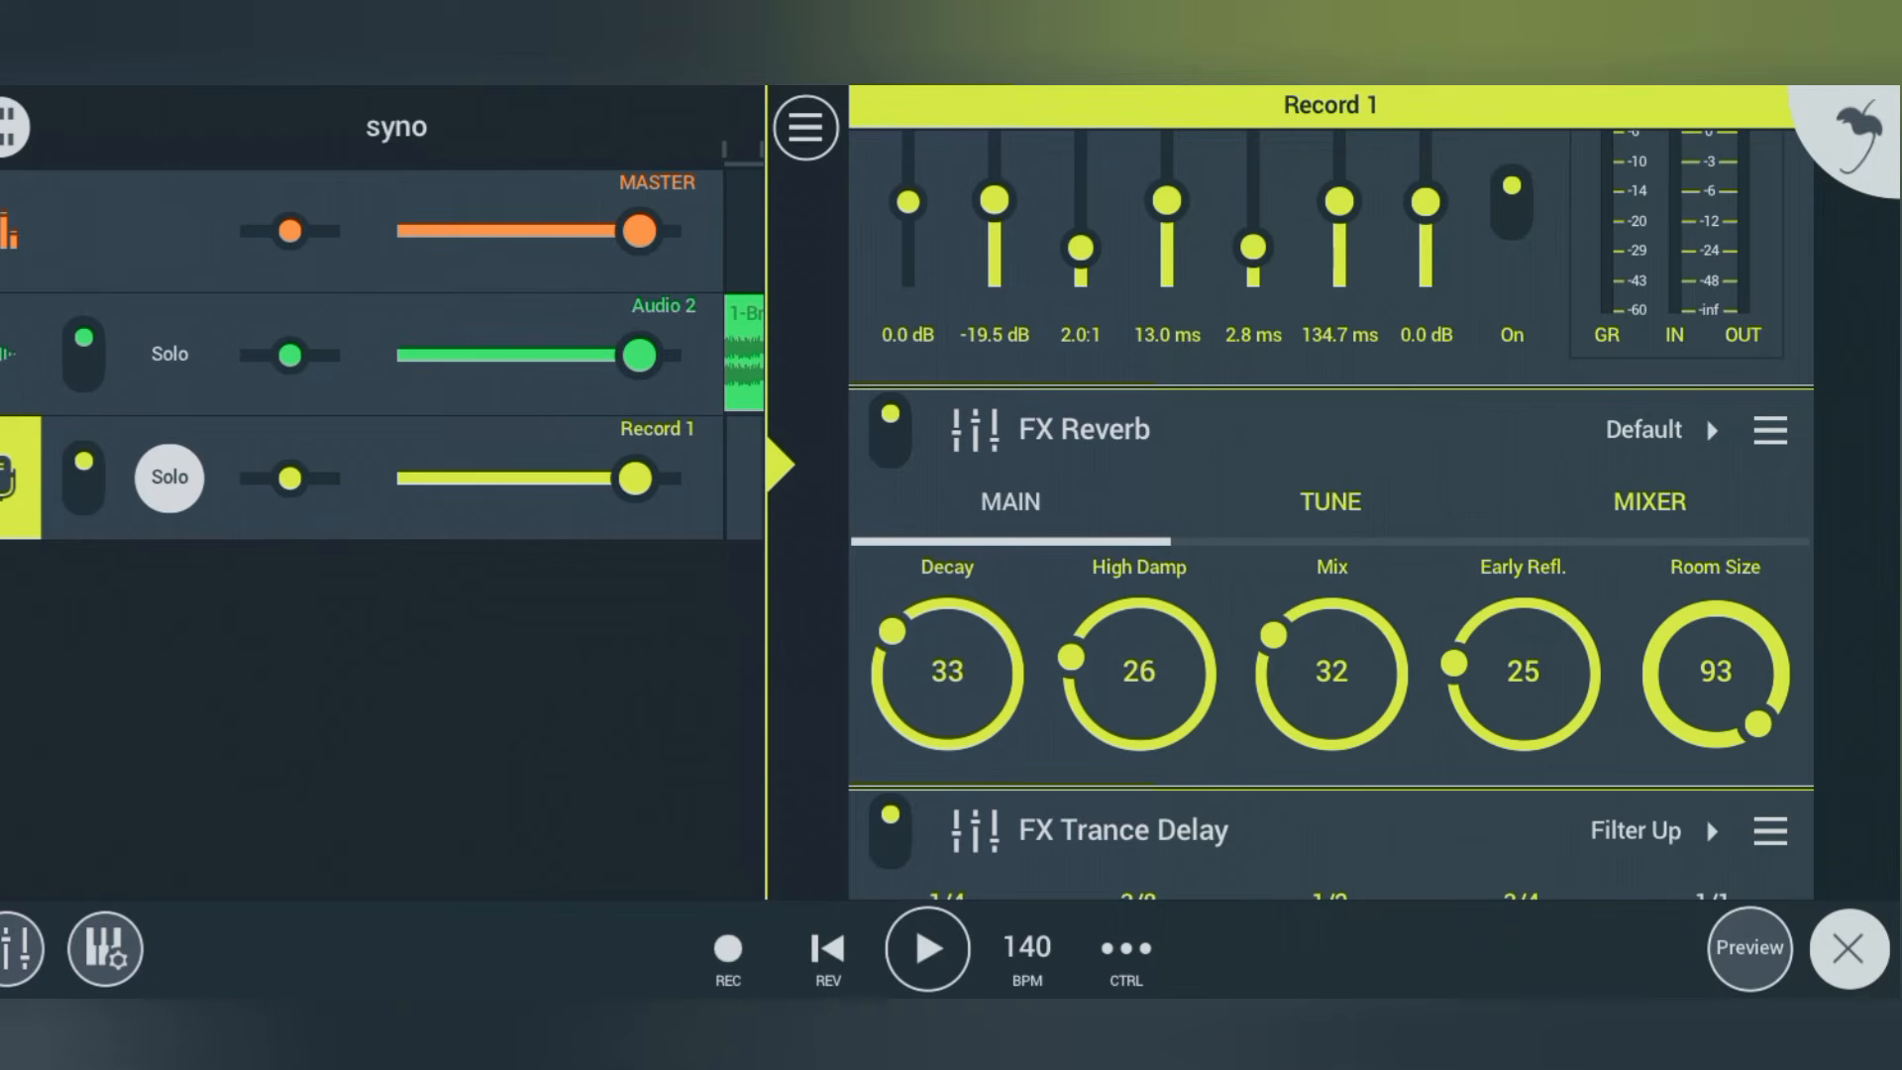
- Unsolo Record 1, lower the reverb Decay to 17 and Mix to 14, and return to the playlist
left_click(925, 948)
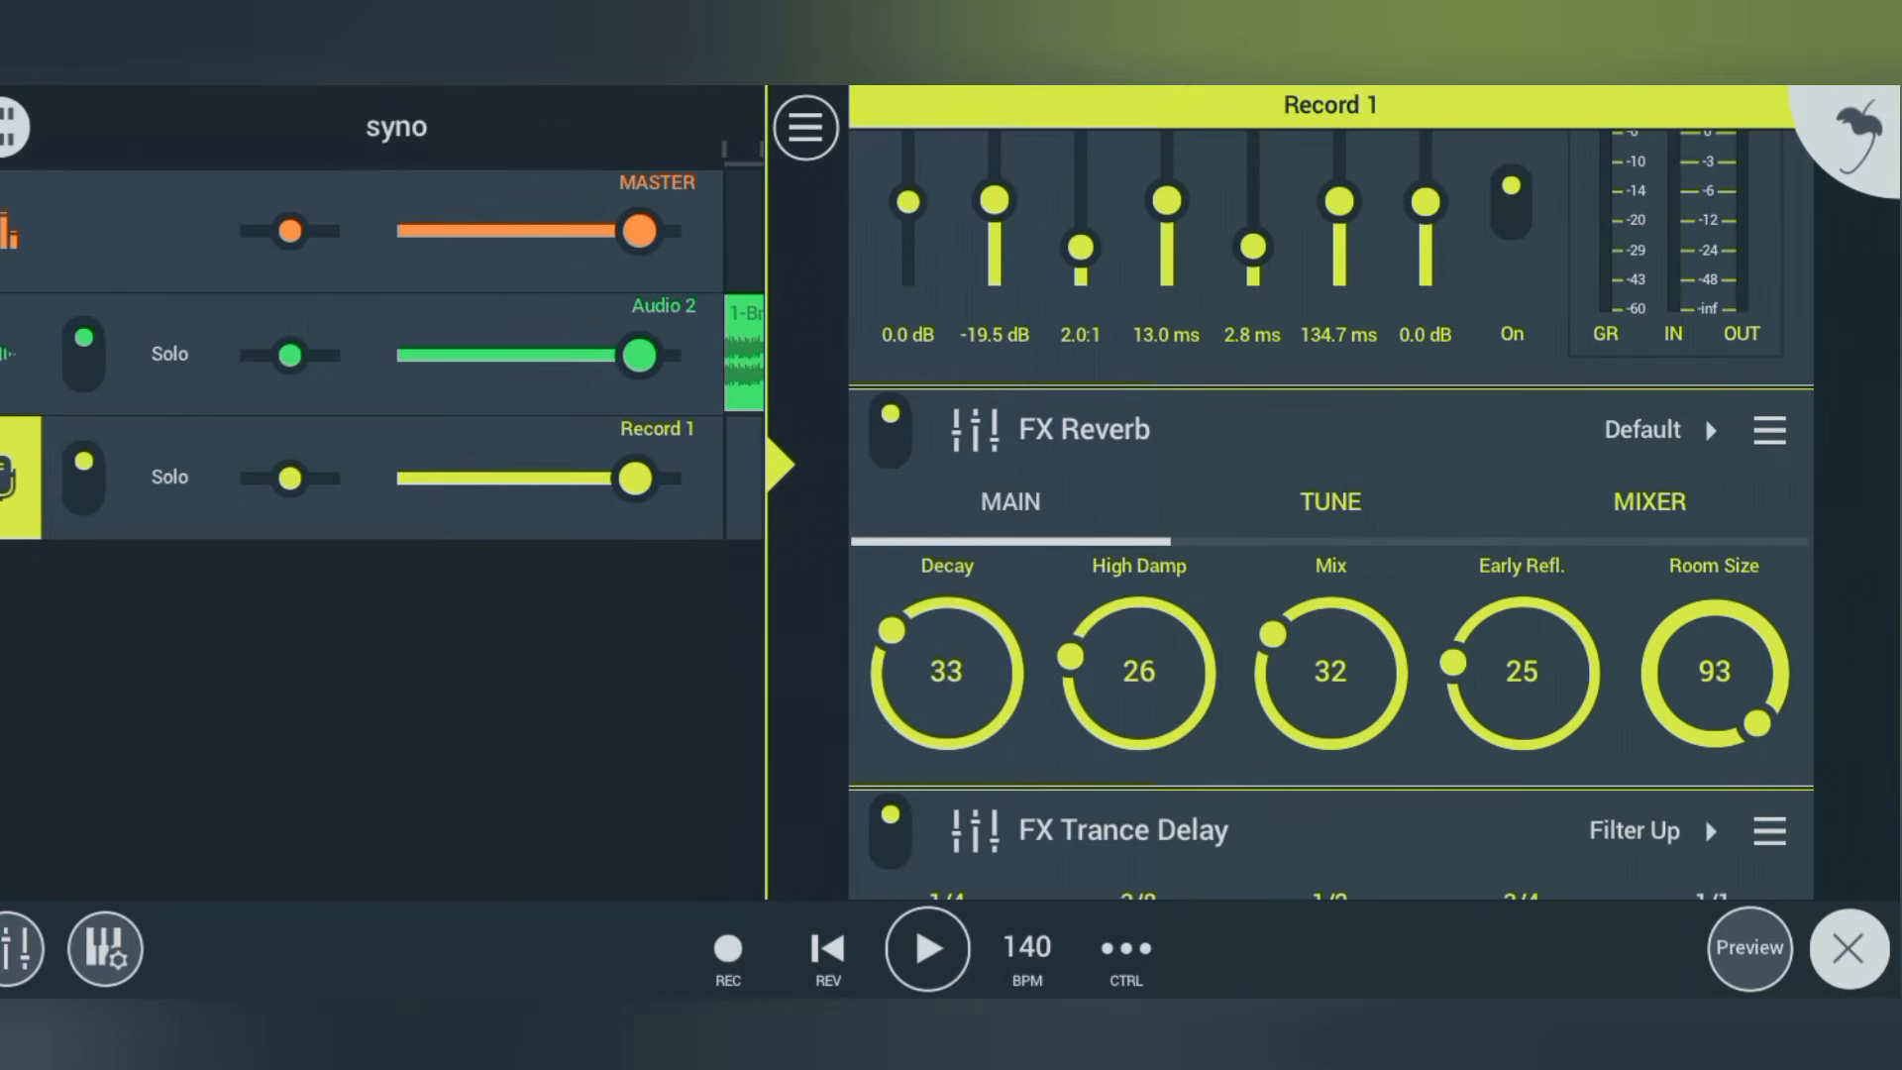
left_click(925, 949)
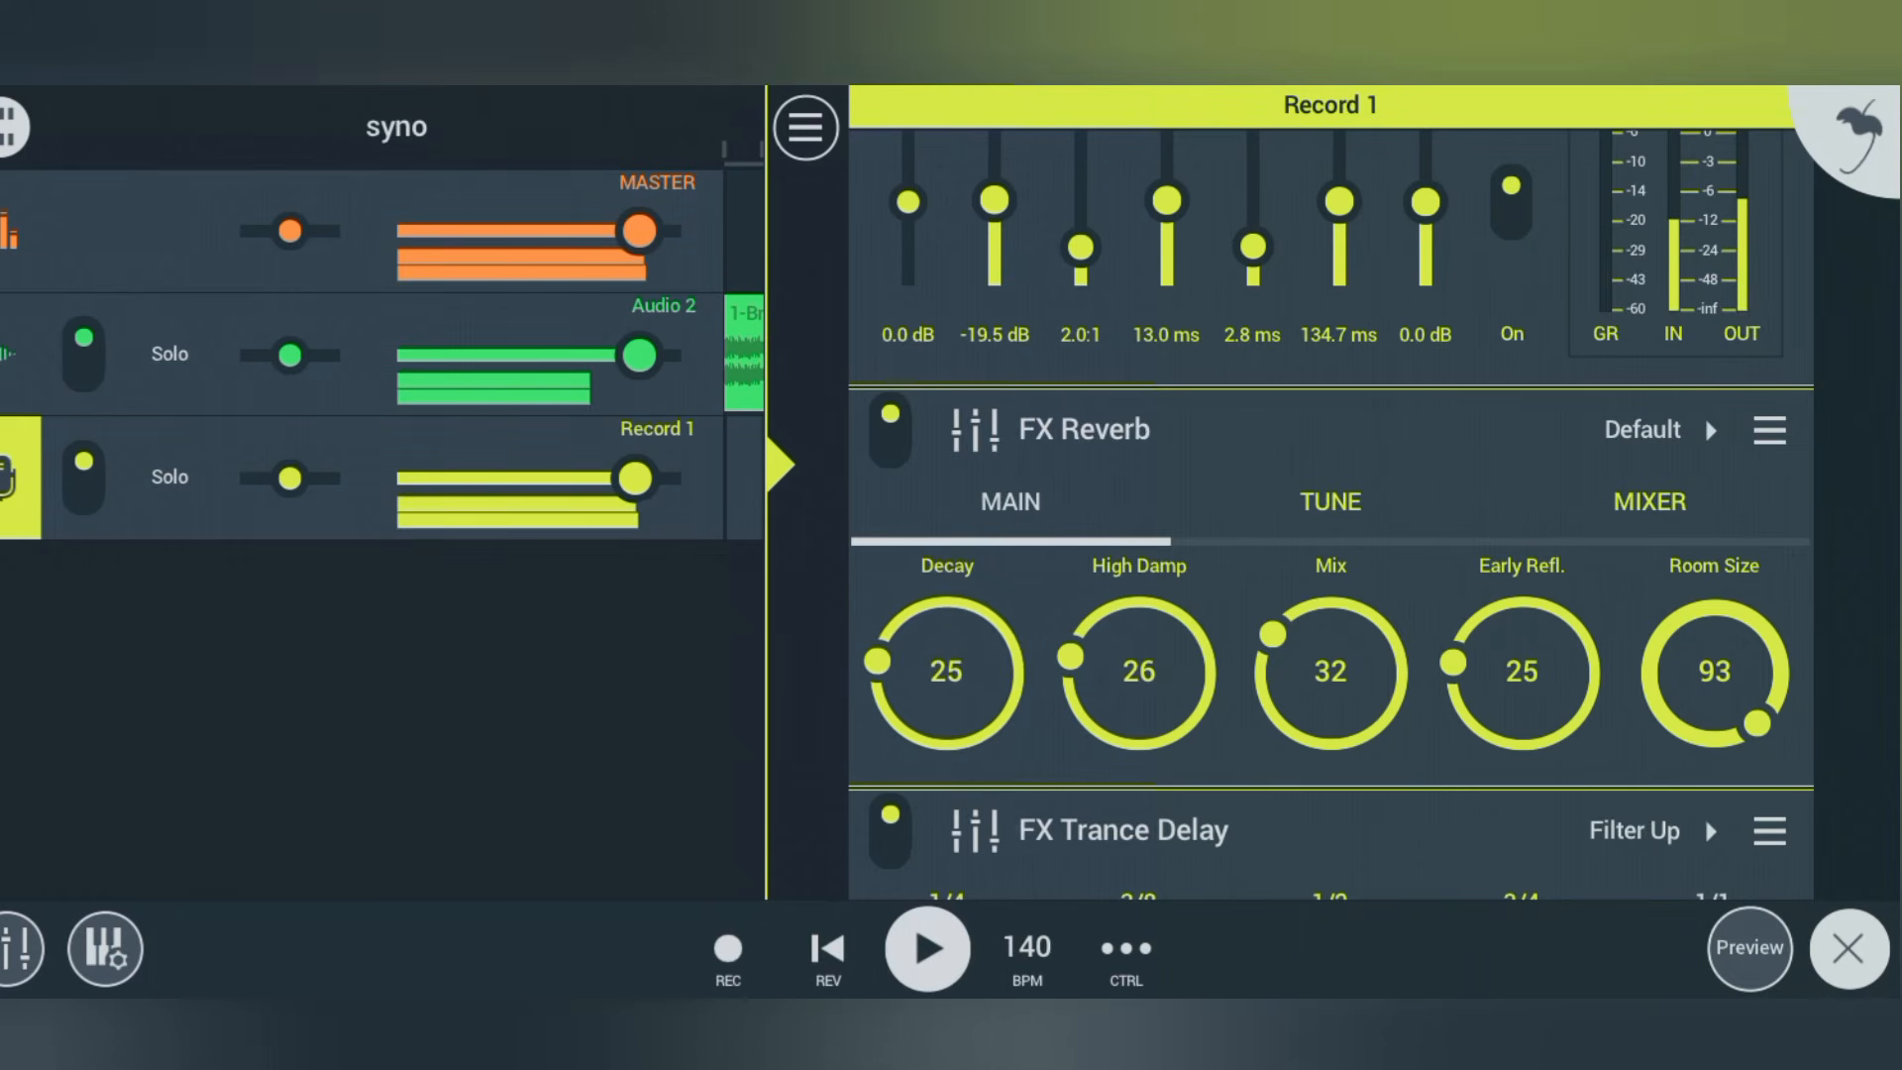
left_click_drag(947, 674, 947, 727)
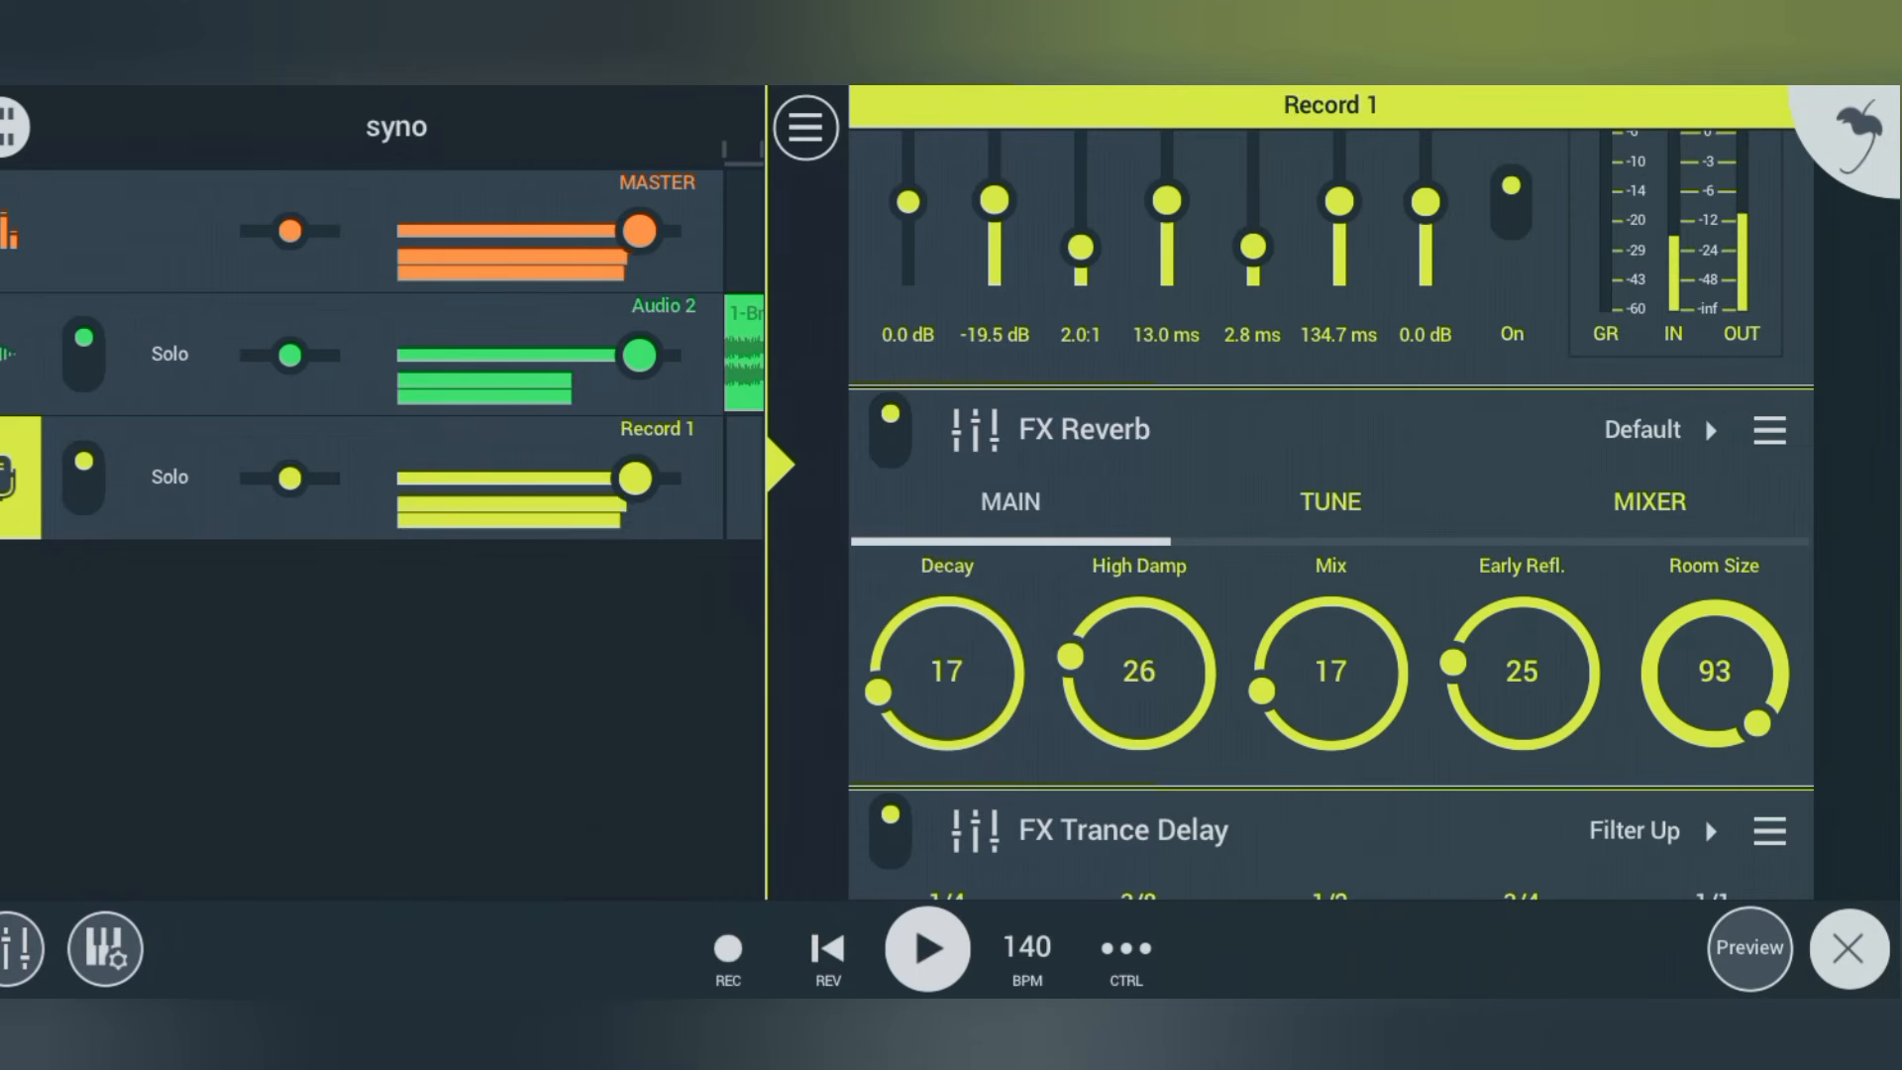
left_click_drag(1329, 673, 1370, 747)
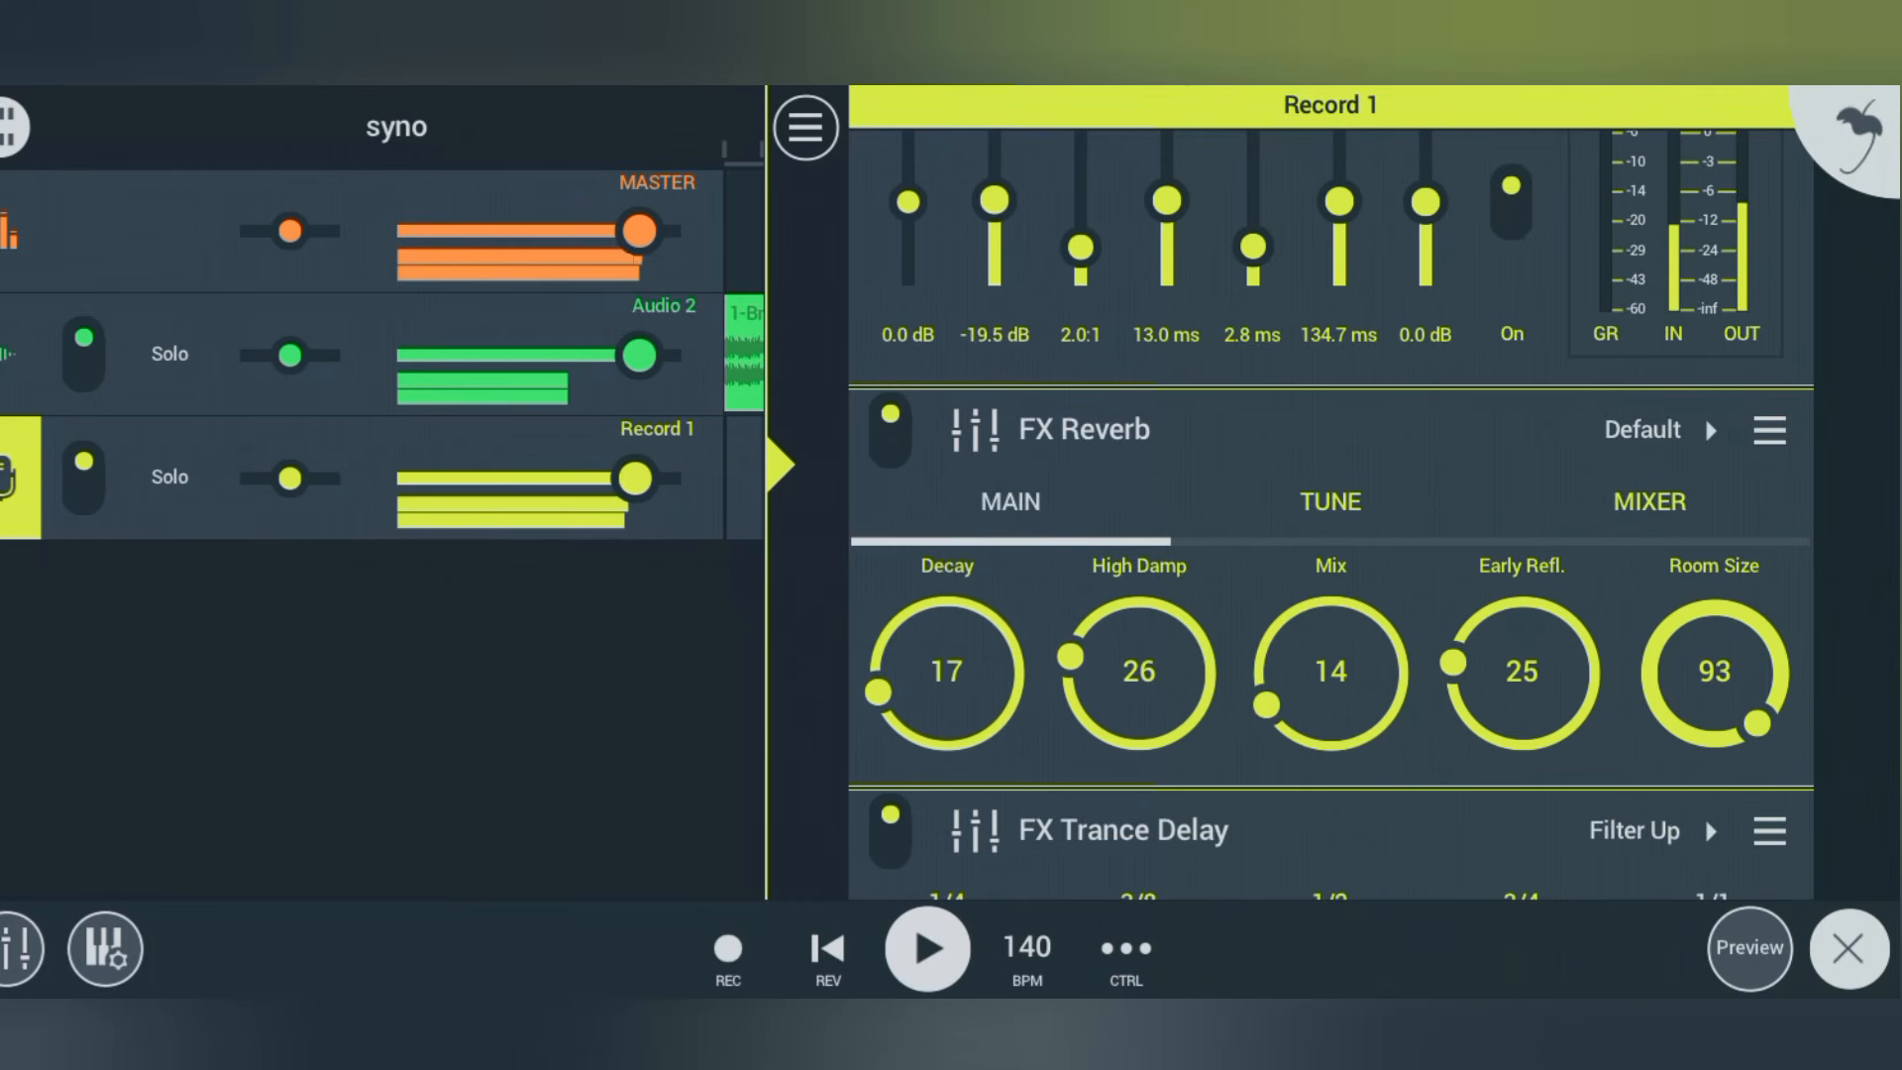
left_click(804, 127)
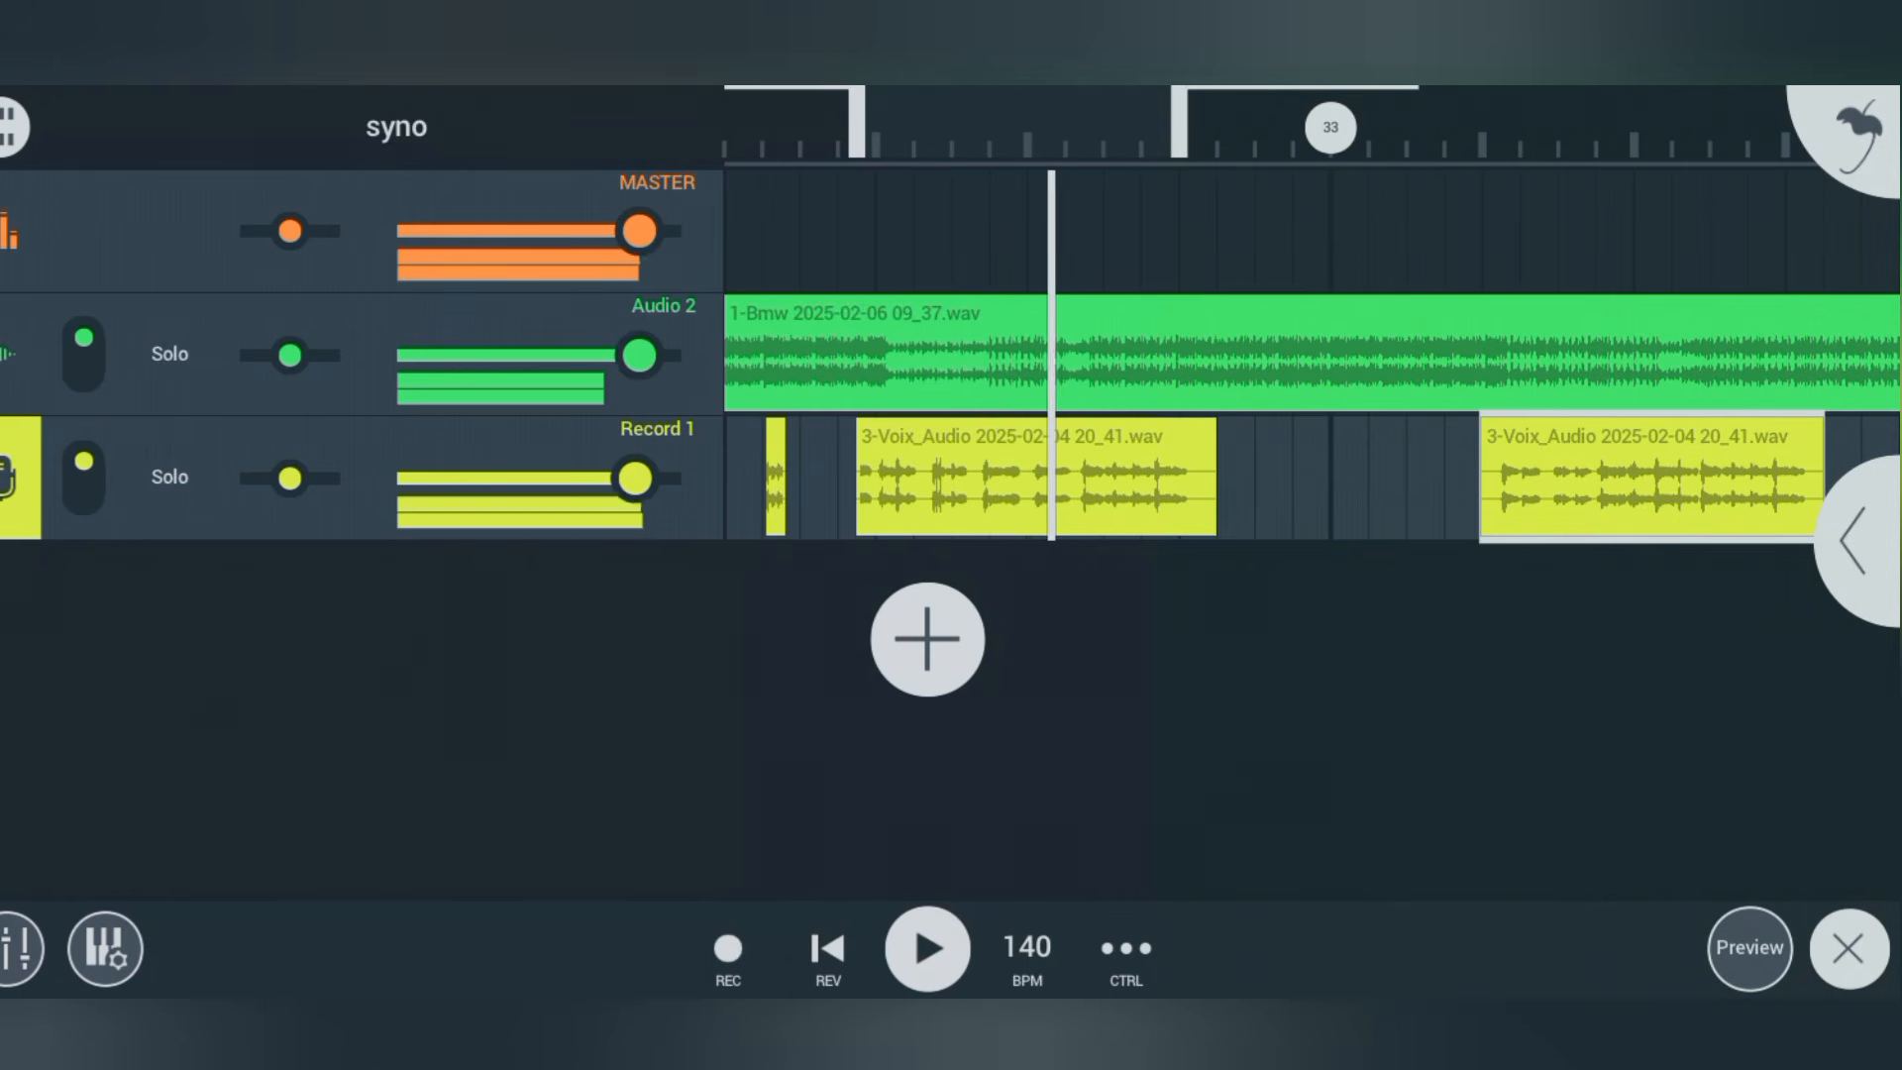
- Solo the Record 1 vocal track again and return to the playlist view
left_click(168, 477)
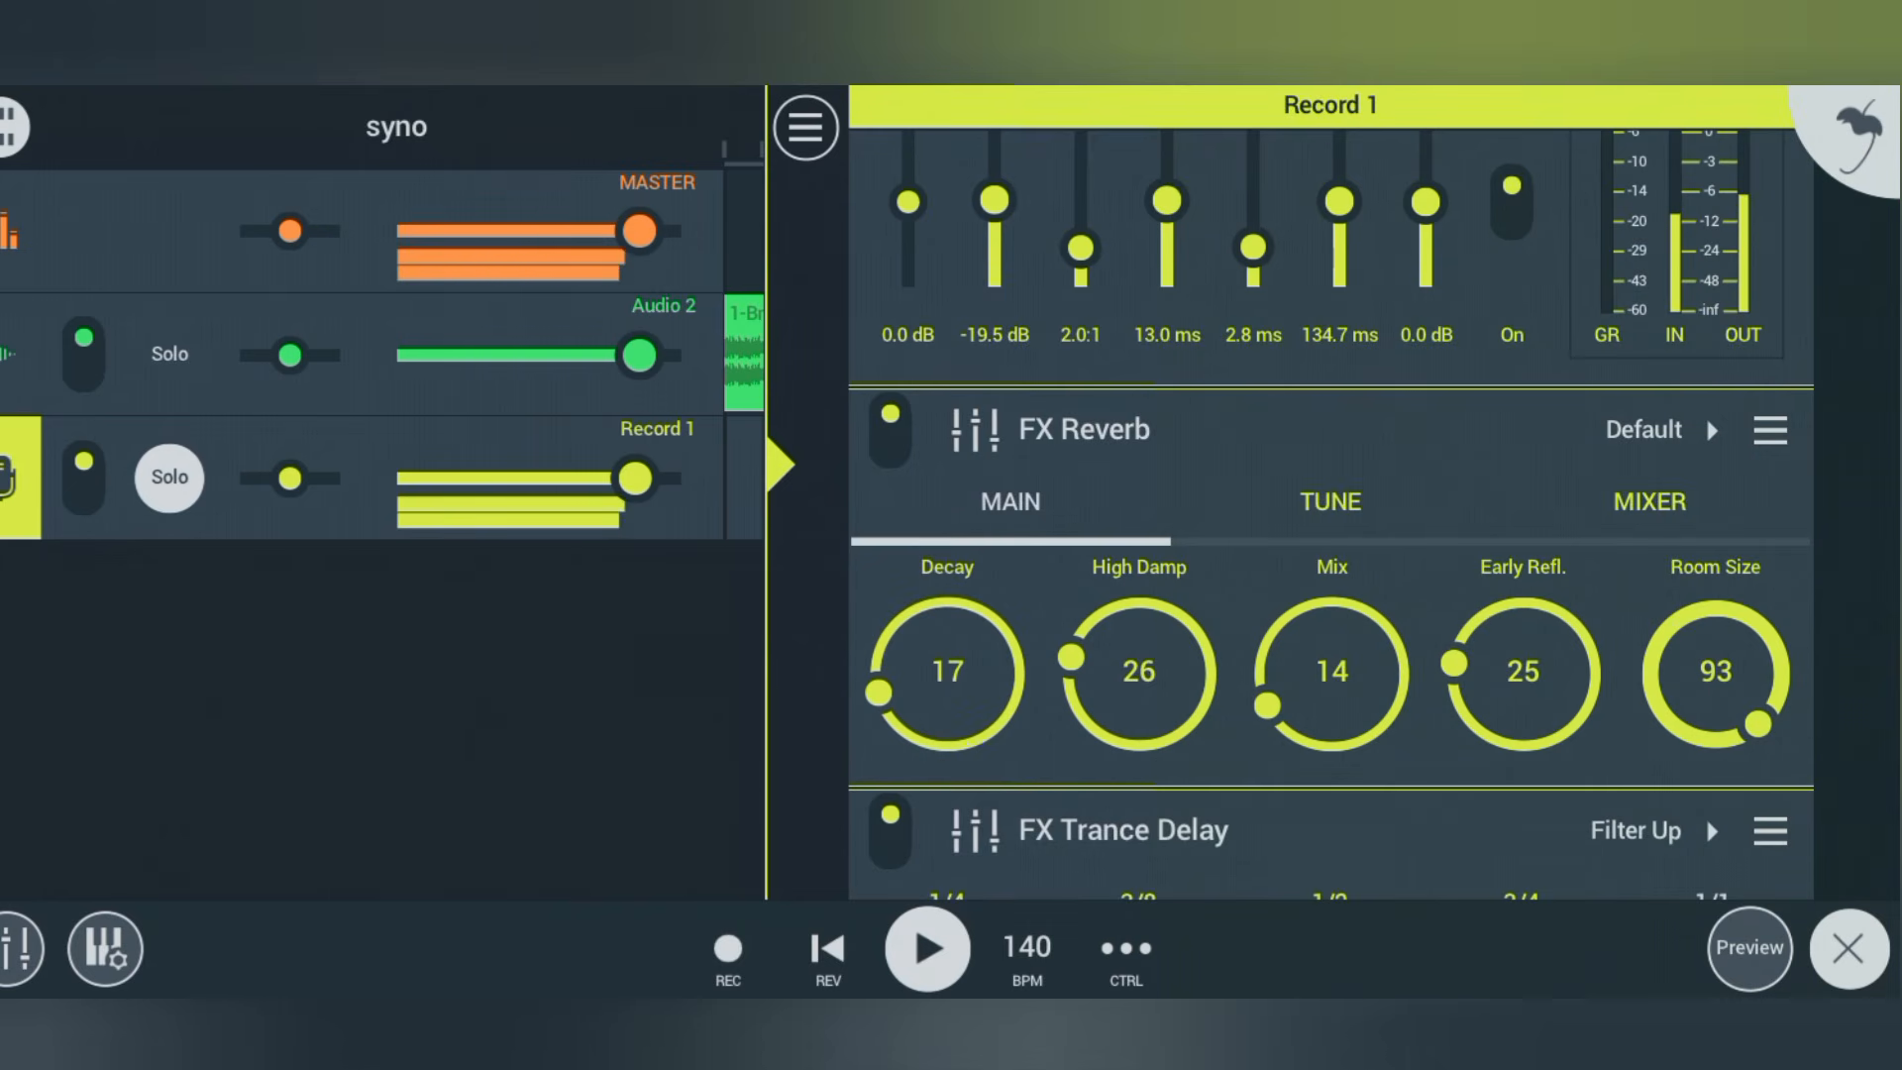
left_click(804, 126)
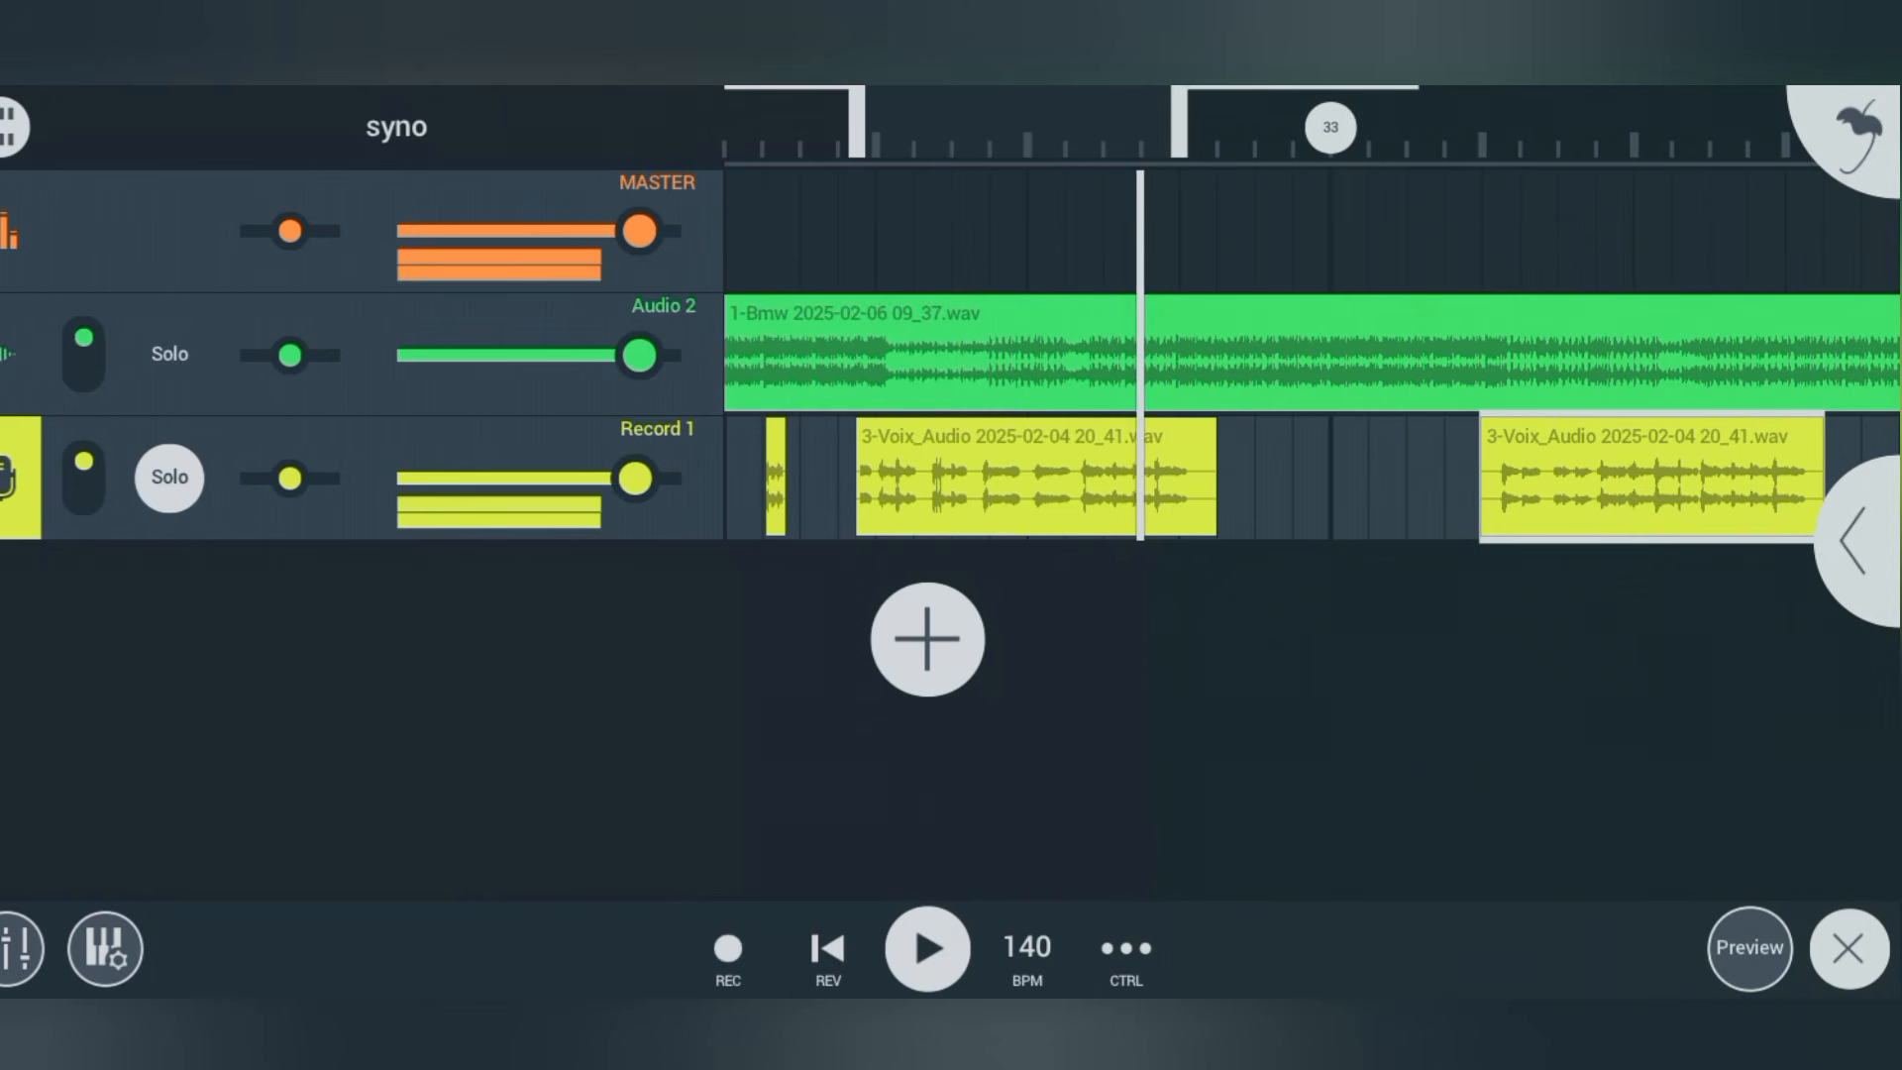